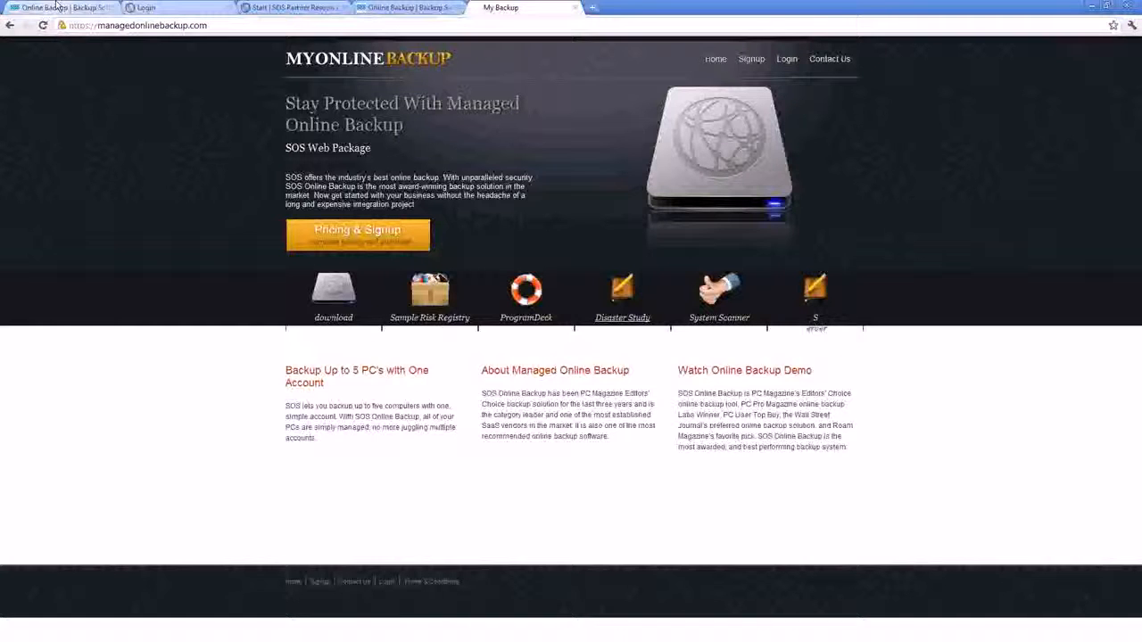
- Return to the SOS Online Backup home tab and view the Safe Harbor privacy policy page
click(62, 8)
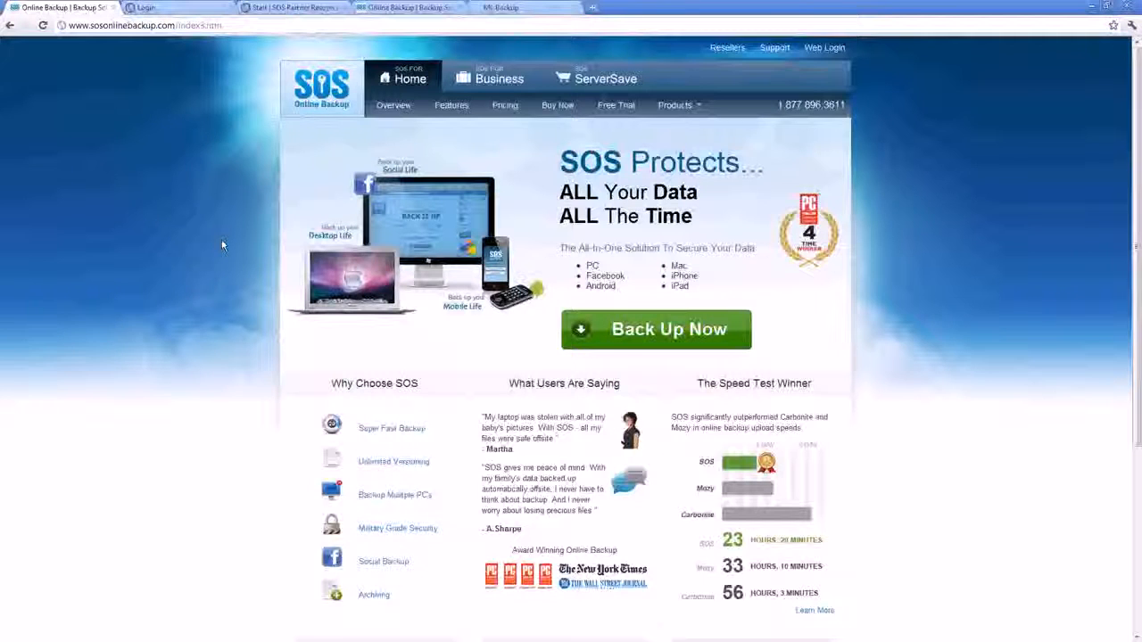
scroll(down, 3)
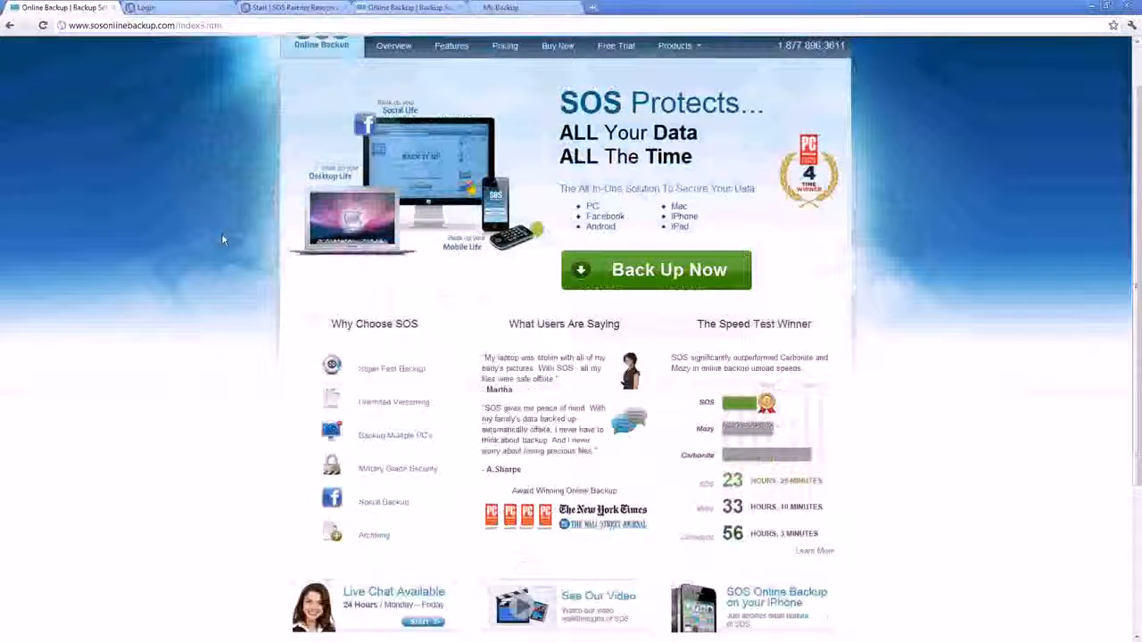
scroll(down, 3)
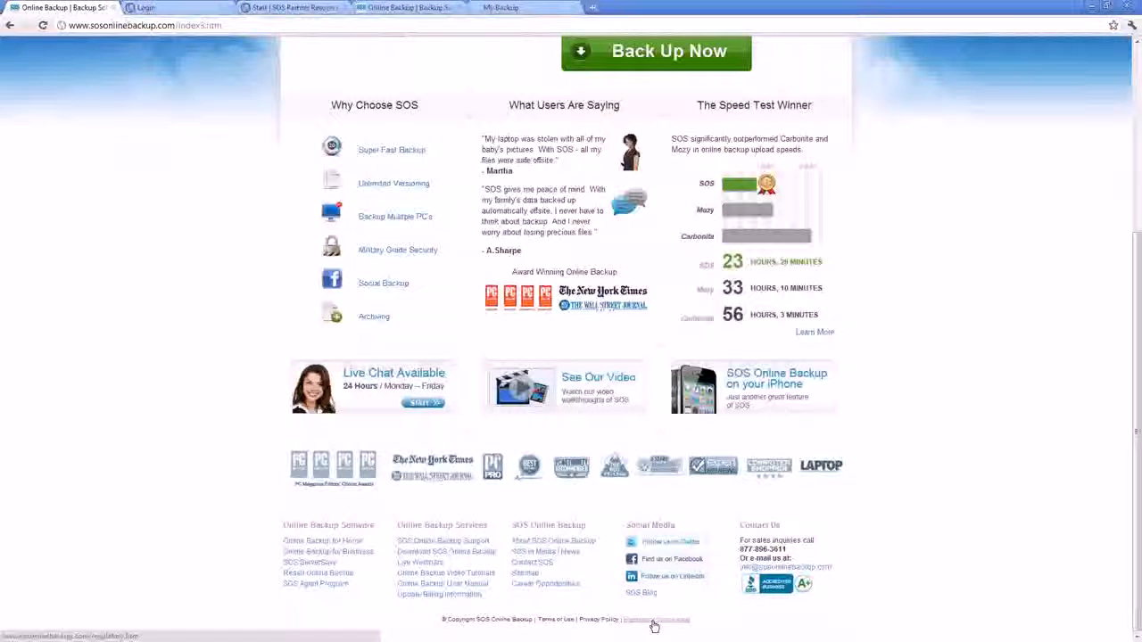
click(657, 621)
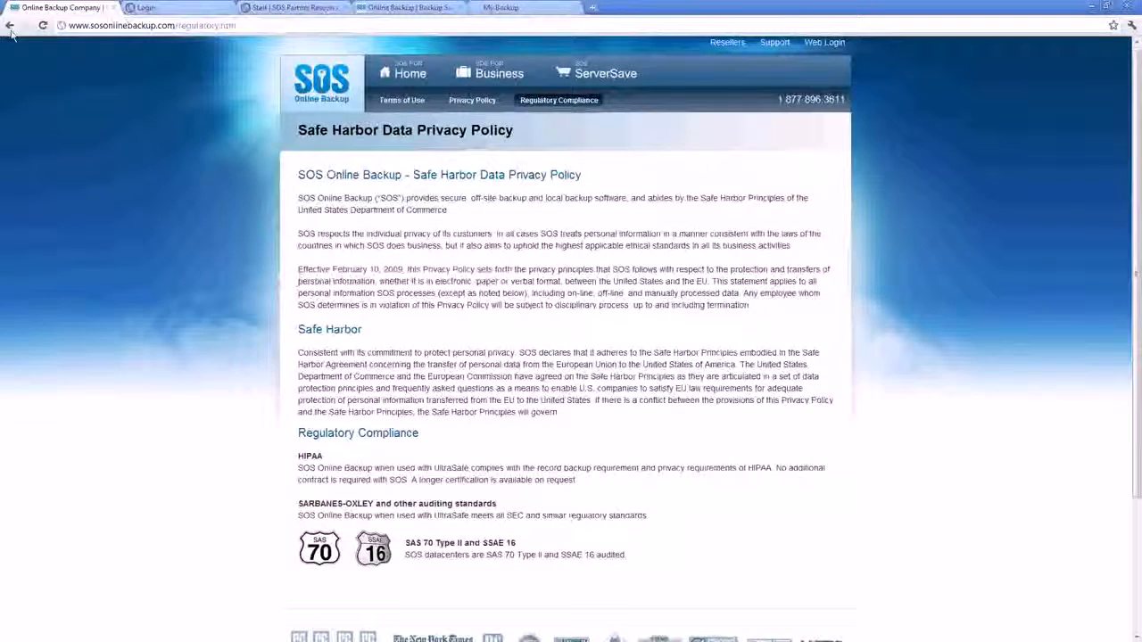
mouse_move(10, 25)
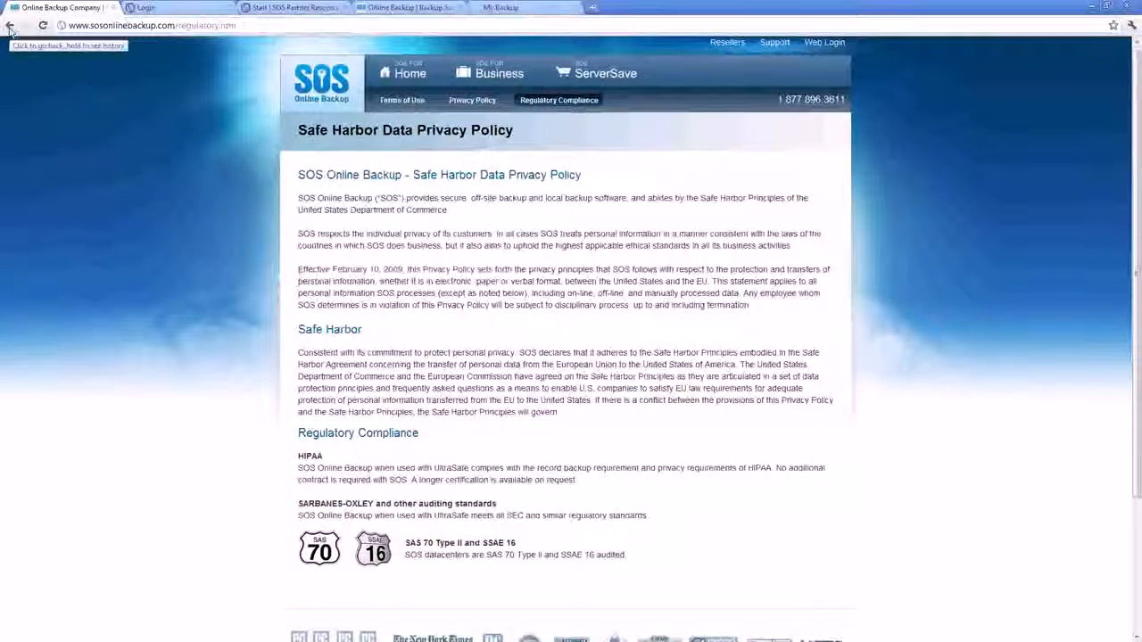
- Go back to the home page and browse its content
click(11, 25)
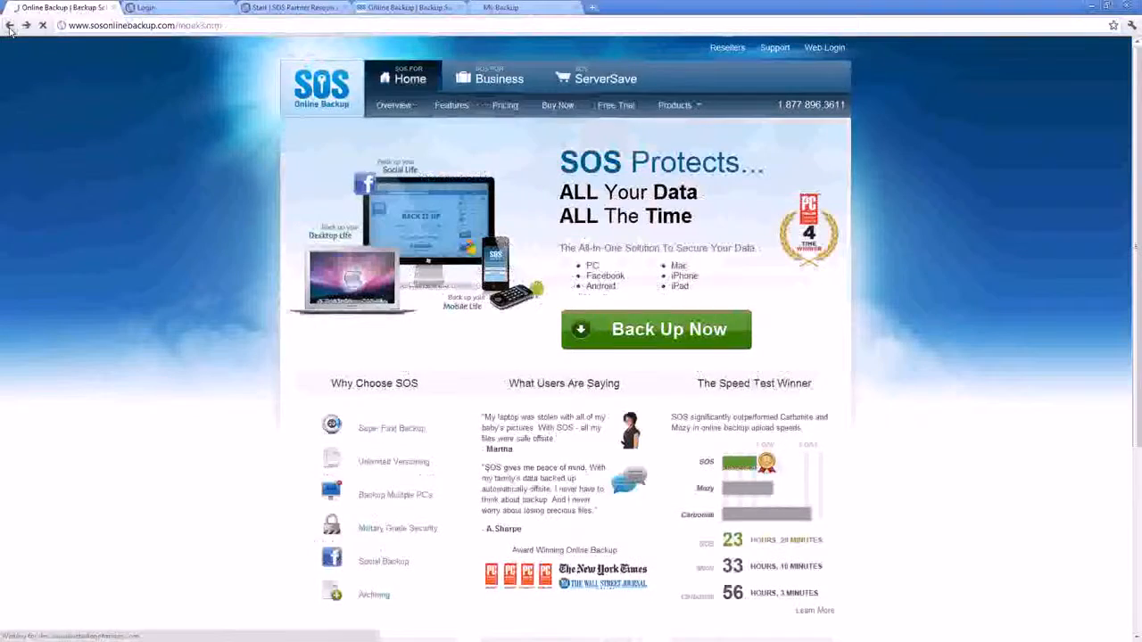
scroll(down, 3)
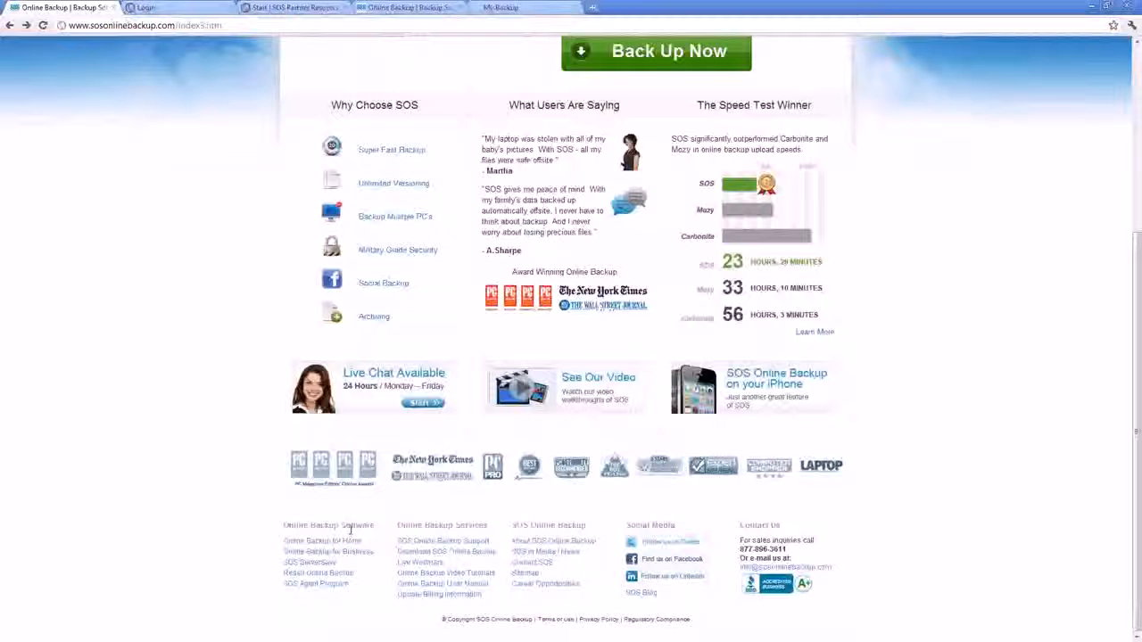
scroll(up, 3)
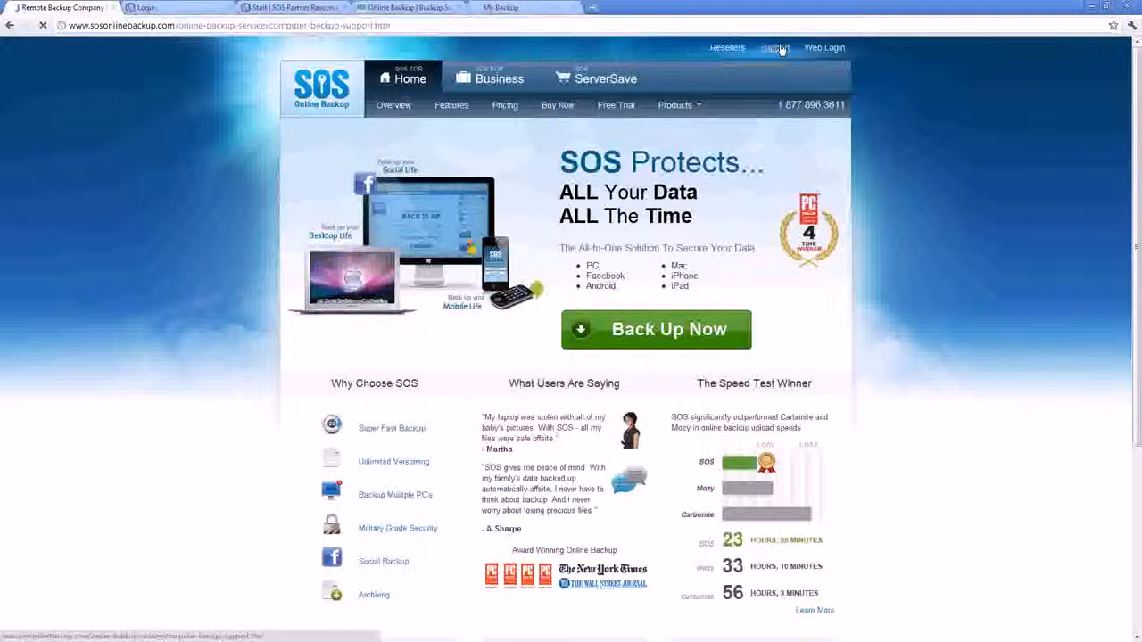
- View the Support knowledge base article on needing a staging server for SOS ServerSave, including its diagram
click(774, 47)
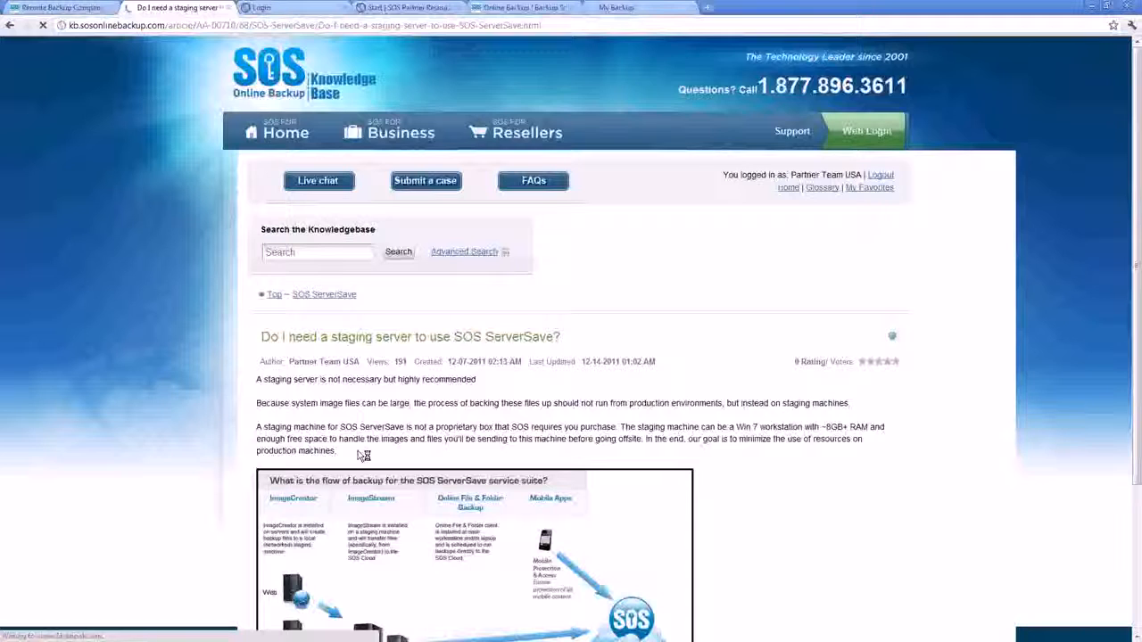
scroll(down, 3)
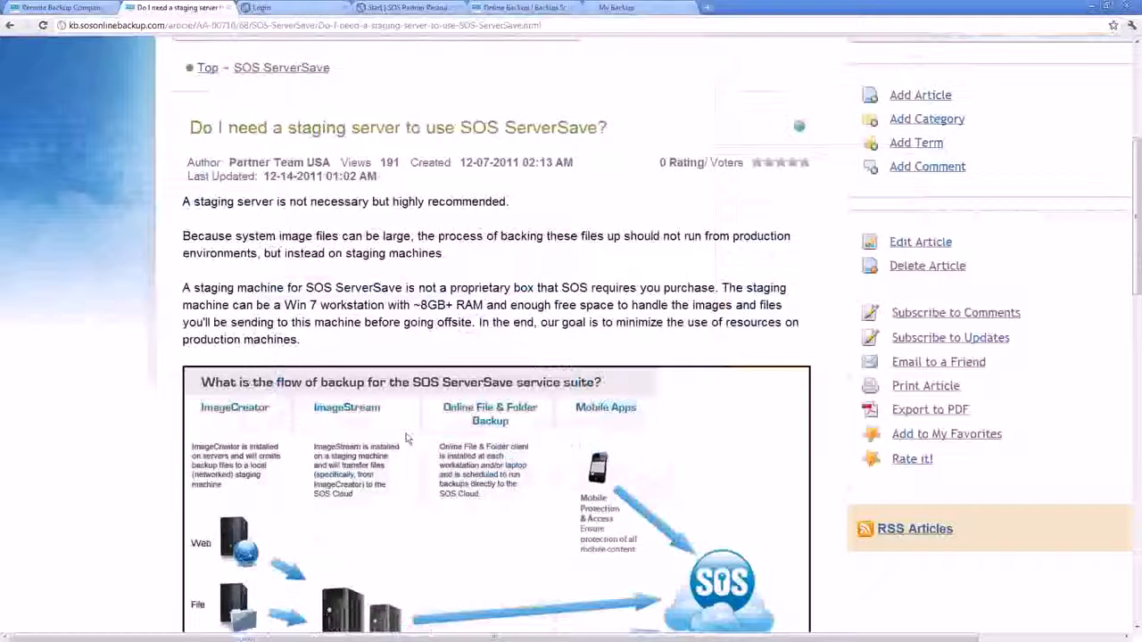
scroll(down, 3)
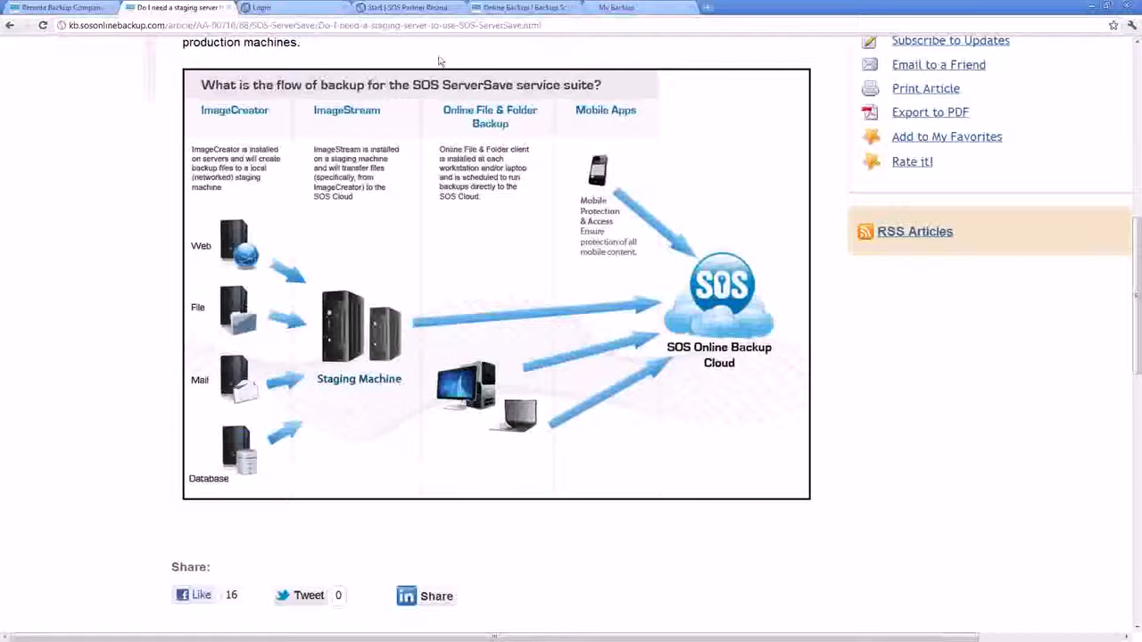
mouse_move(620, 148)
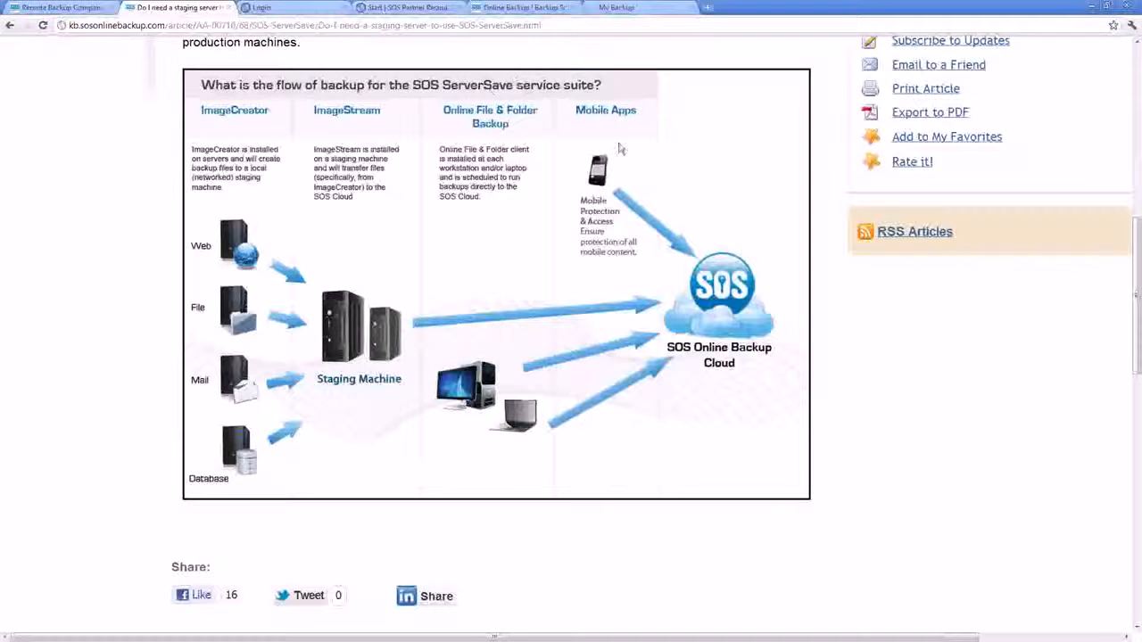
mouse_move(546, 277)
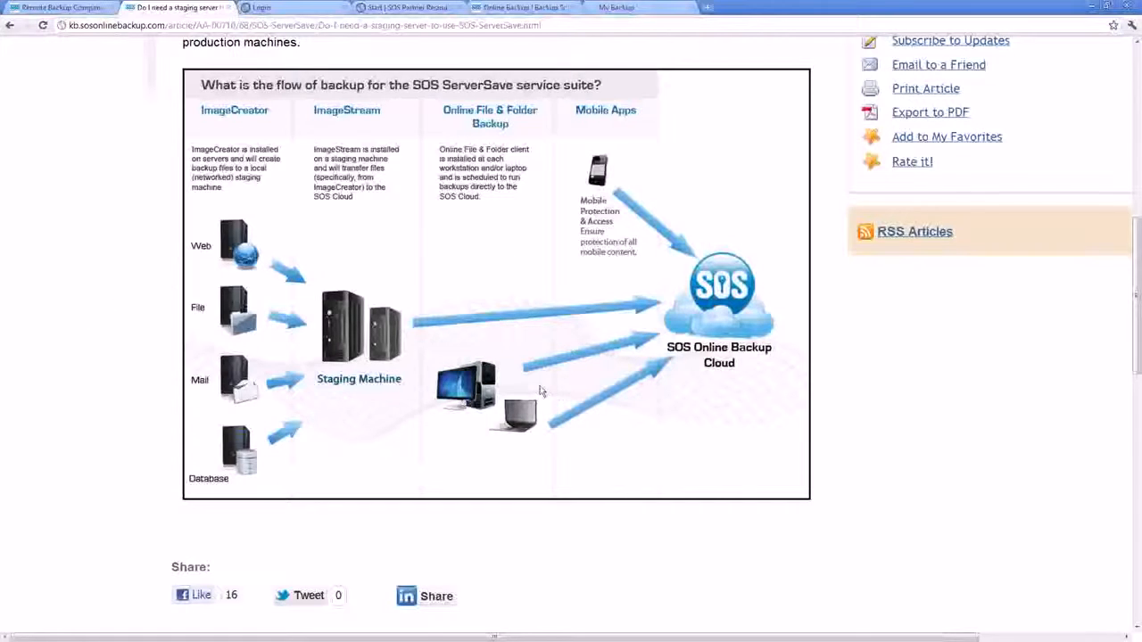
mouse_move(508, 393)
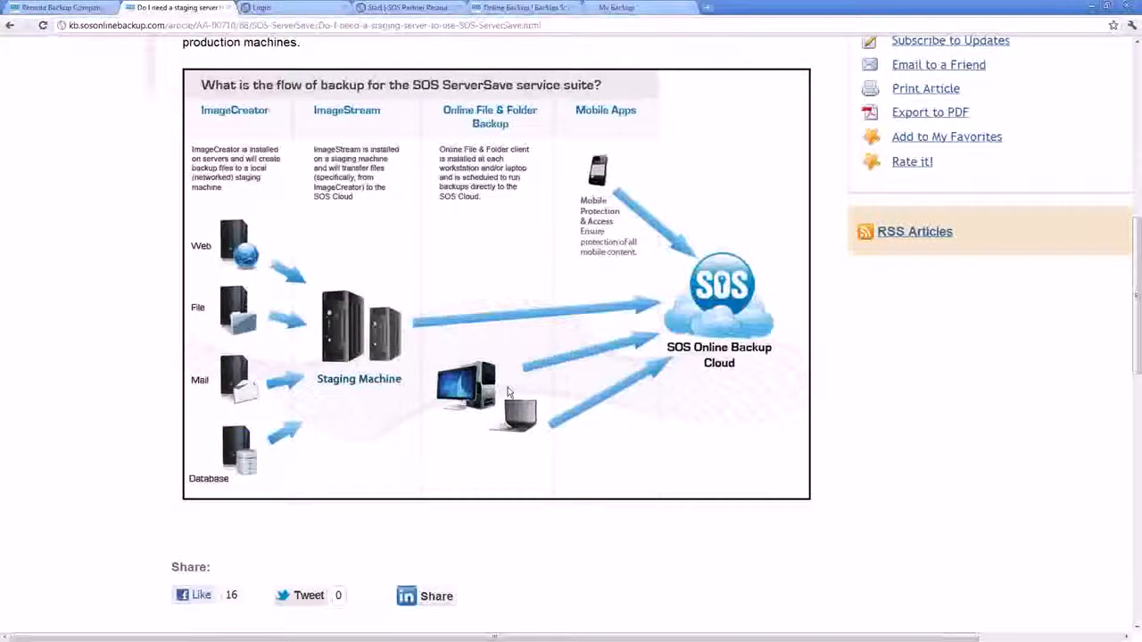
scroll(up, 3)
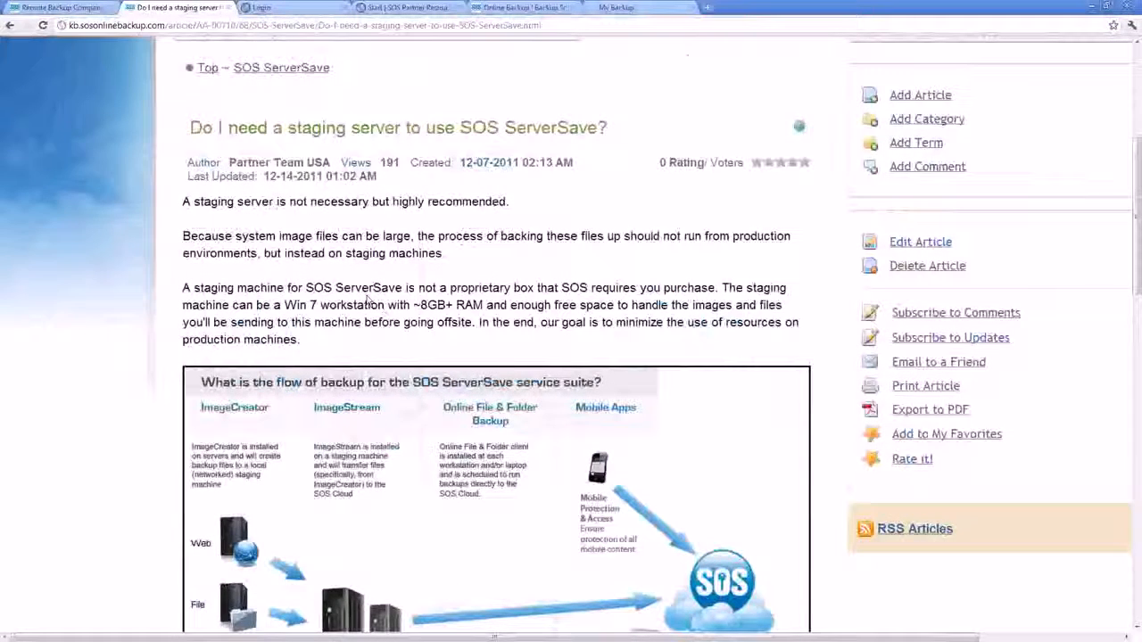
scroll(up, 3)
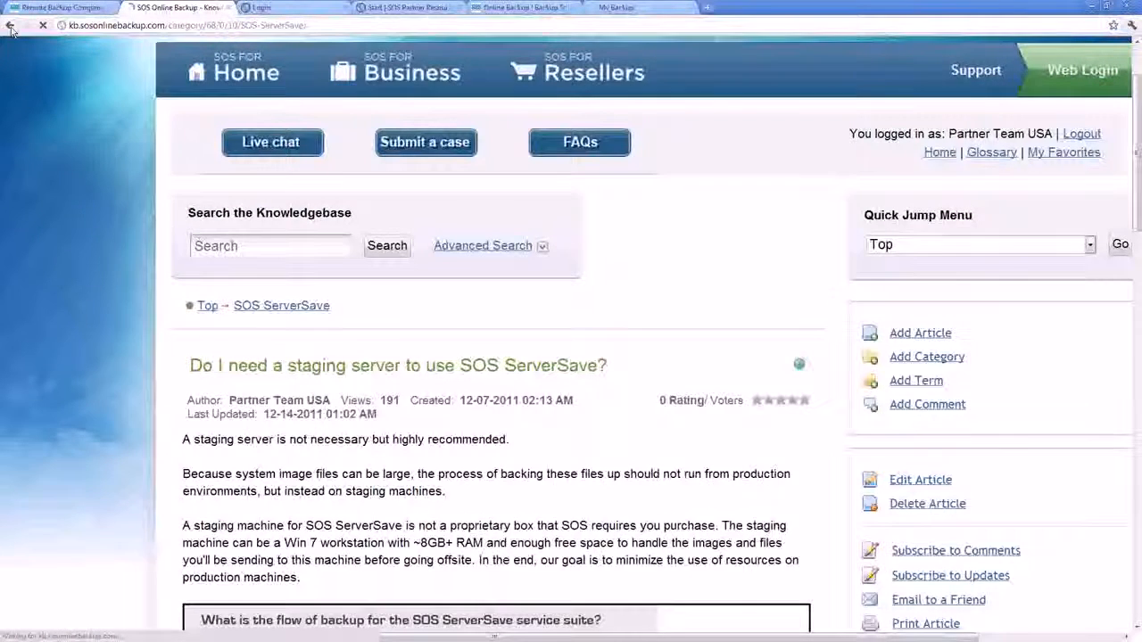
- Browse the SOS ServerSave category's three articles, then go up to the top-level knowledge base categories
click(14, 25)
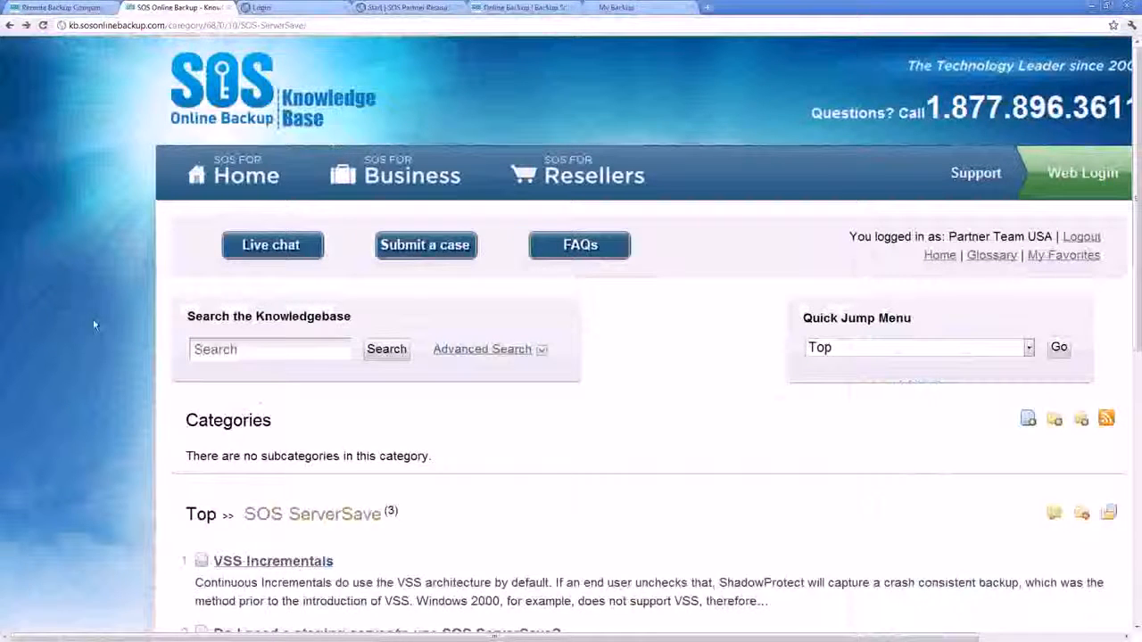
scroll(down, 3)
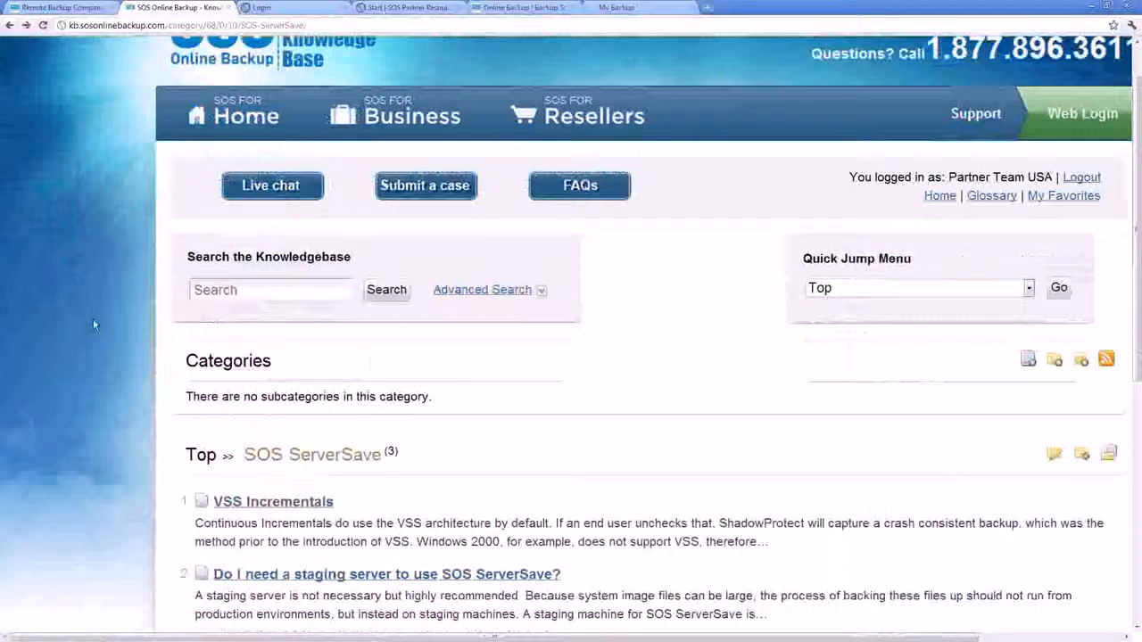
scroll(down, 3)
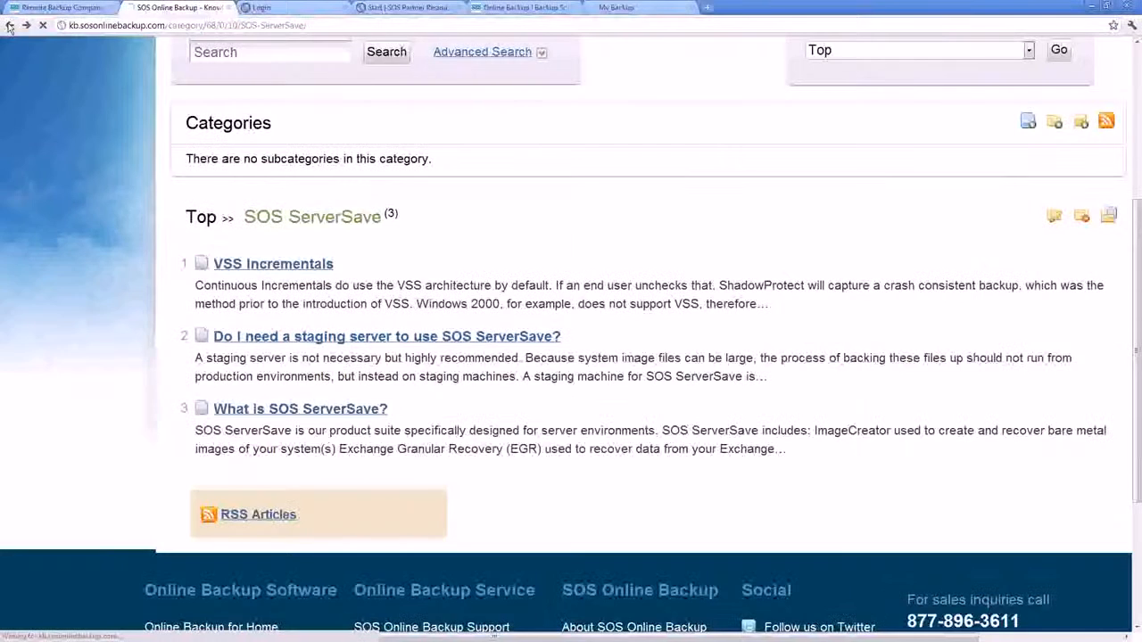
click(9, 25)
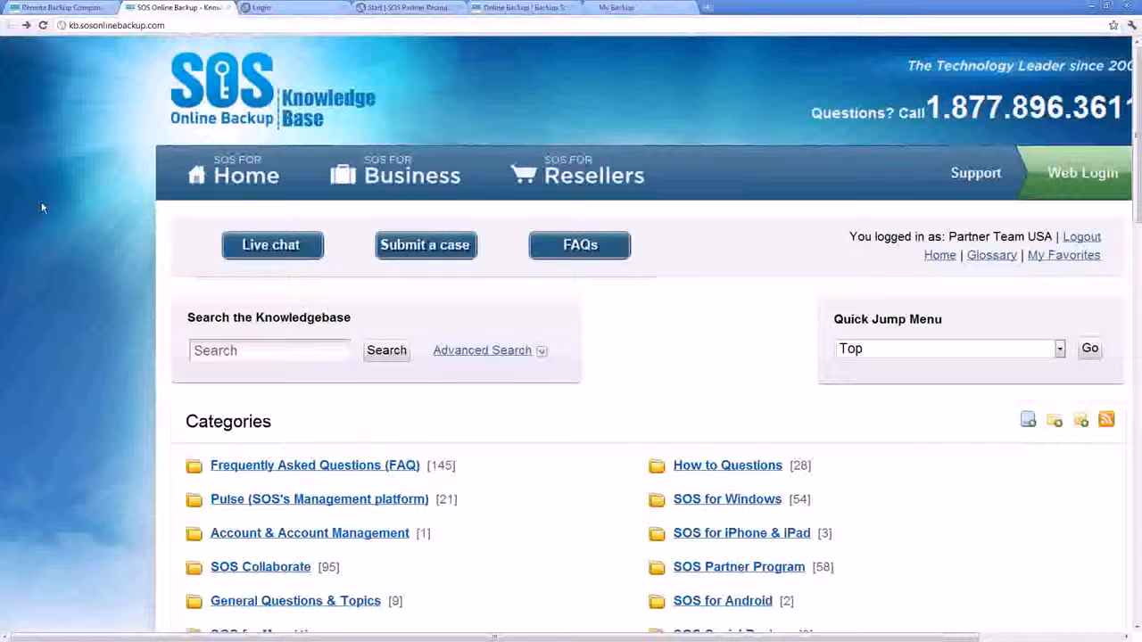
mouse_move(35, 187)
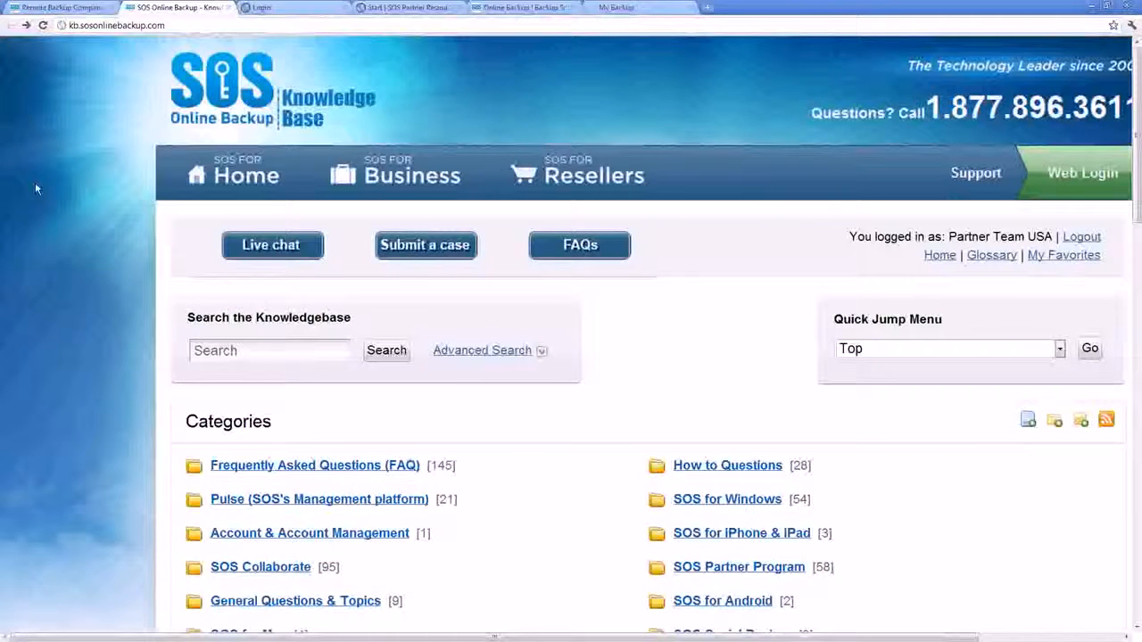
mouse_move(43, 211)
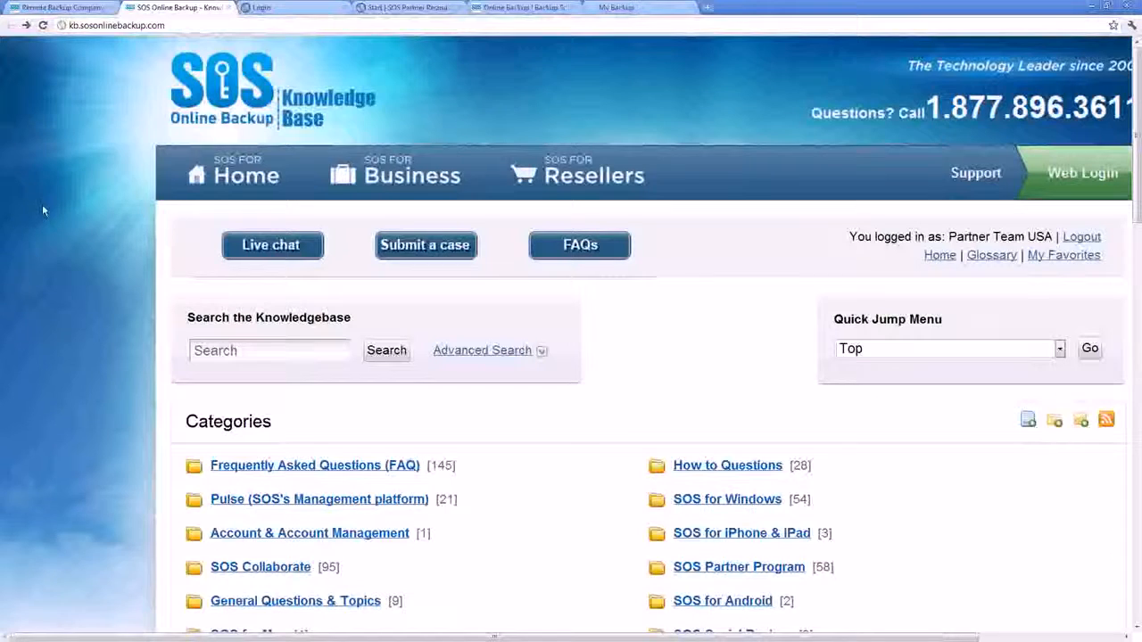
- Scroll the Knowledge Base home page down to the Categories section
scroll(down, 3)
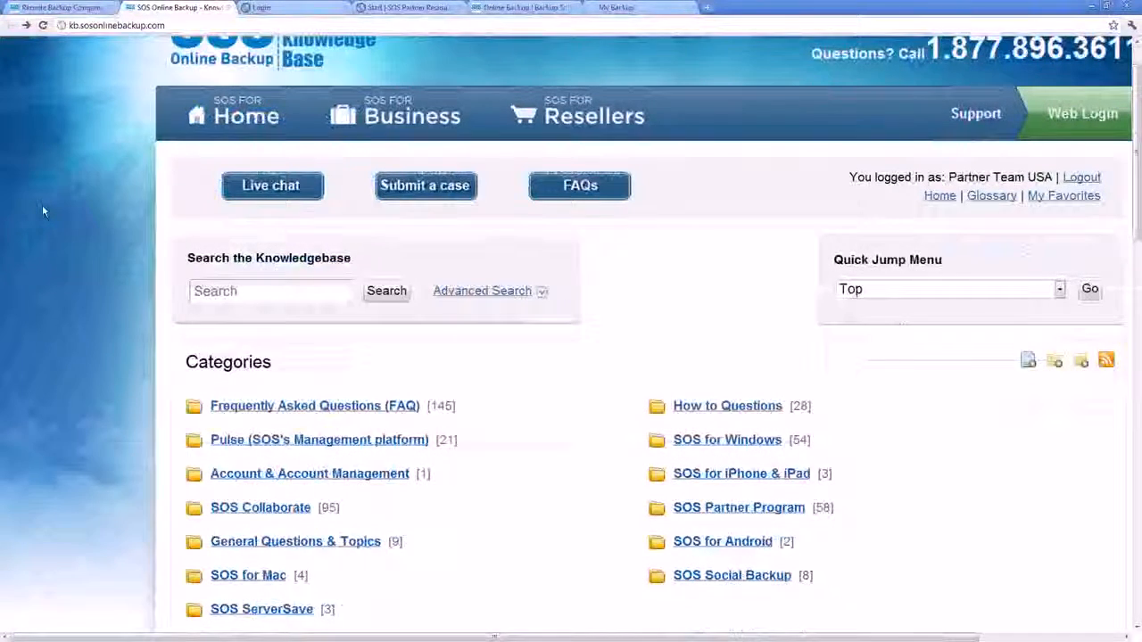
scroll(down, 3)
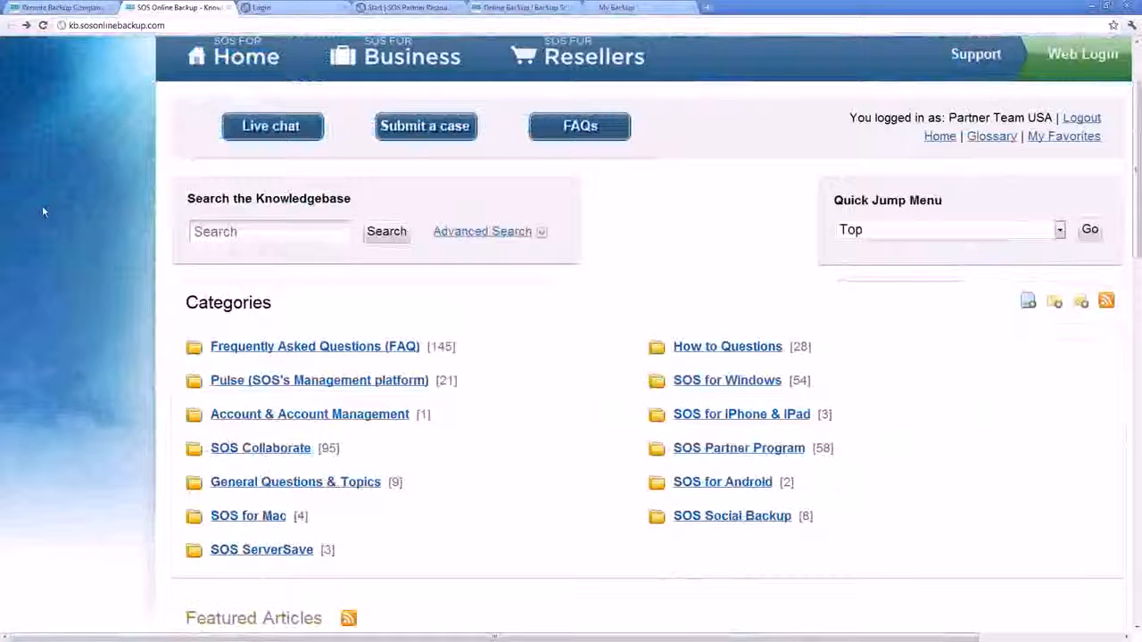
scroll(down, 3)
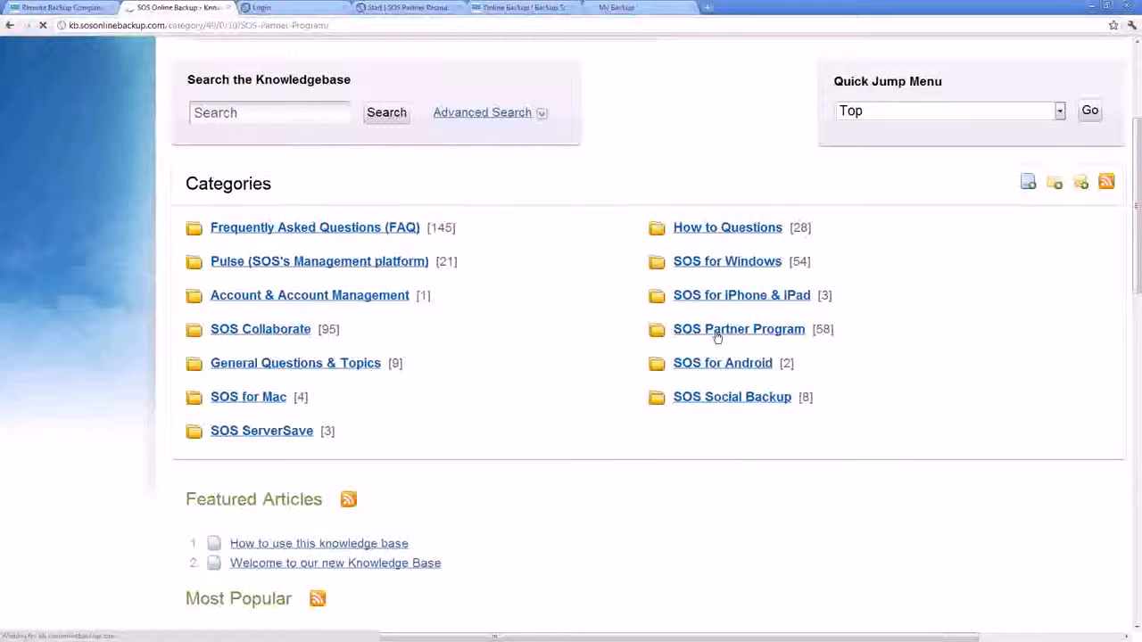
- View the SOS Partner Program category and its articles
click(739, 329)
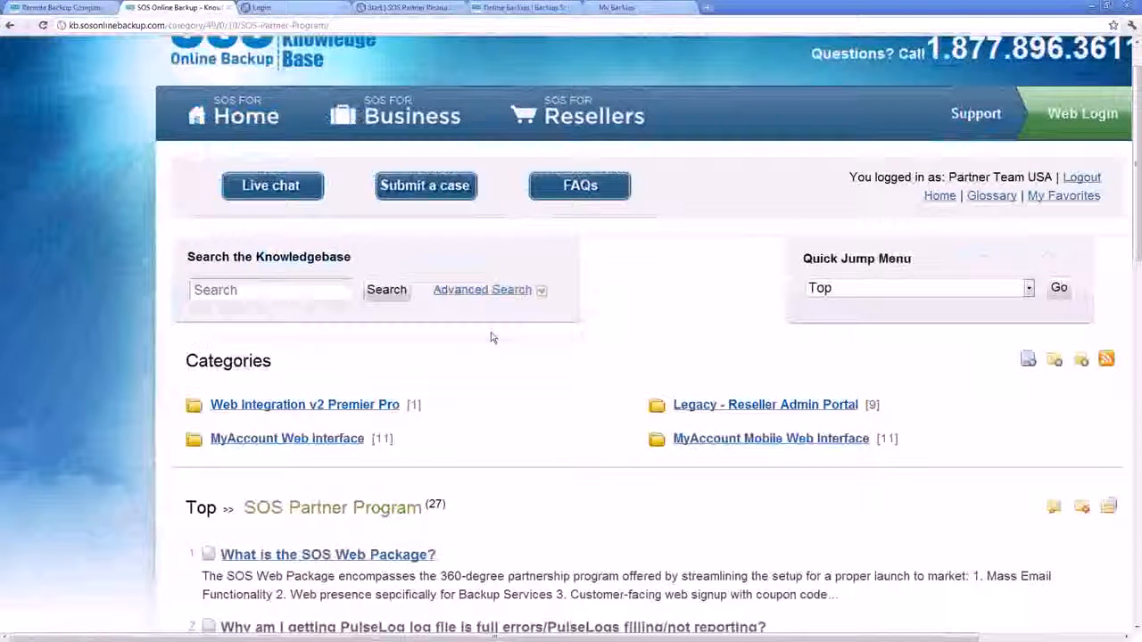
scroll(down, 3)
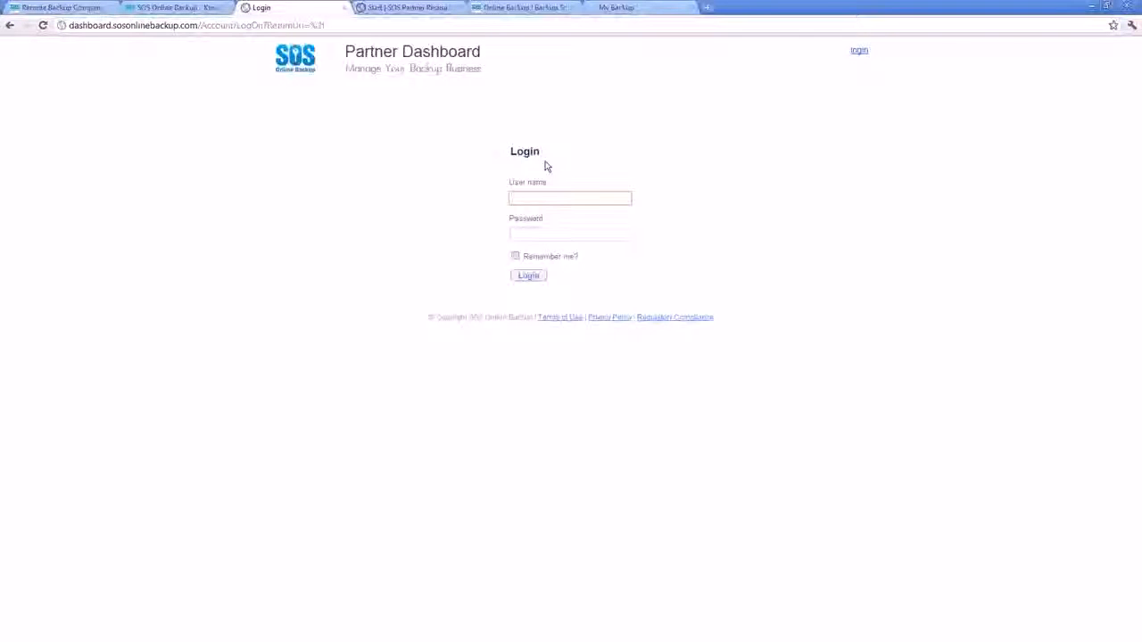
- Log in to the SOS Partner Dashboard with user name 'acmees'
click(571, 198)
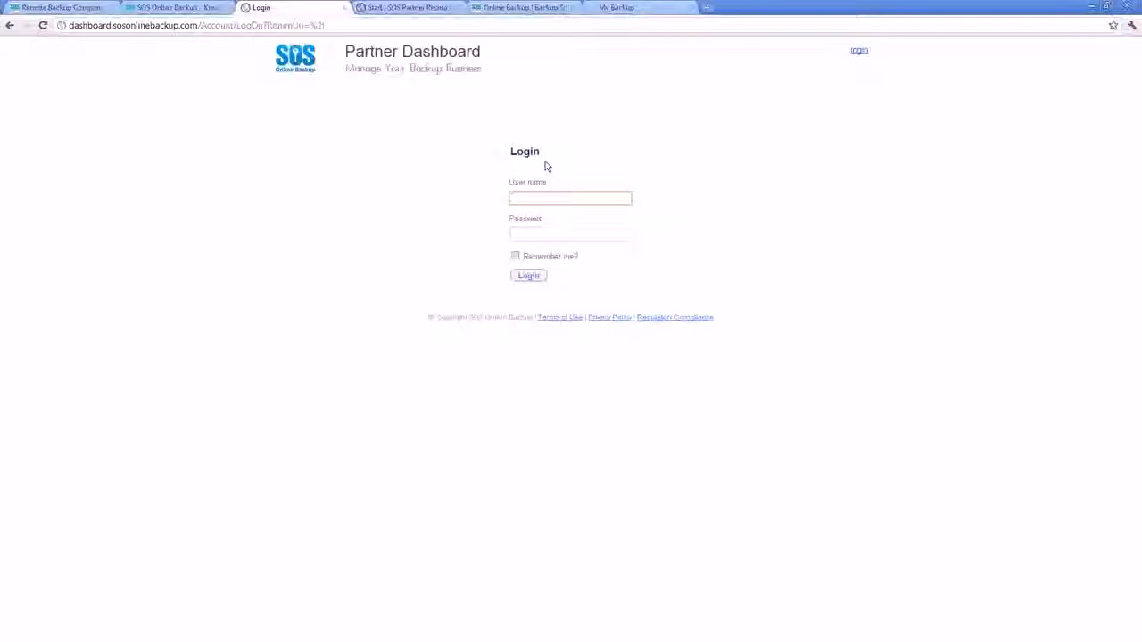
text(acmees)
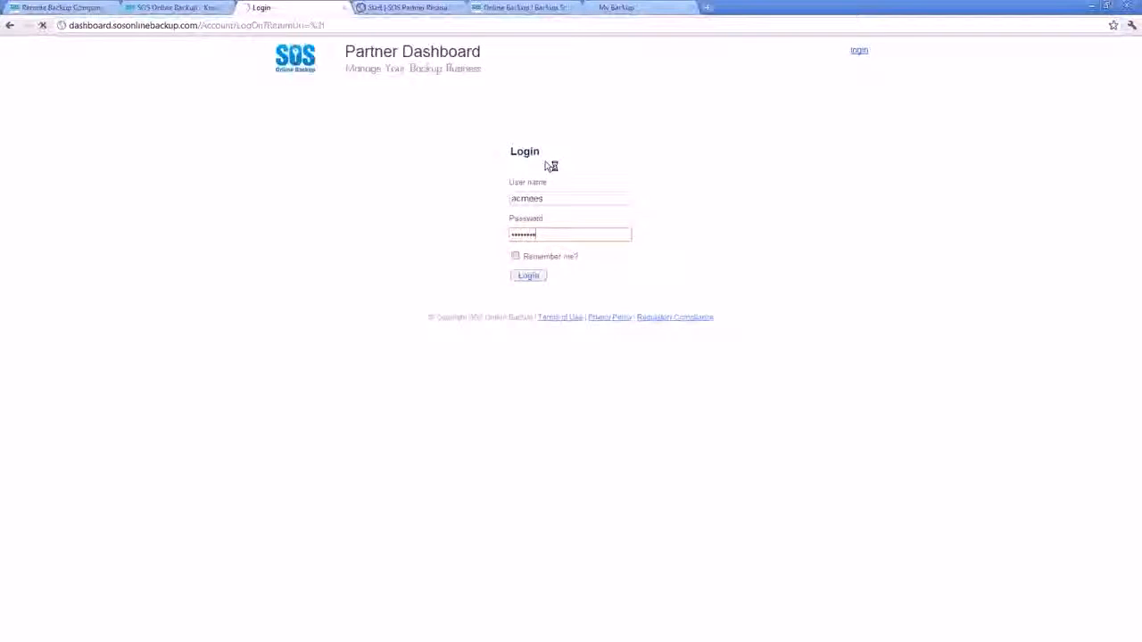
click(528, 274)
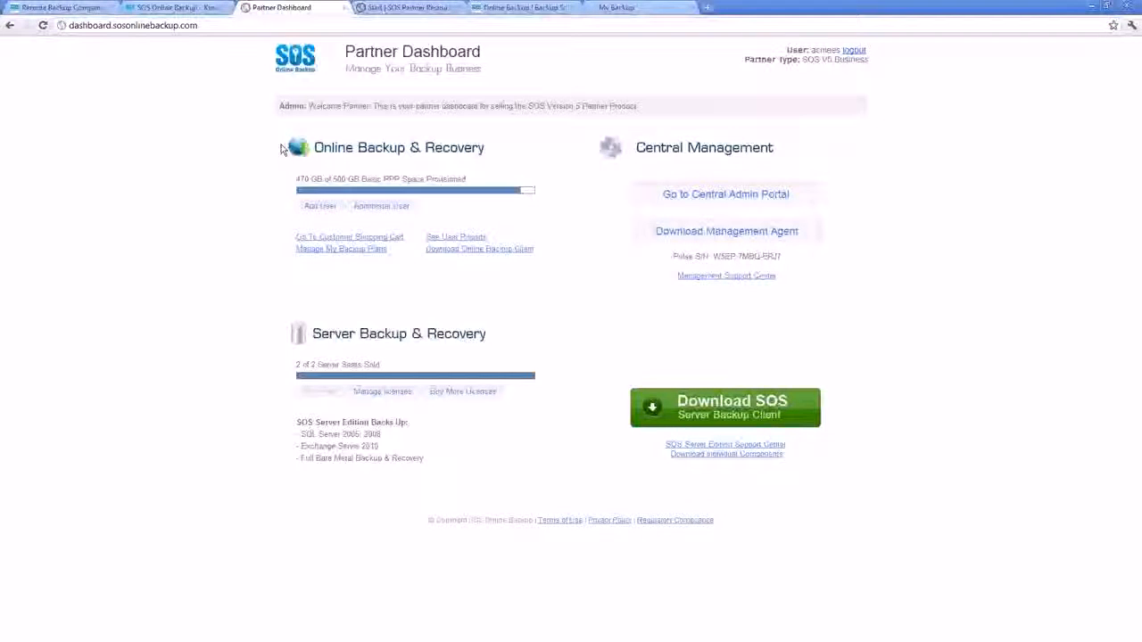
mouse_move(311, 264)
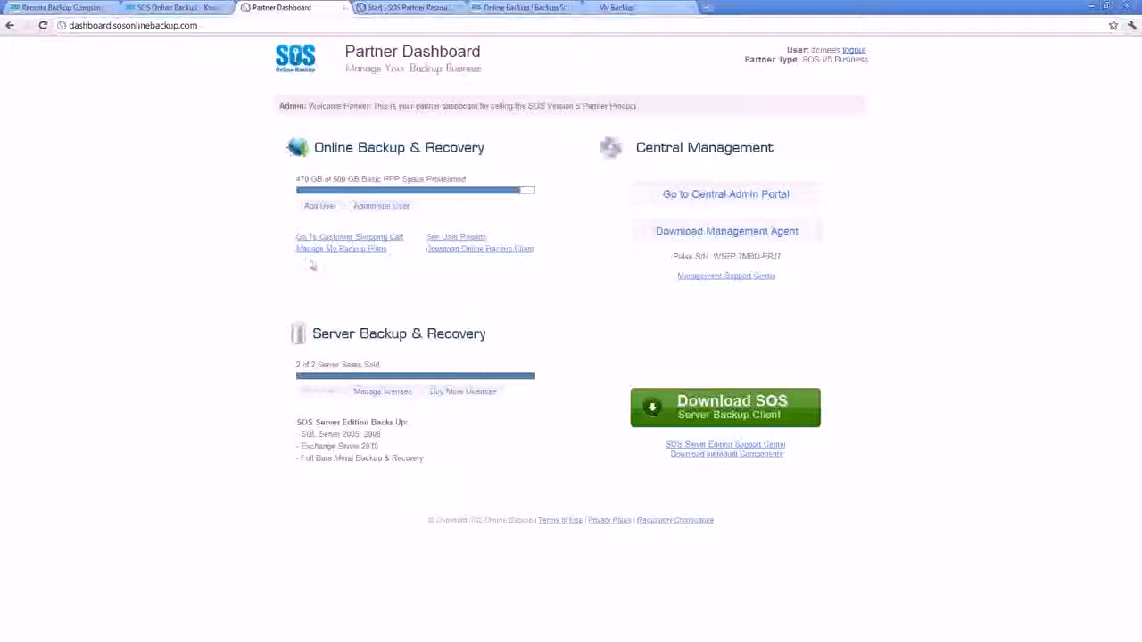
mouse_move(437, 164)
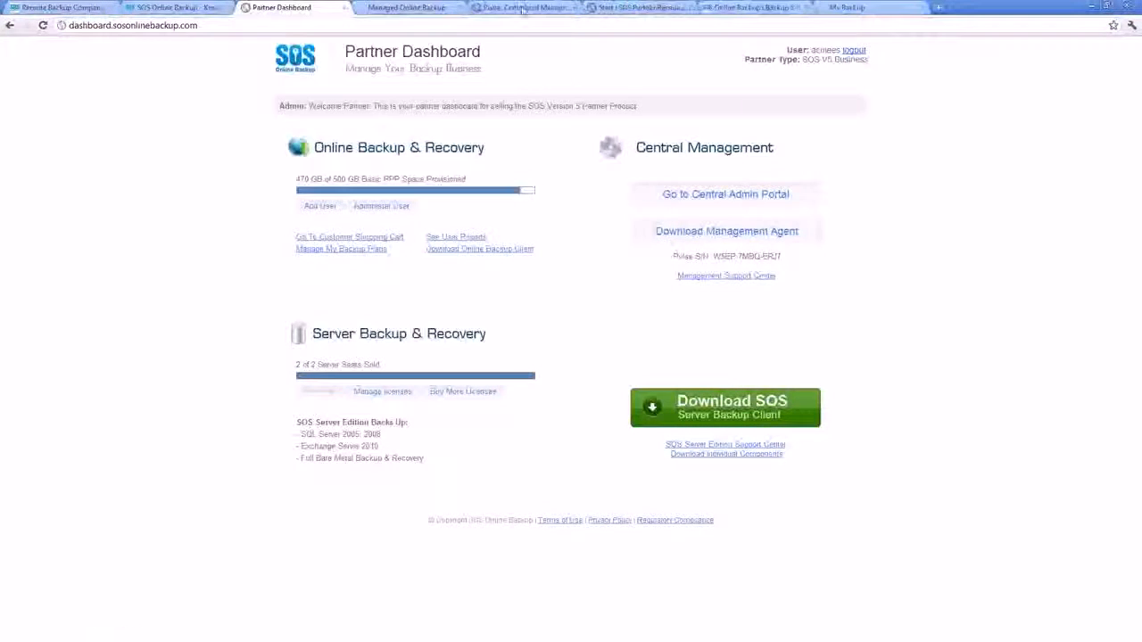
- Go to the Central Admin Portal and view the Backup Sessions report under Events & Reports
click(525, 7)
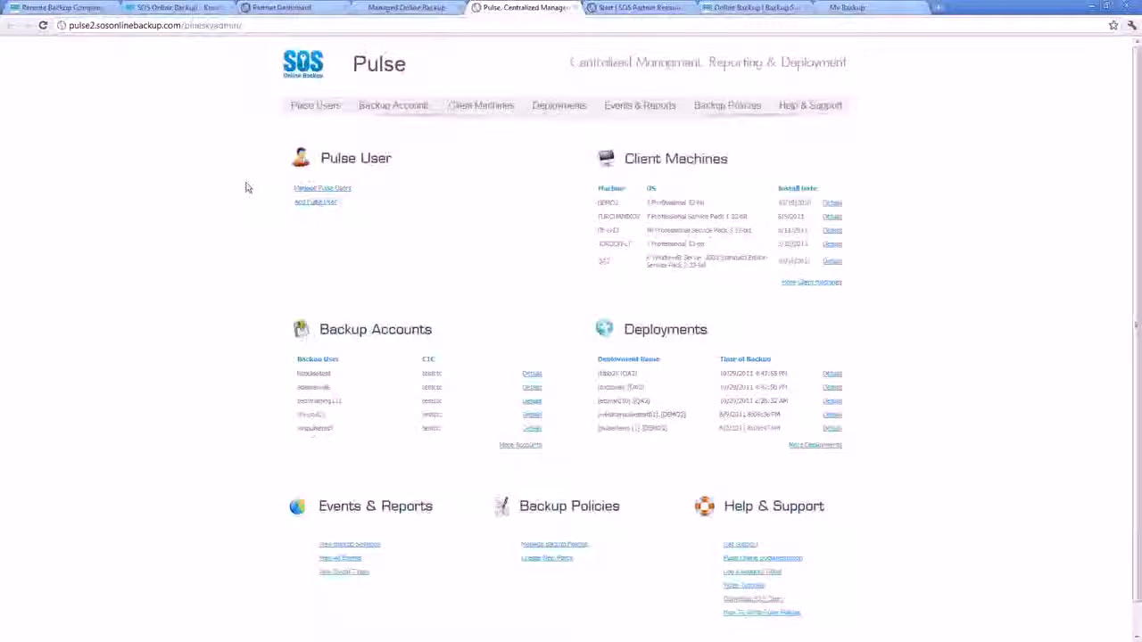
mouse_move(639, 105)
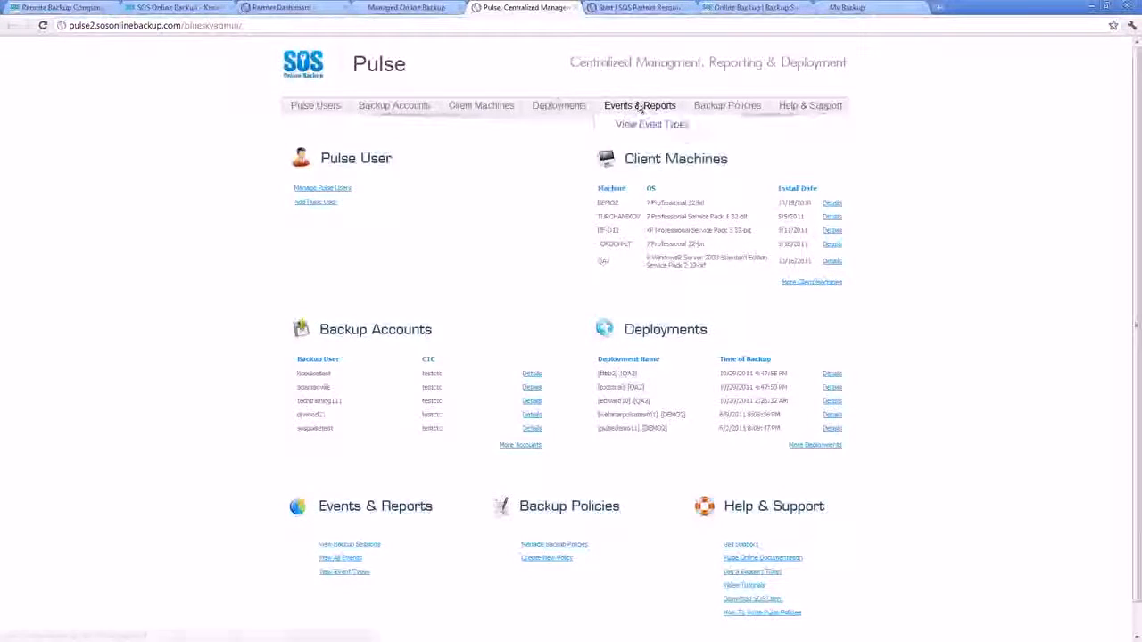
click(639, 105)
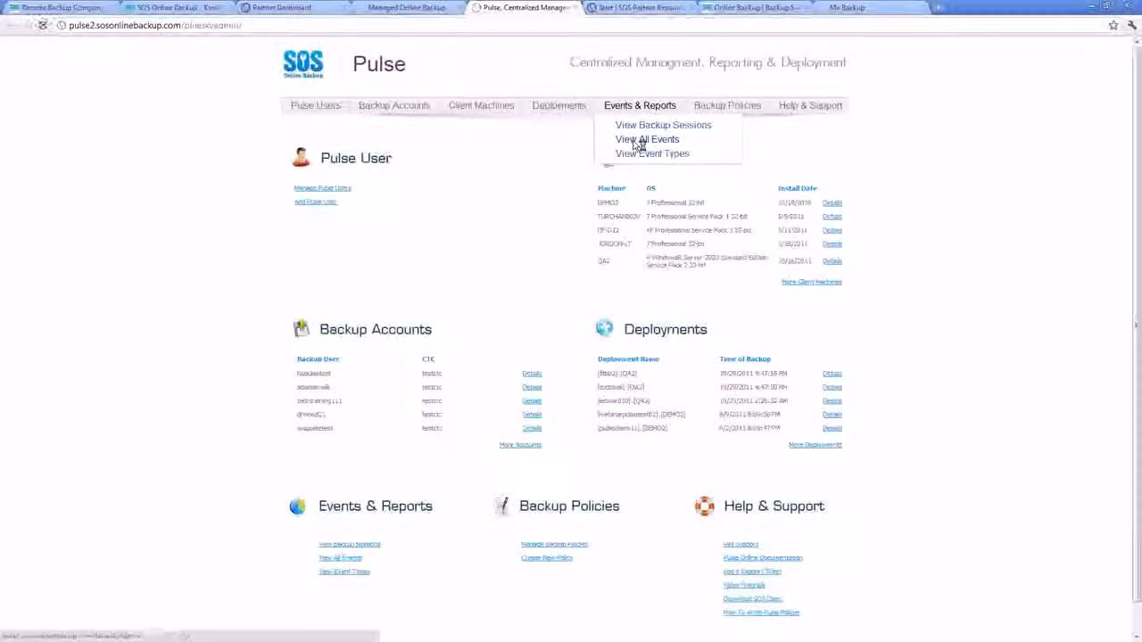
click(646, 139)
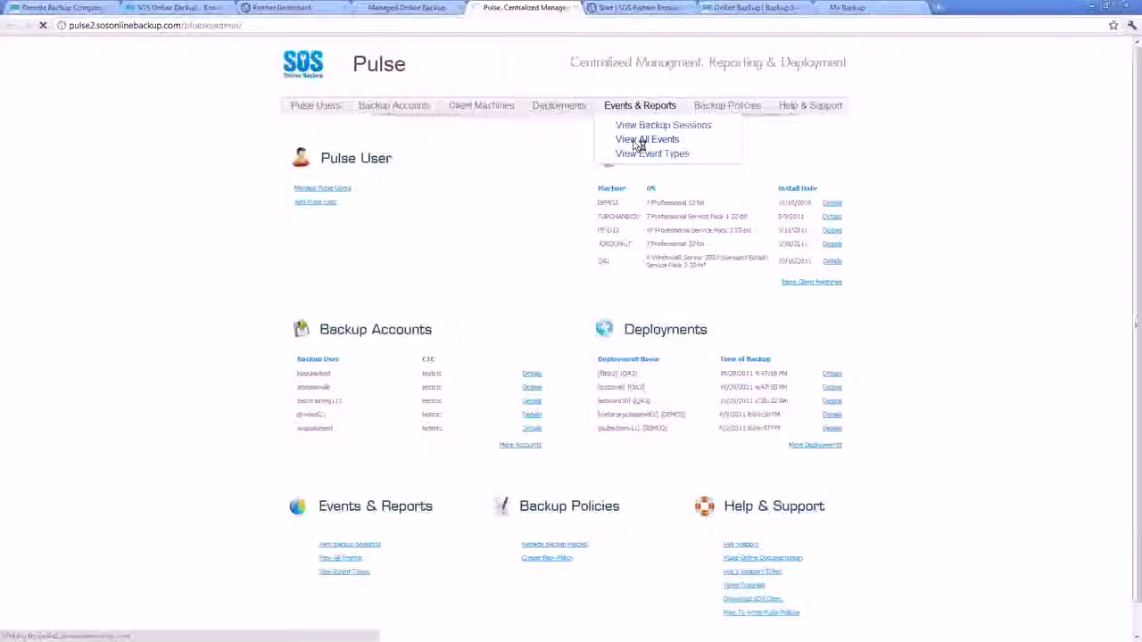
click(647, 139)
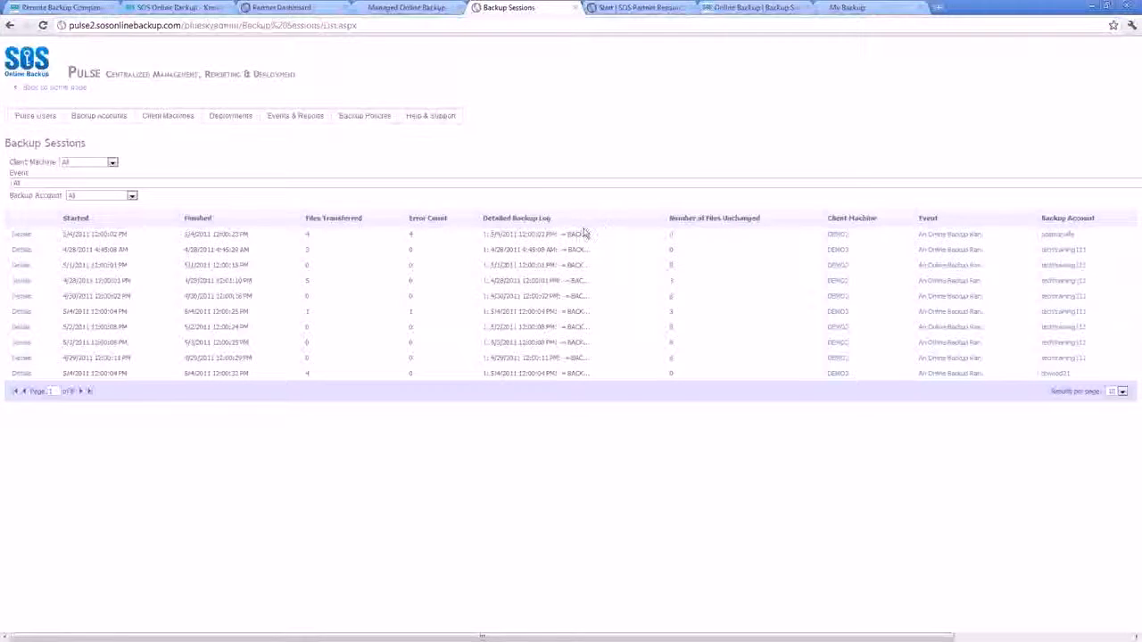
mouse_move(322, 235)
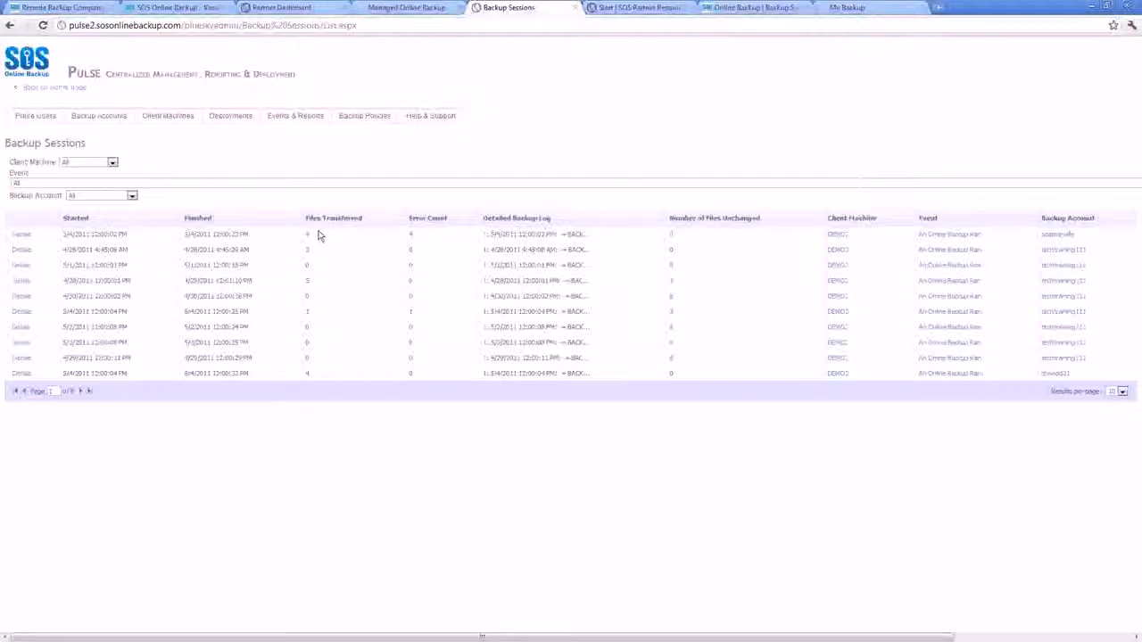
mouse_move(587, 232)
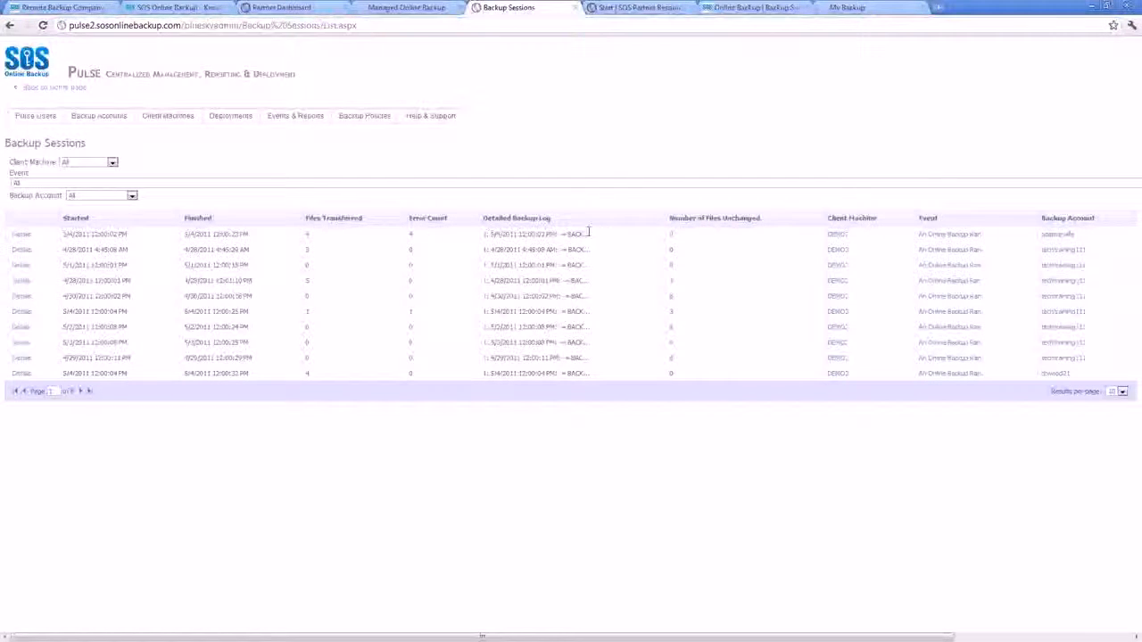
mouse_move(682, 236)
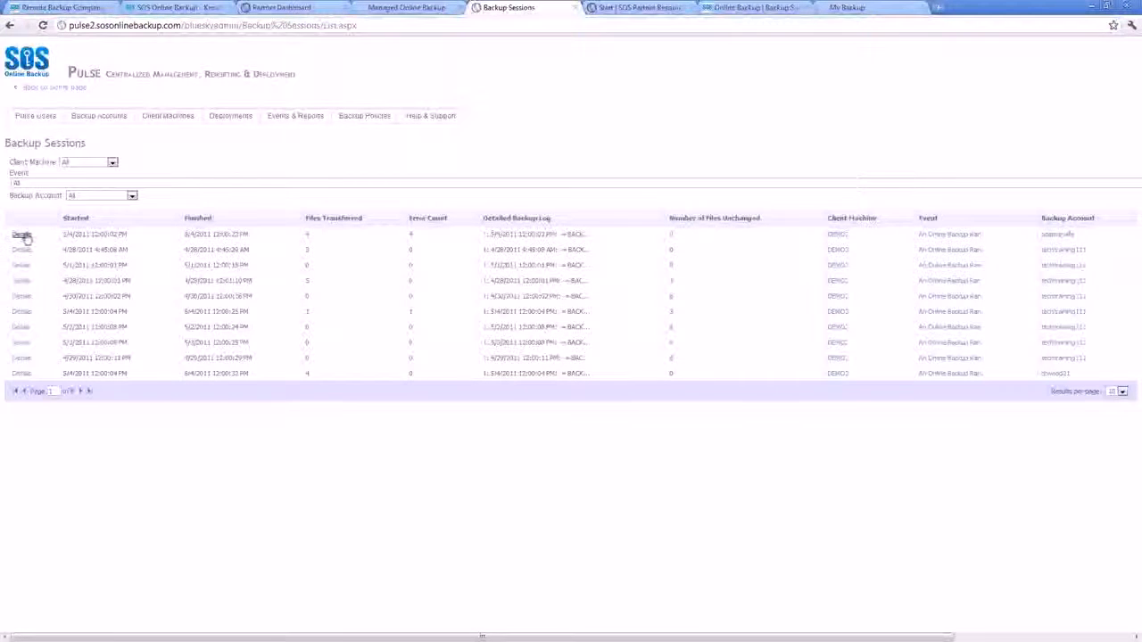
- View the first backup session's details, then switch to the Managed Online Backup admin tab
click(21, 234)
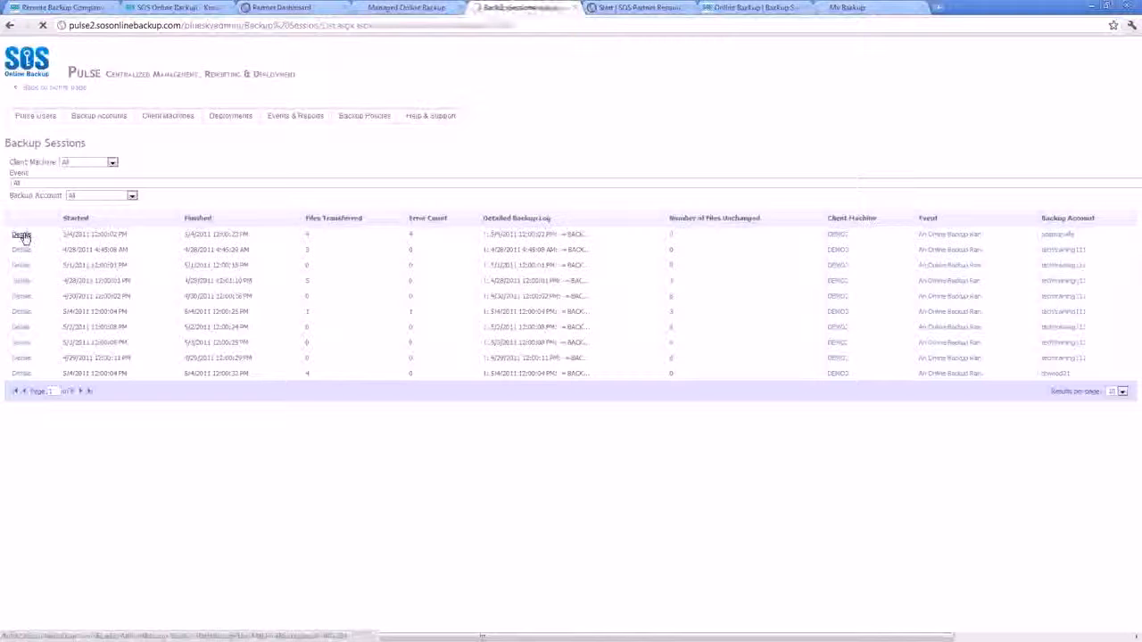
click(21, 234)
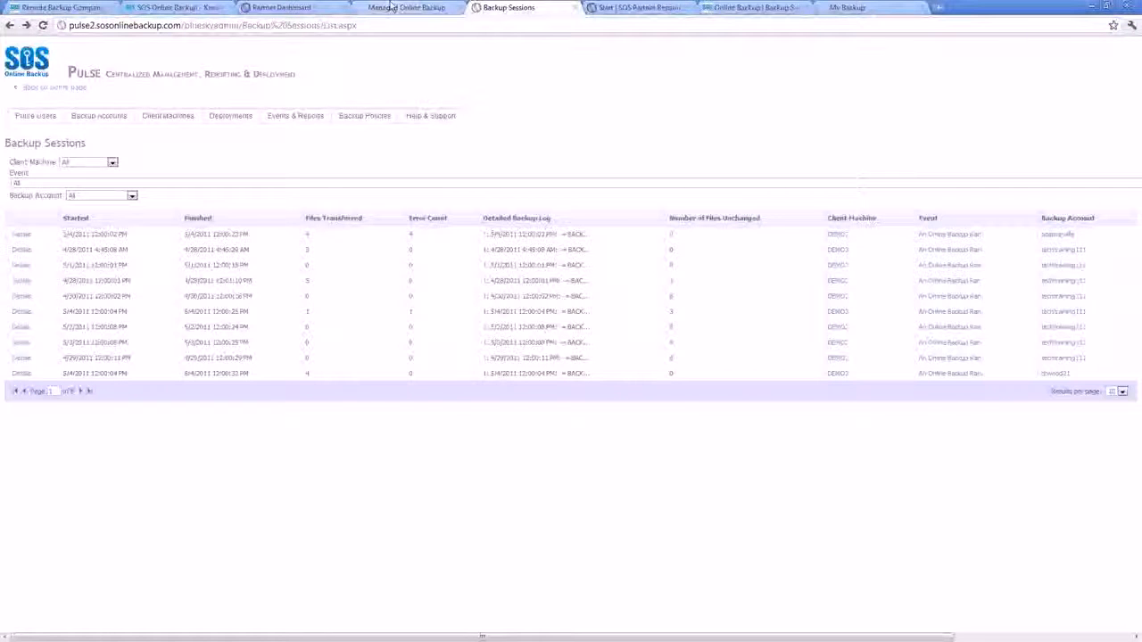
click(407, 7)
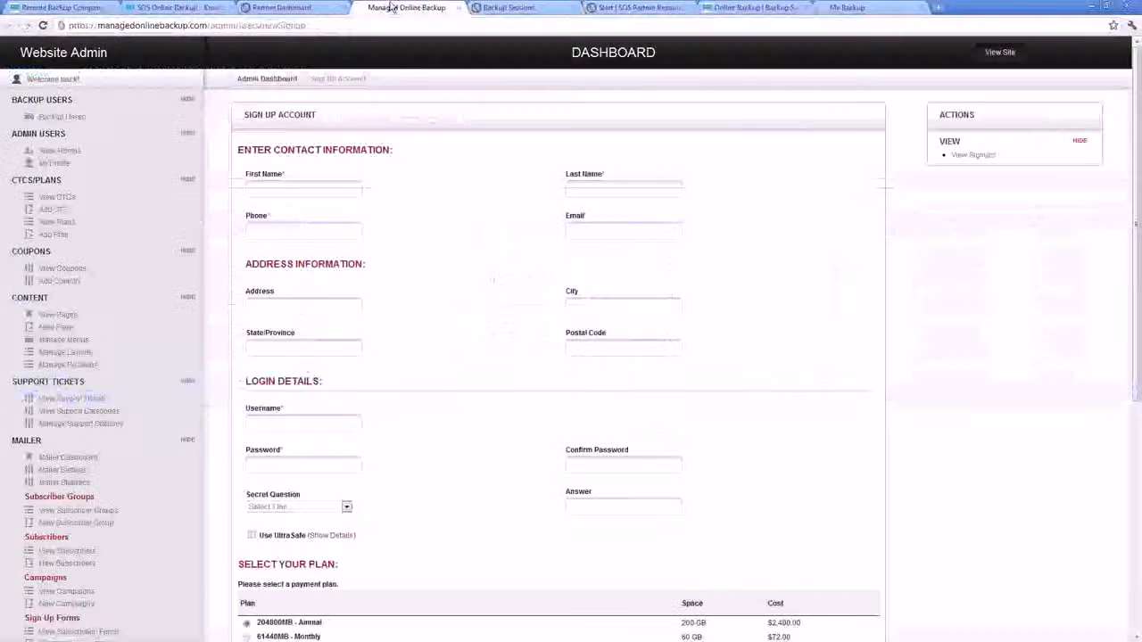
- View the Manage Backup Policies list from the Pulse Backup Policies menu
click(509, 7)
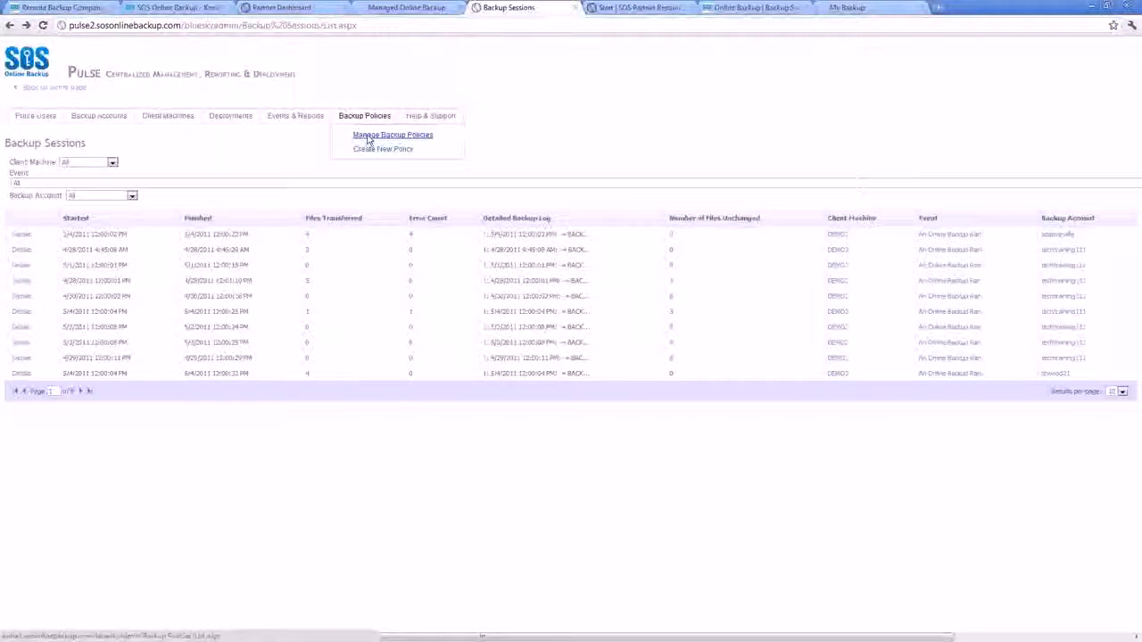
click(393, 136)
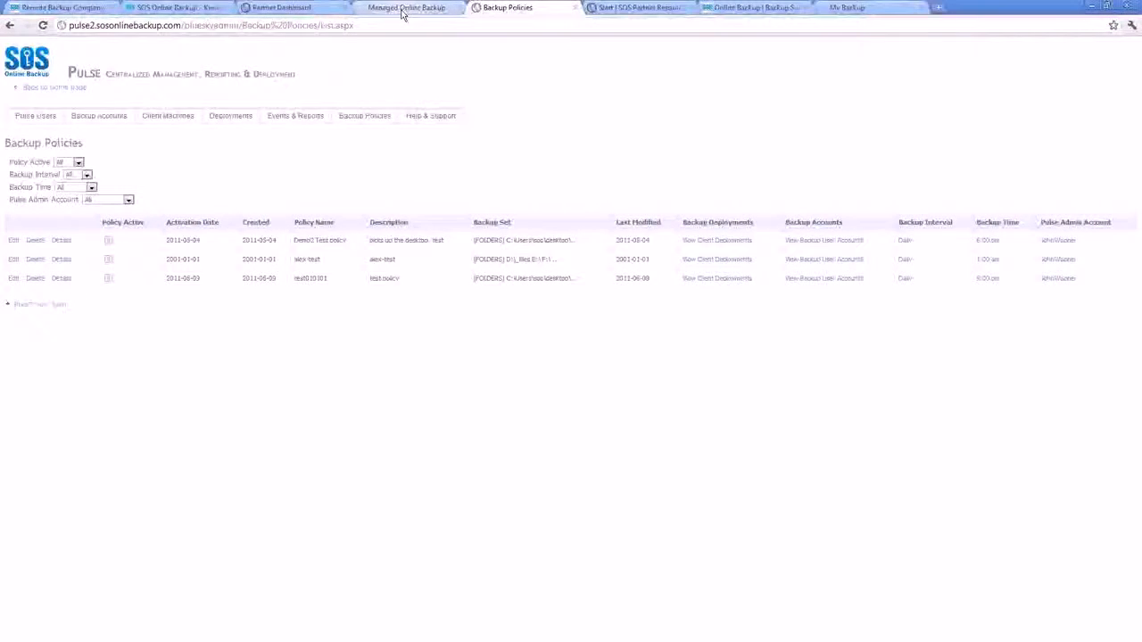
- Collapse the backup users sidebar section, view the public MyOnlineBackup site, and return to the admin dashboard
click(407, 7)
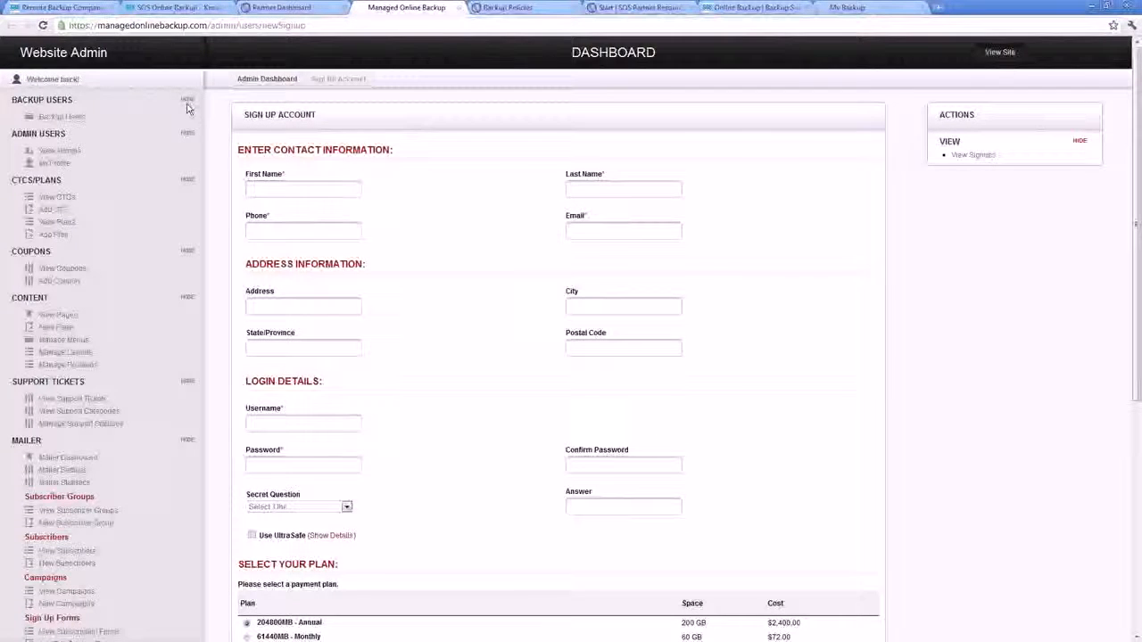
click(187, 100)
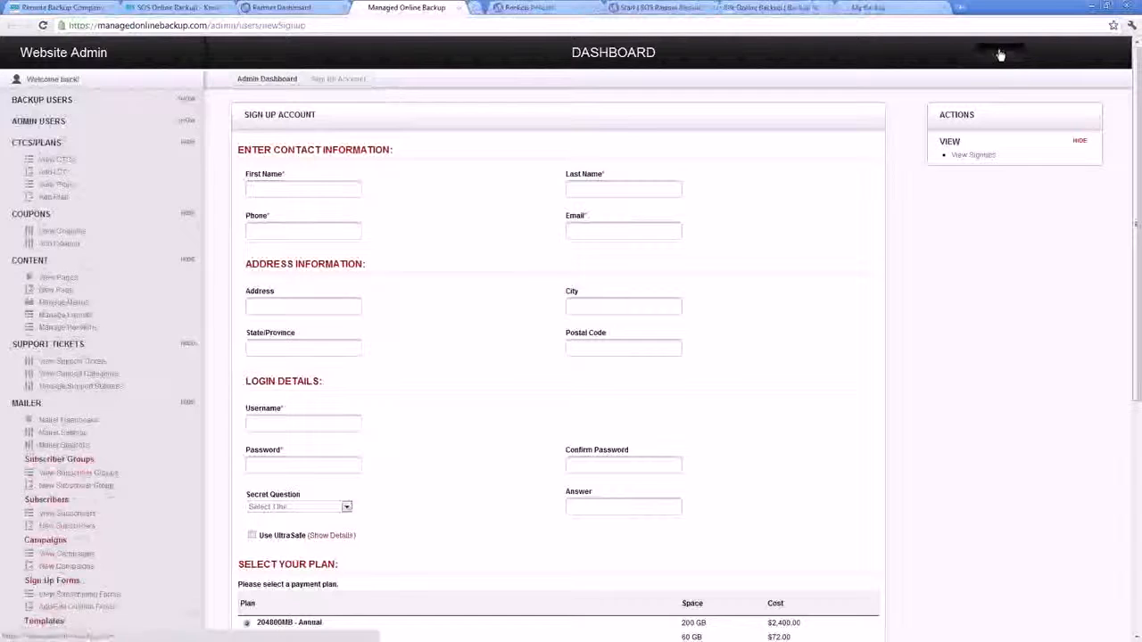
click(500, 7)
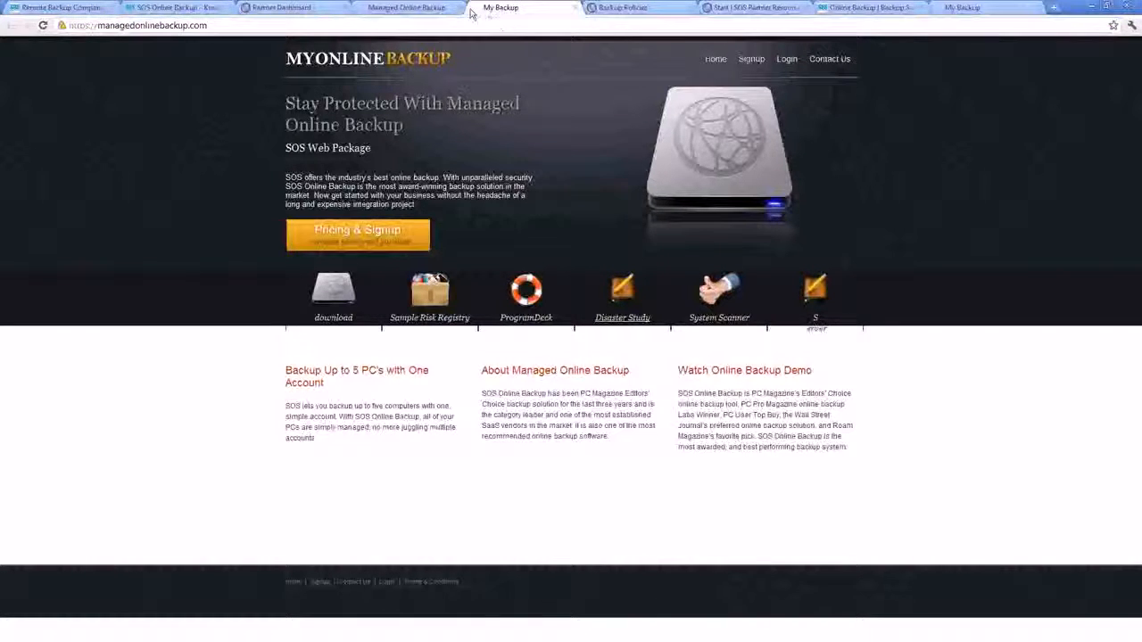
click(407, 7)
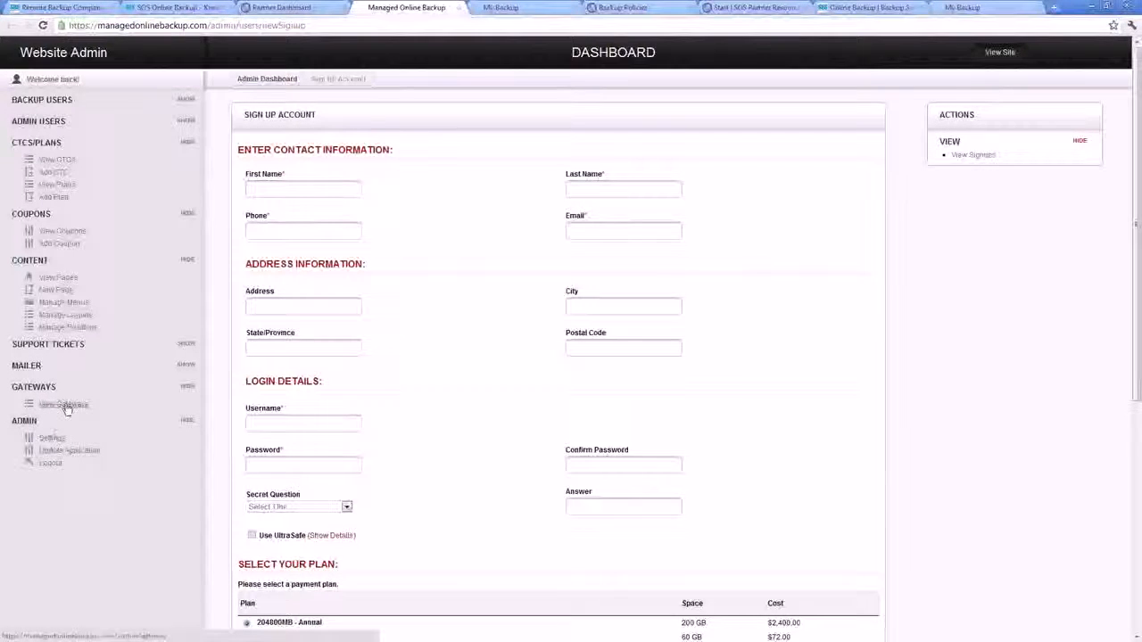
- View the payment Gateways list and the Authorize.net gateway's edit form
click(64, 403)
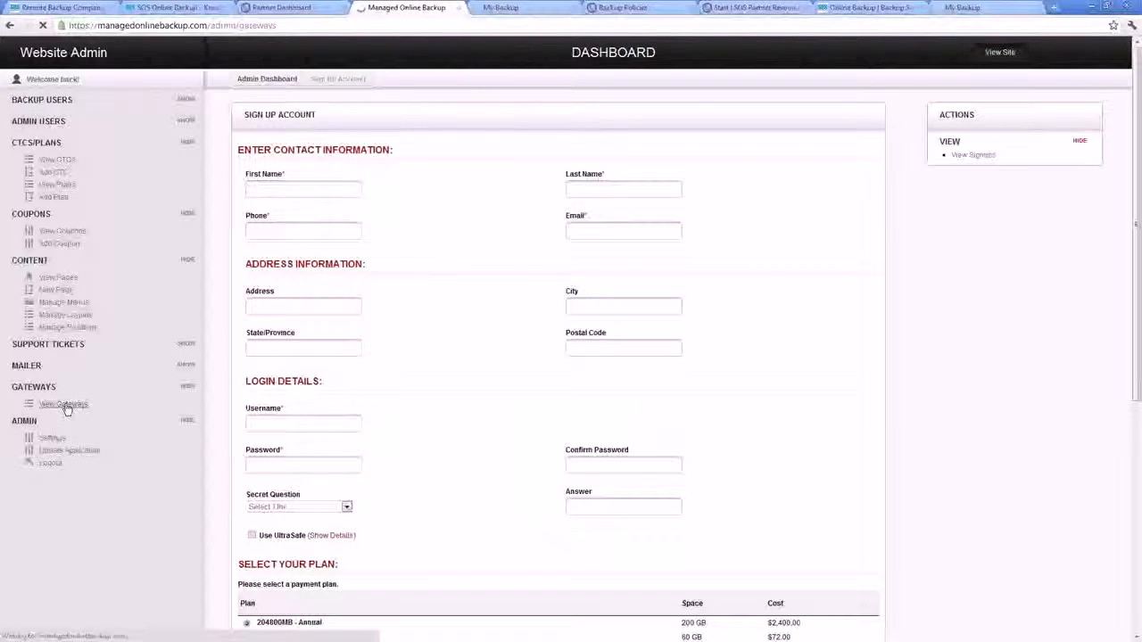
click(64, 403)
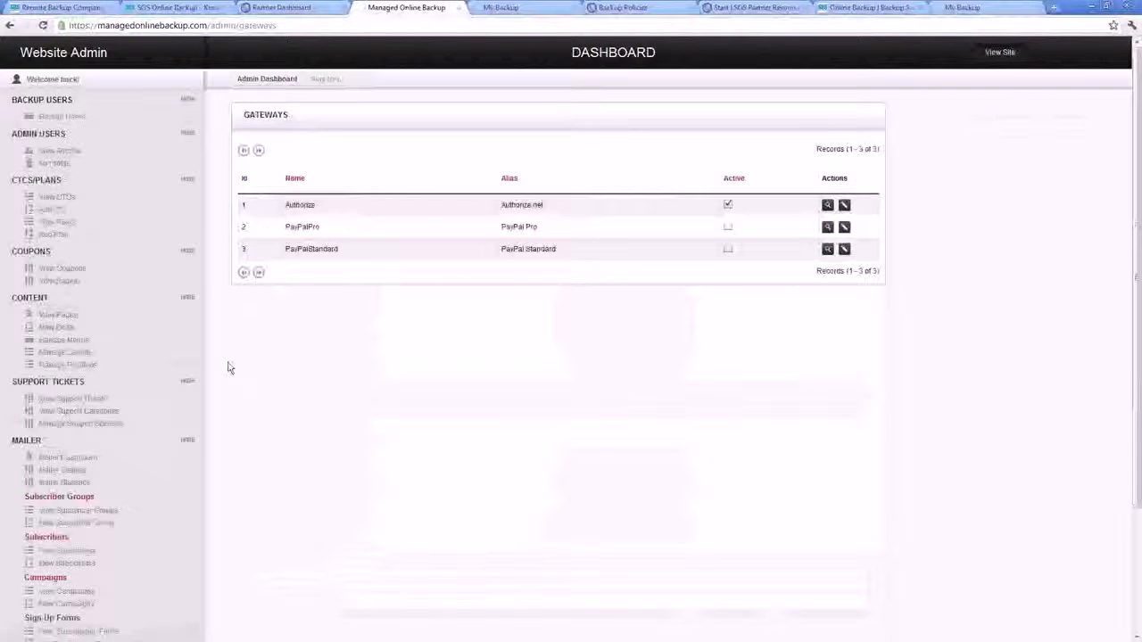
mouse_move(289, 436)
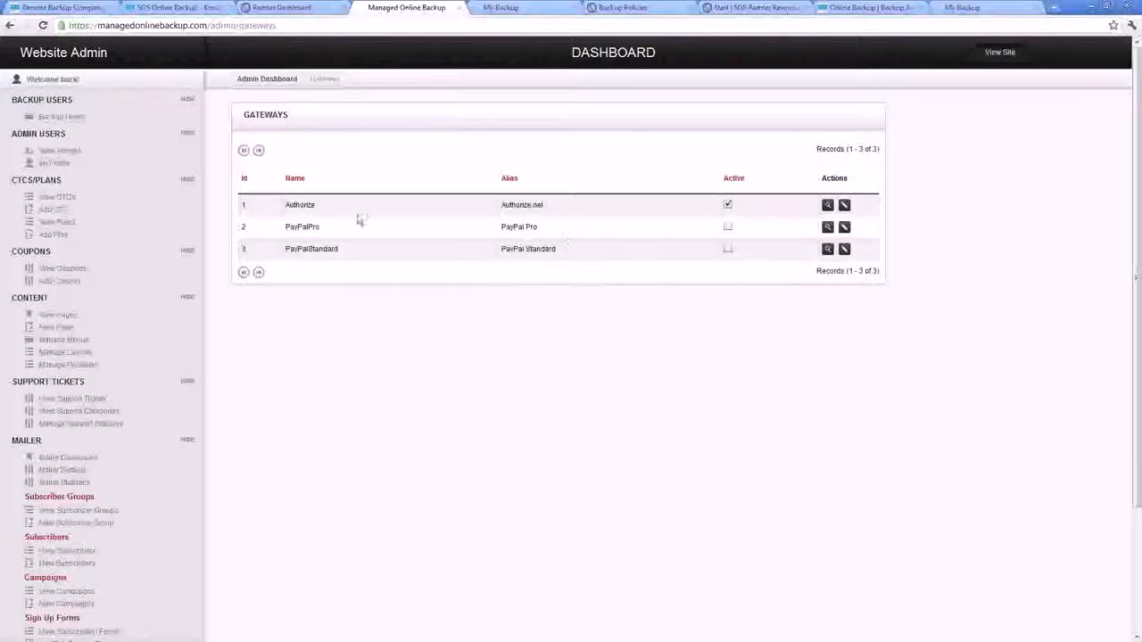
mouse_move(275, 203)
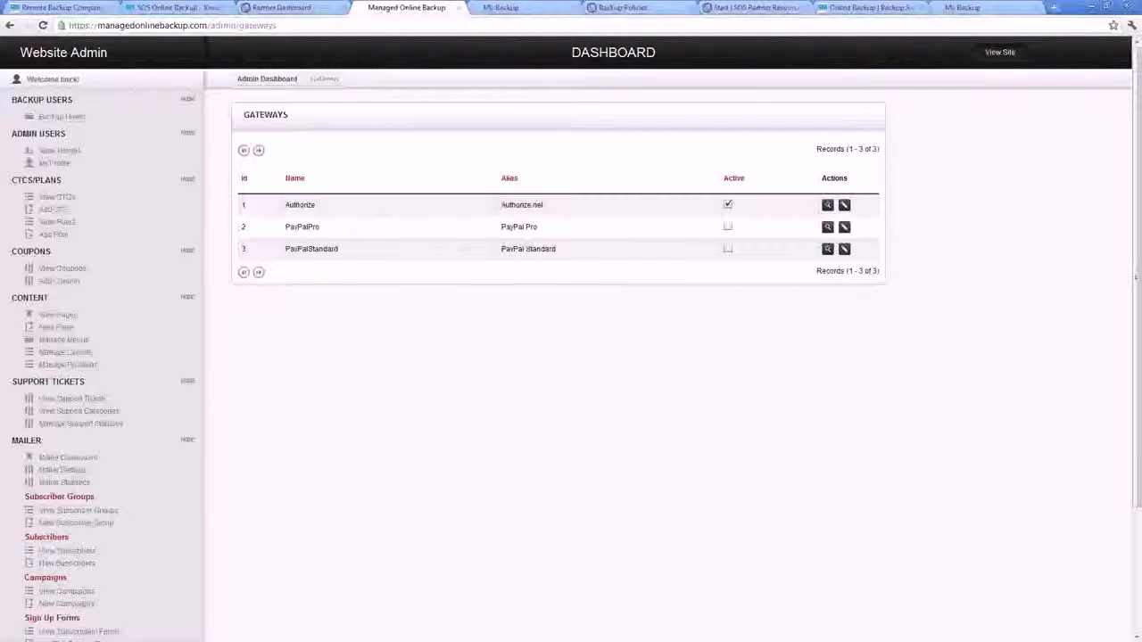
click(844, 205)
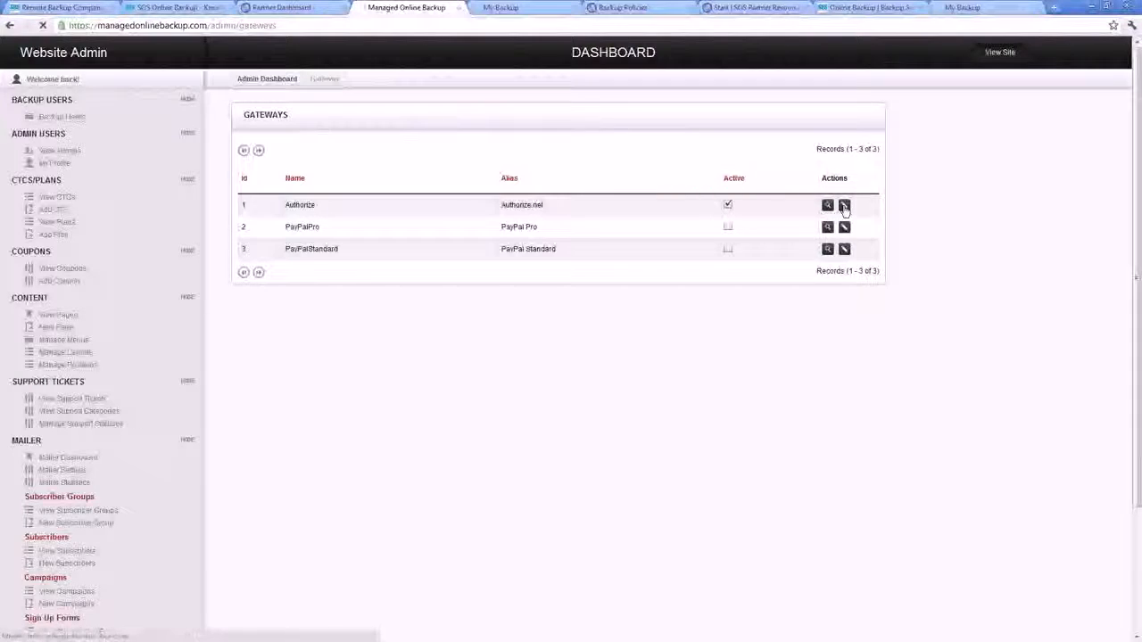
click(842, 204)
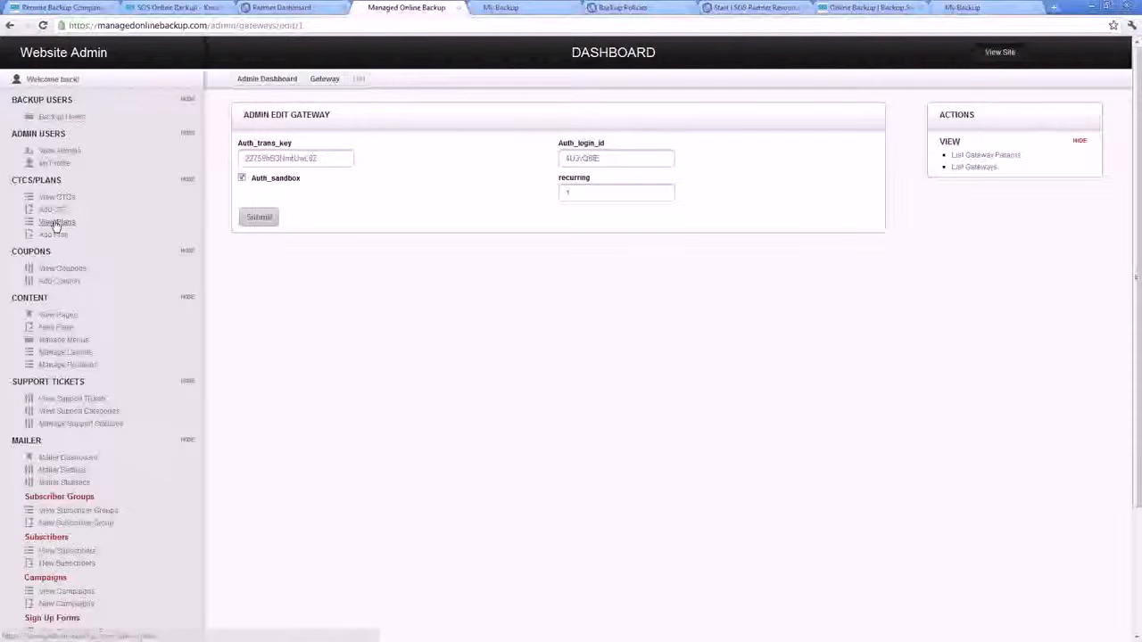
- Show the admin Plans list with sizes, prices, intervals and order
click(57, 221)
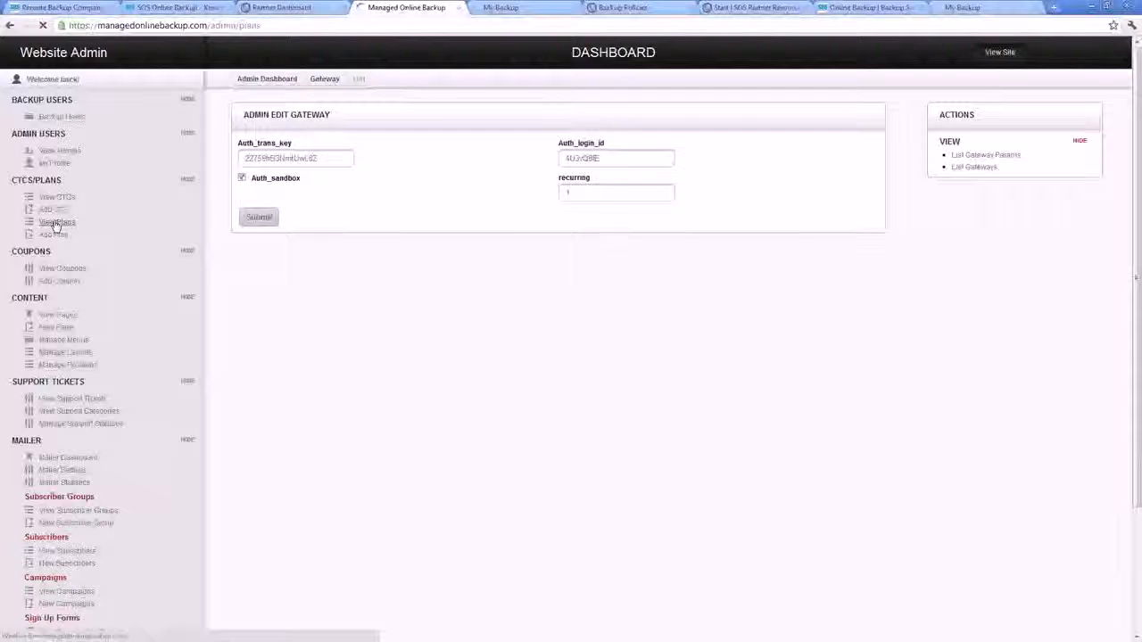
click(57, 221)
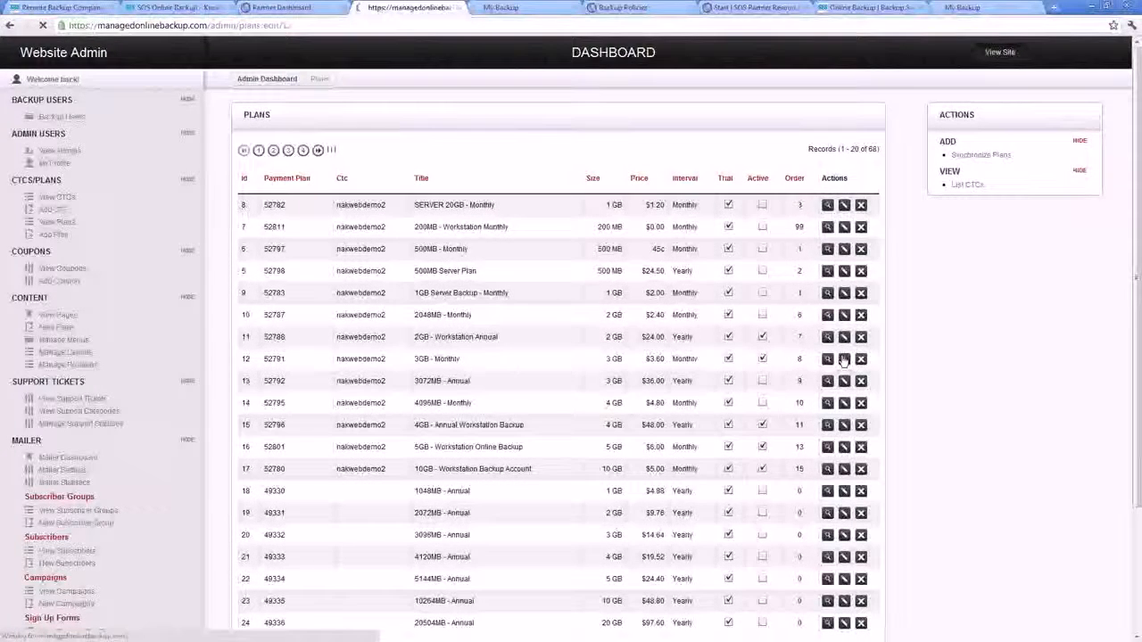
- Retitle the 3GB - Monthly plan to 3GB - Michael's Awesome Monthly and submit it
click(828, 359)
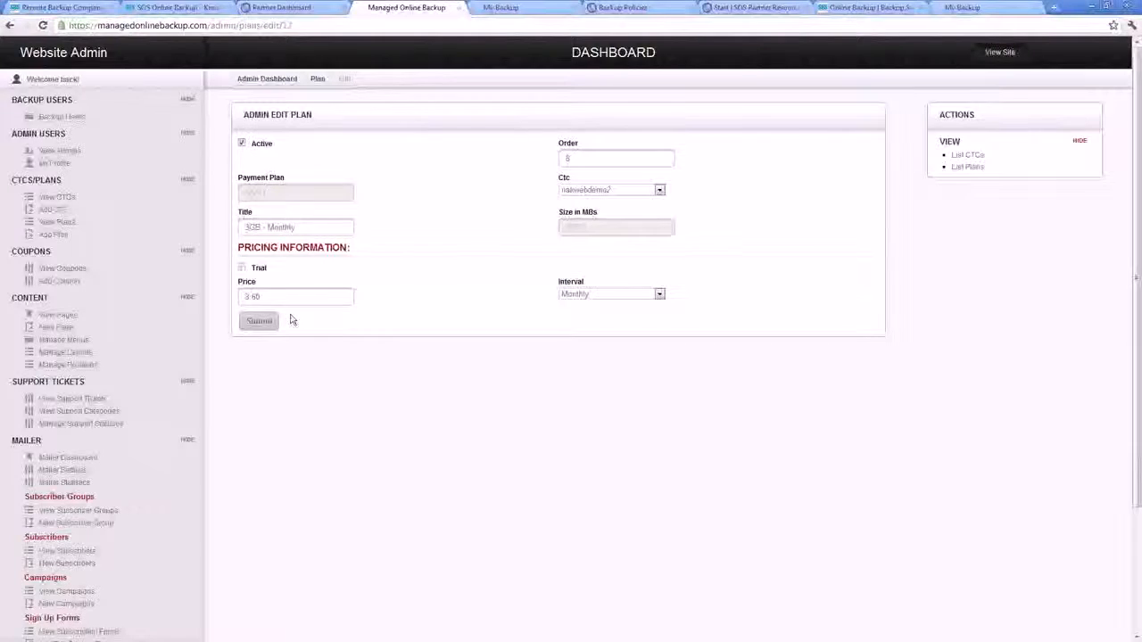
click(296, 226)
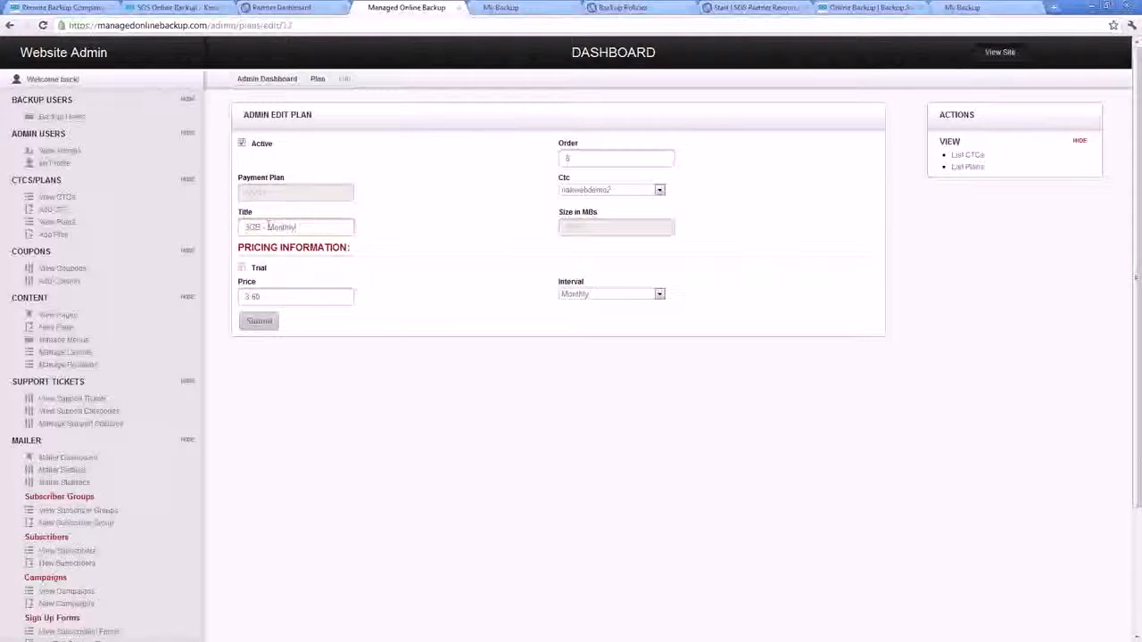
click(296, 227)
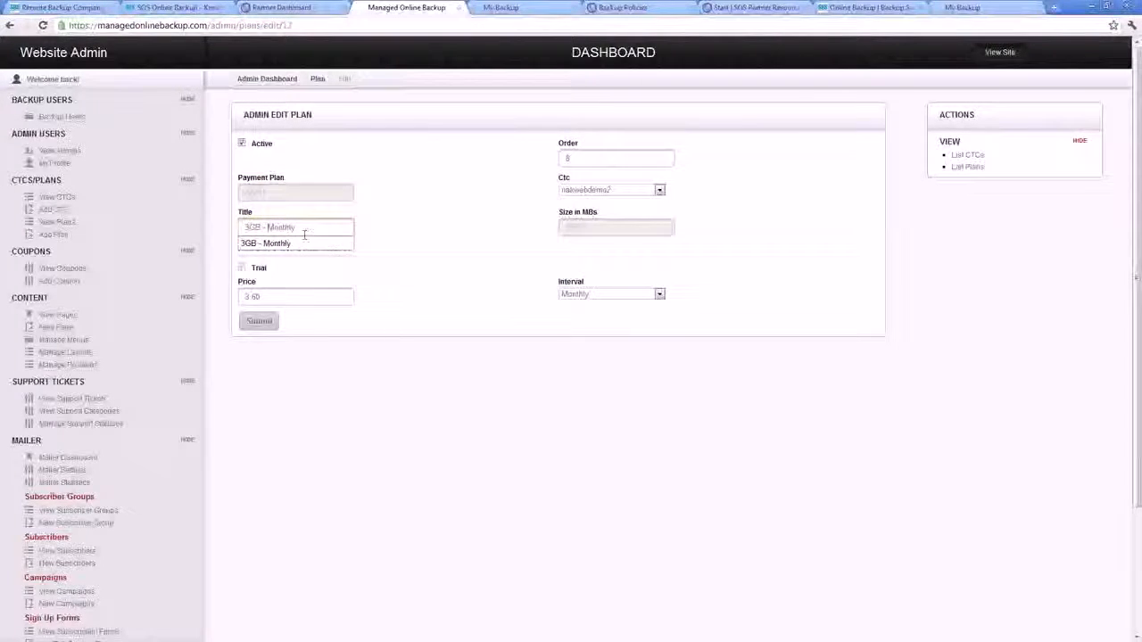
text(Michael's Awesome M)
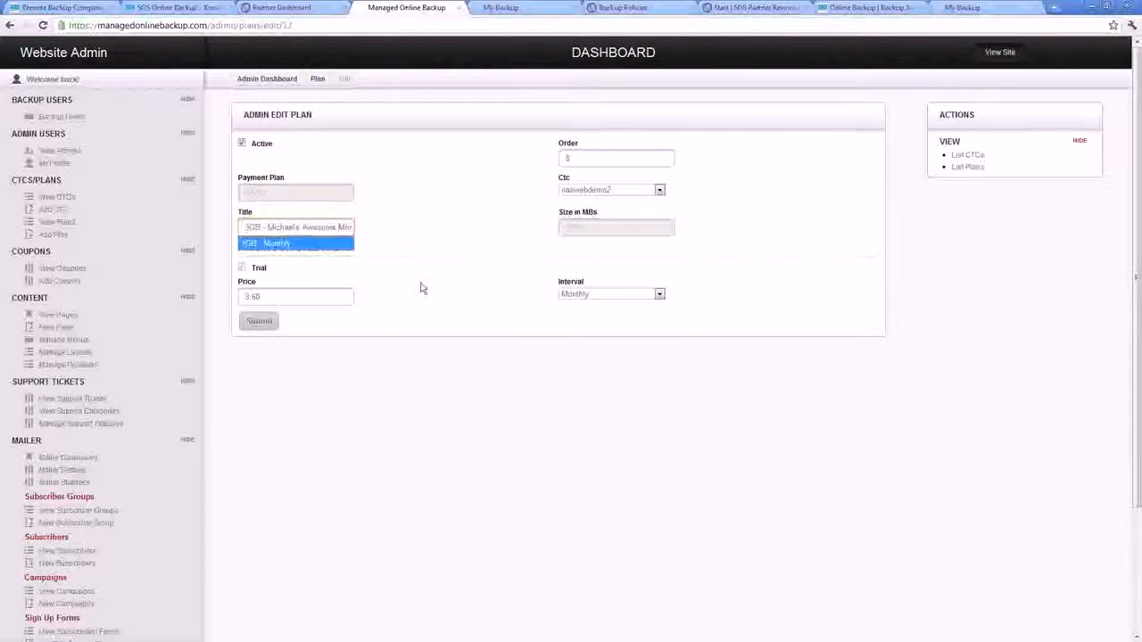
click(259, 321)
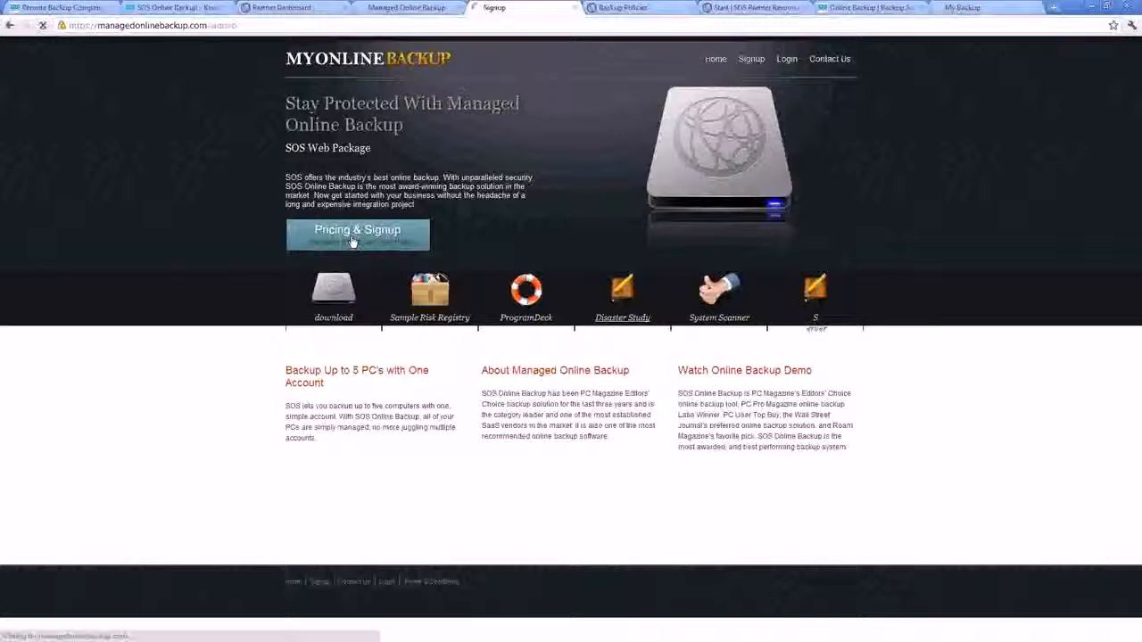
- Check the public Pricing & Signup plan list now includes 3GB - Michael's Awesome Monthly
click(357, 234)
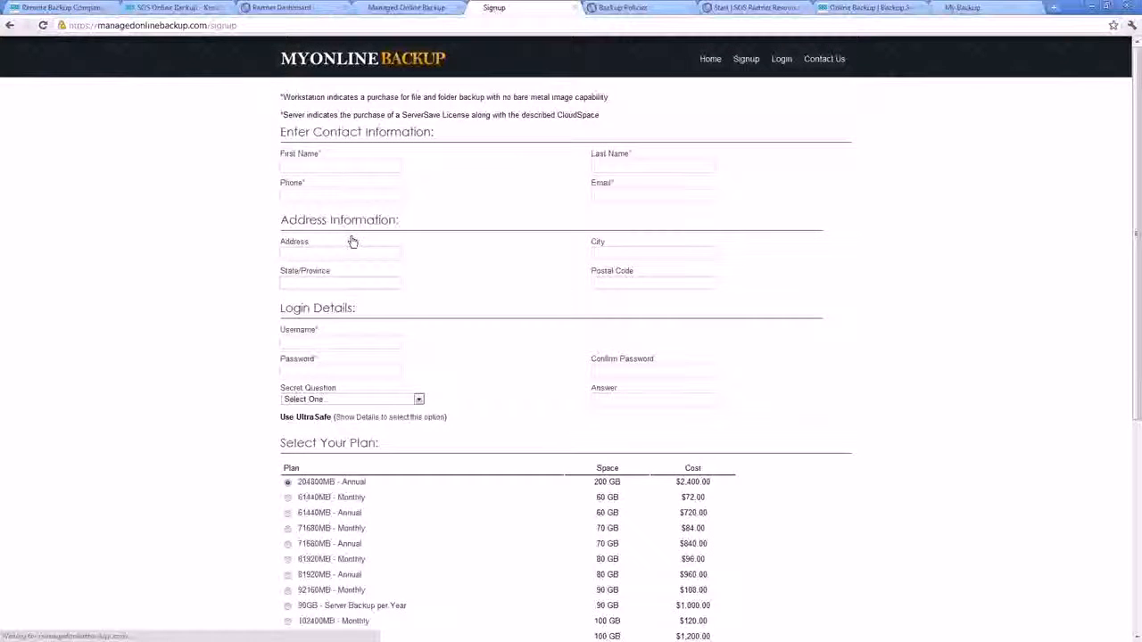
scroll(down, 3)
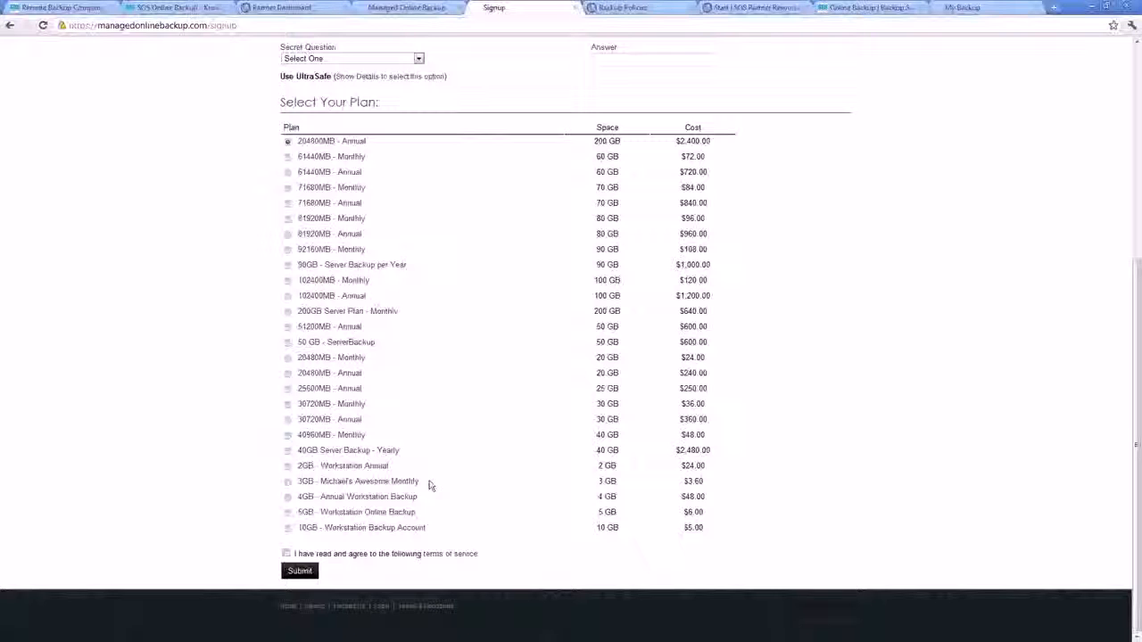
mouse_move(339, 482)
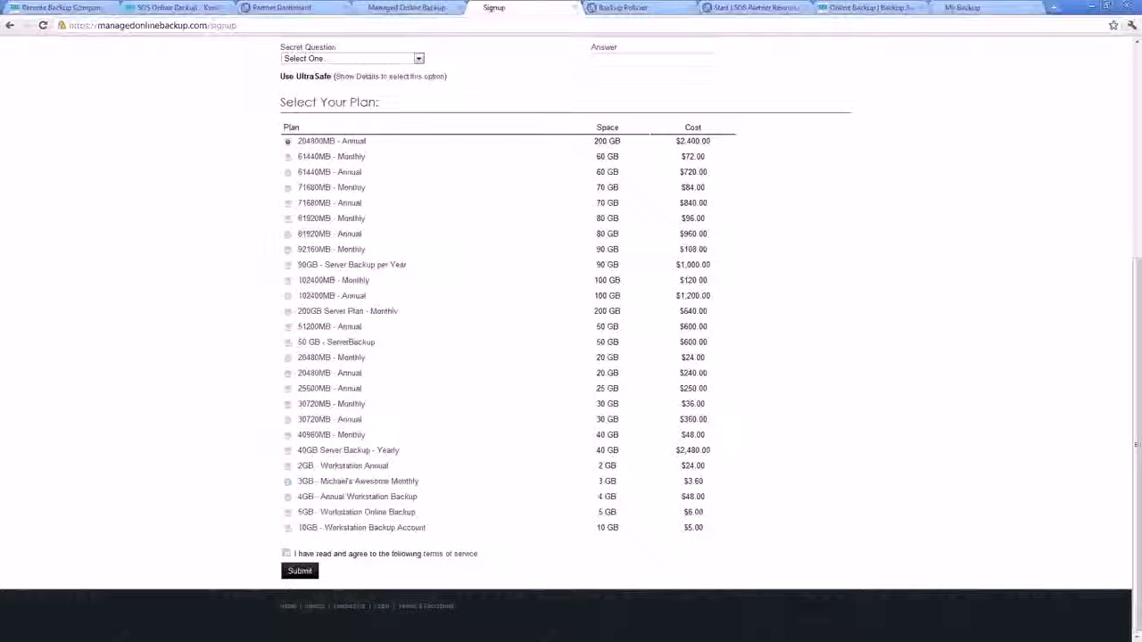
mouse_move(405, 406)
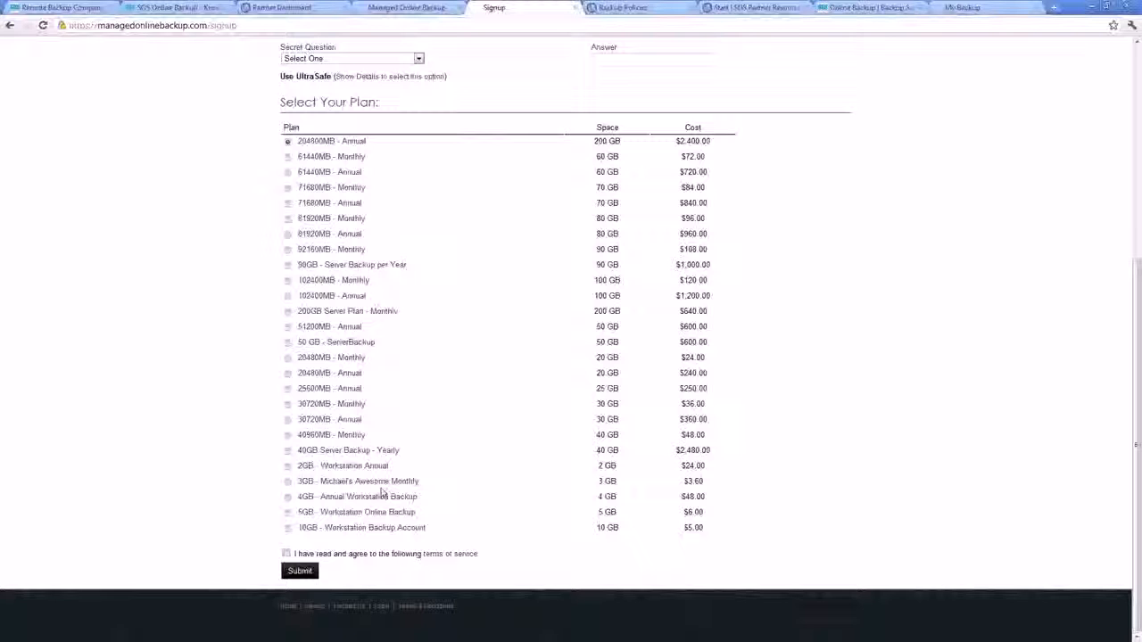
mouse_move(520, 247)
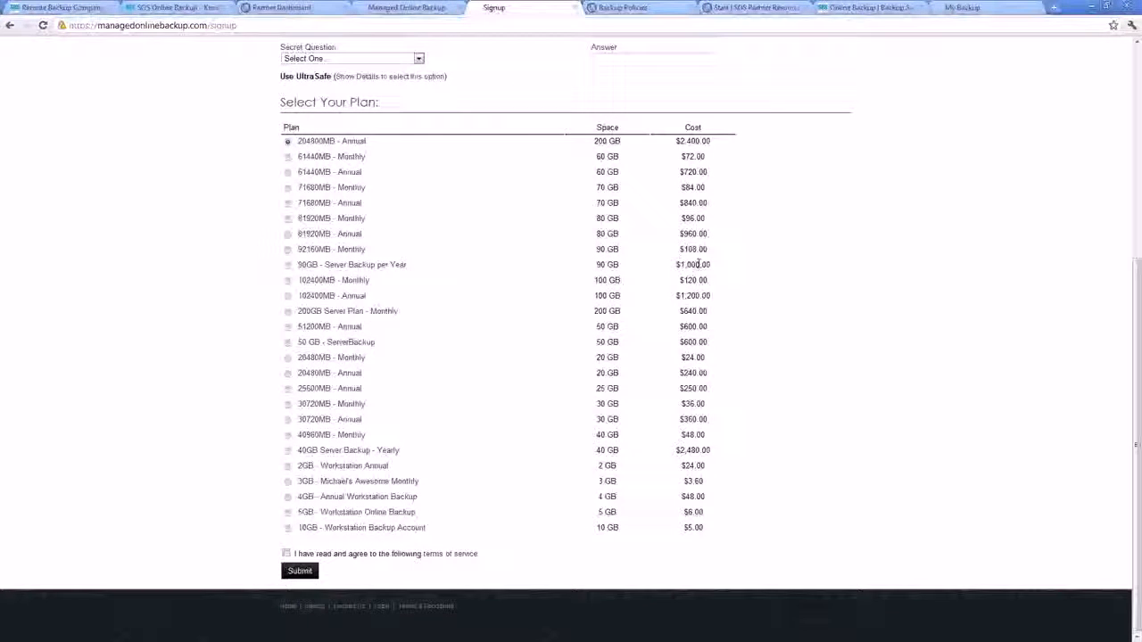
mouse_move(450, 351)
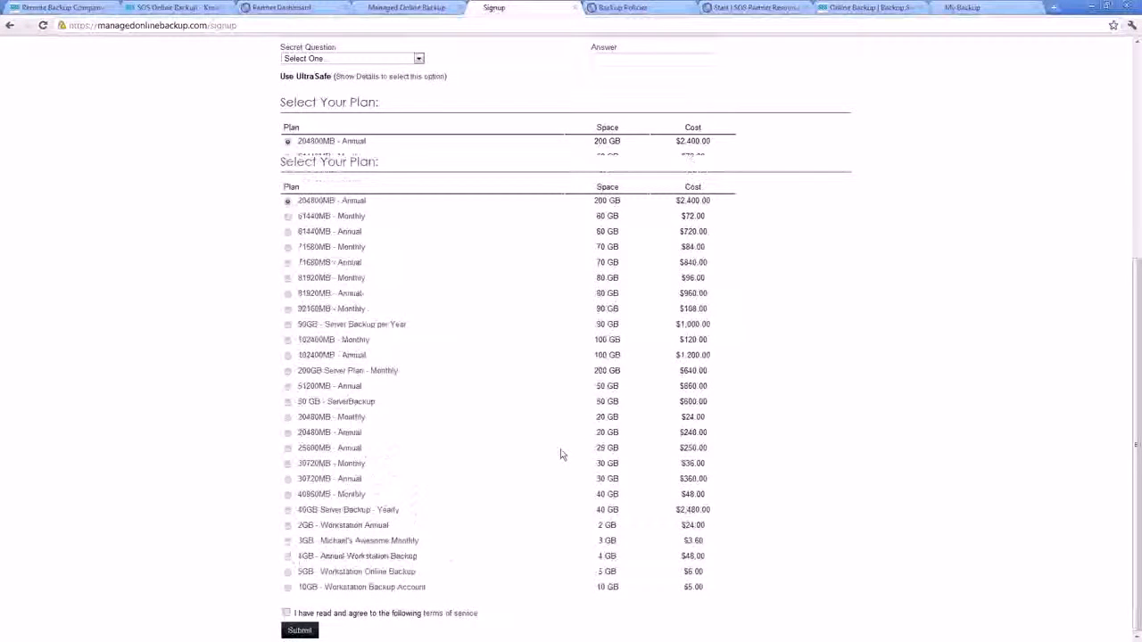
scroll(up, 3)
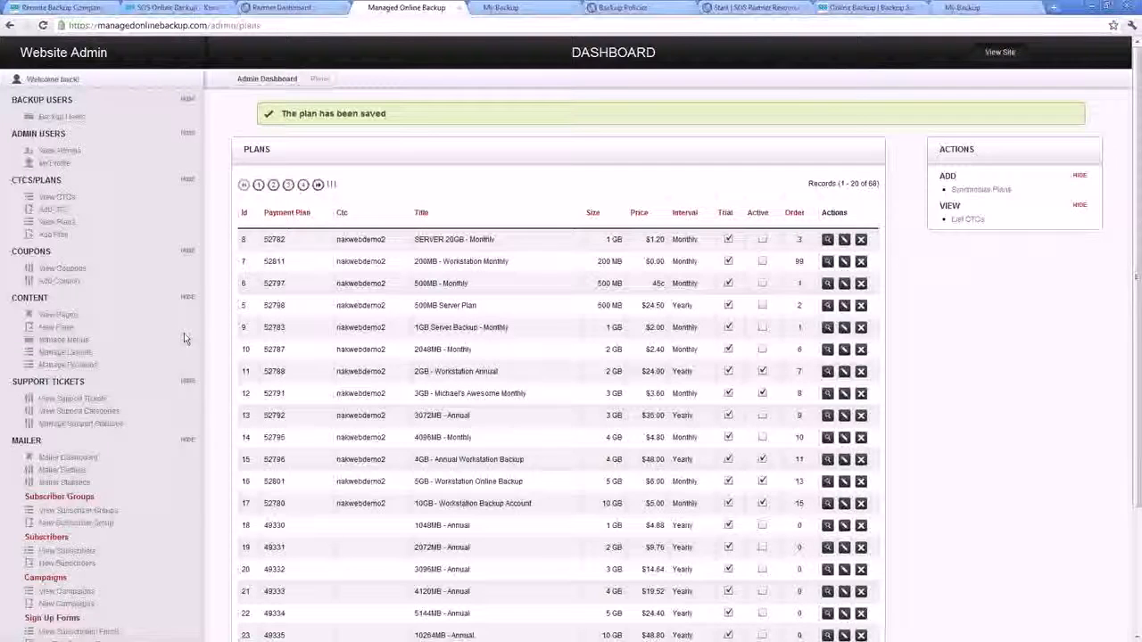
- Scroll through the saved plans list in the admin tab
scroll(down, 3)
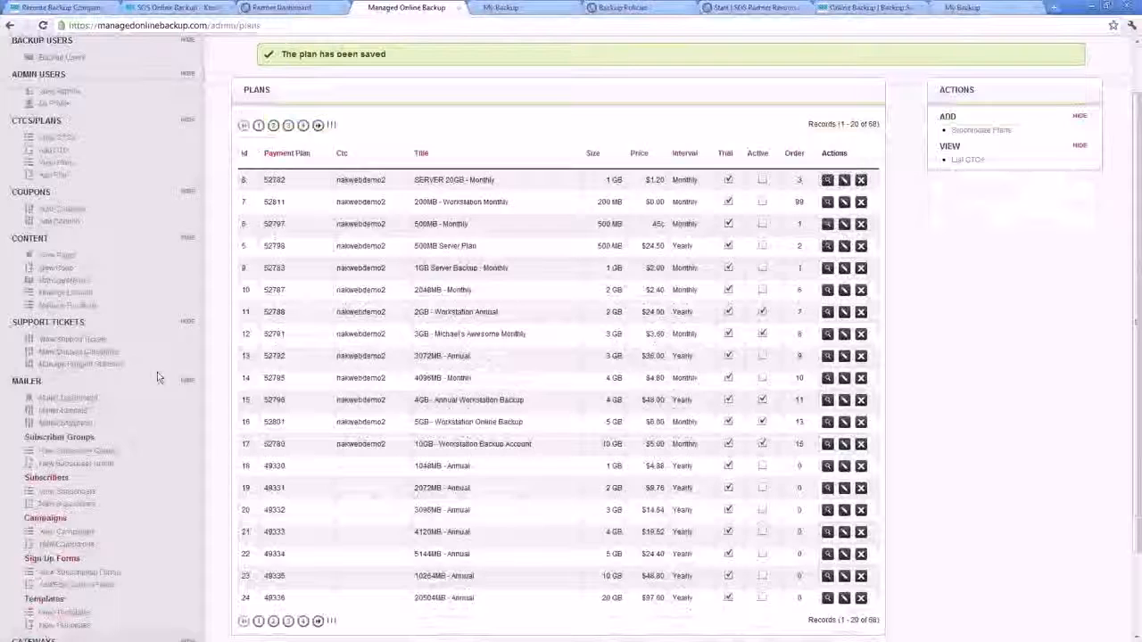
scroll(down, 3)
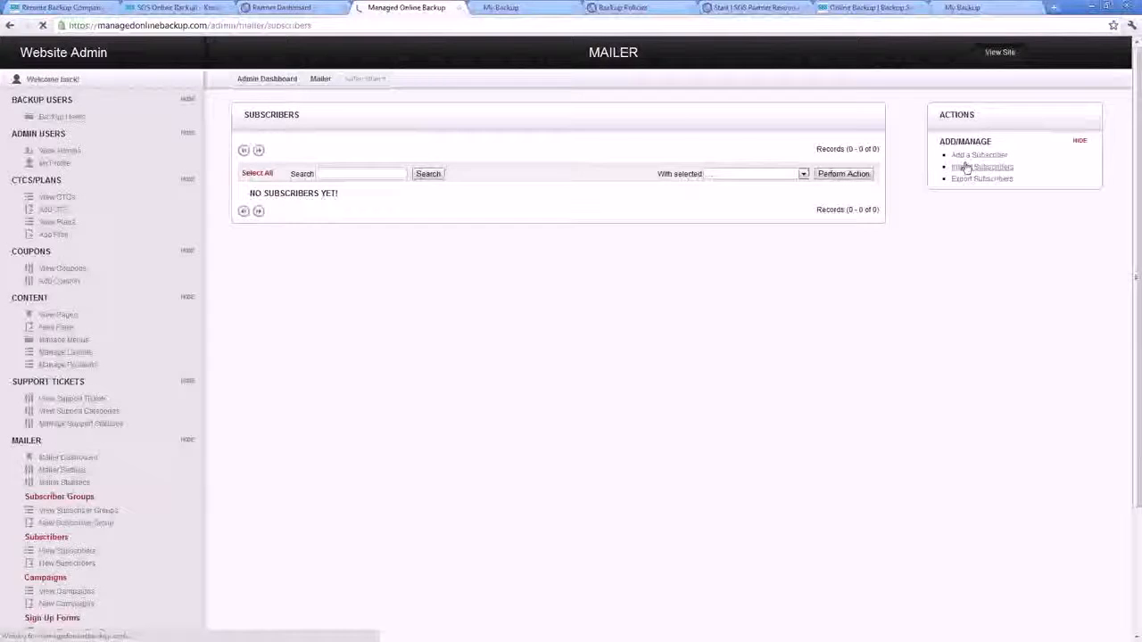
- View the mailer's Import Subscriber form, then bring up the Add Custom Fields form
click(983, 168)
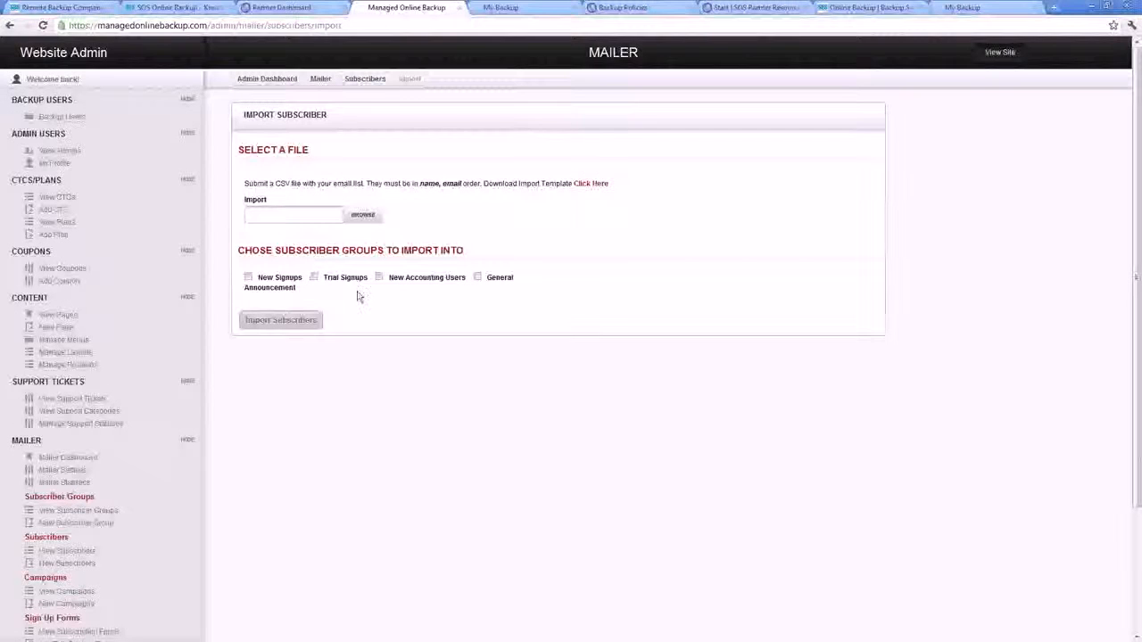
mouse_move(427, 289)
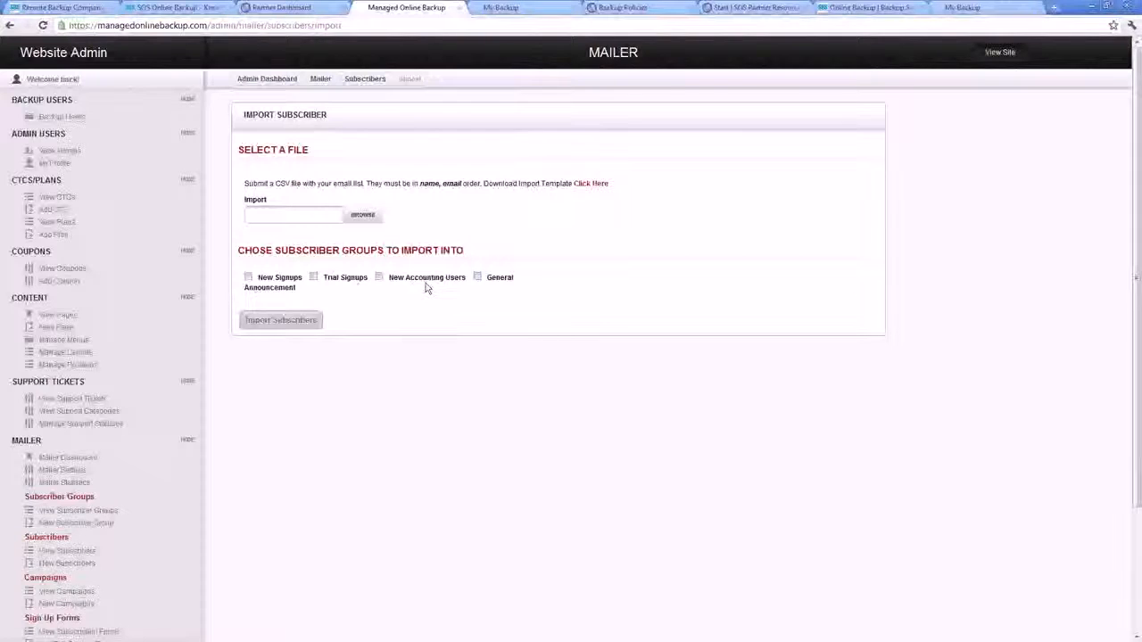
mouse_move(343, 300)
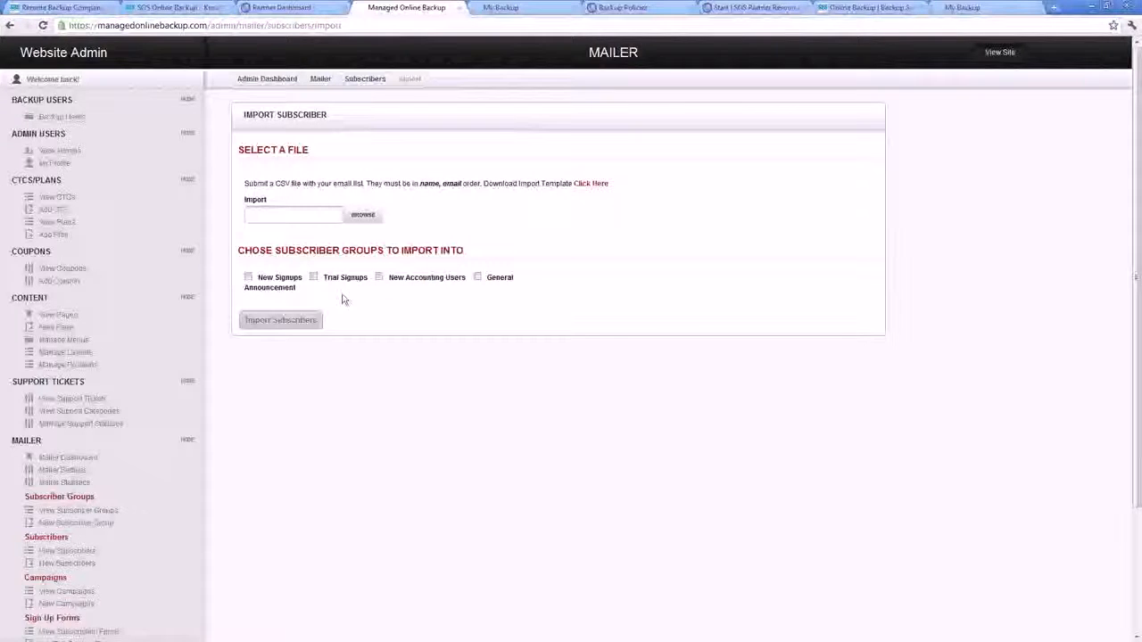
scroll(down, 3)
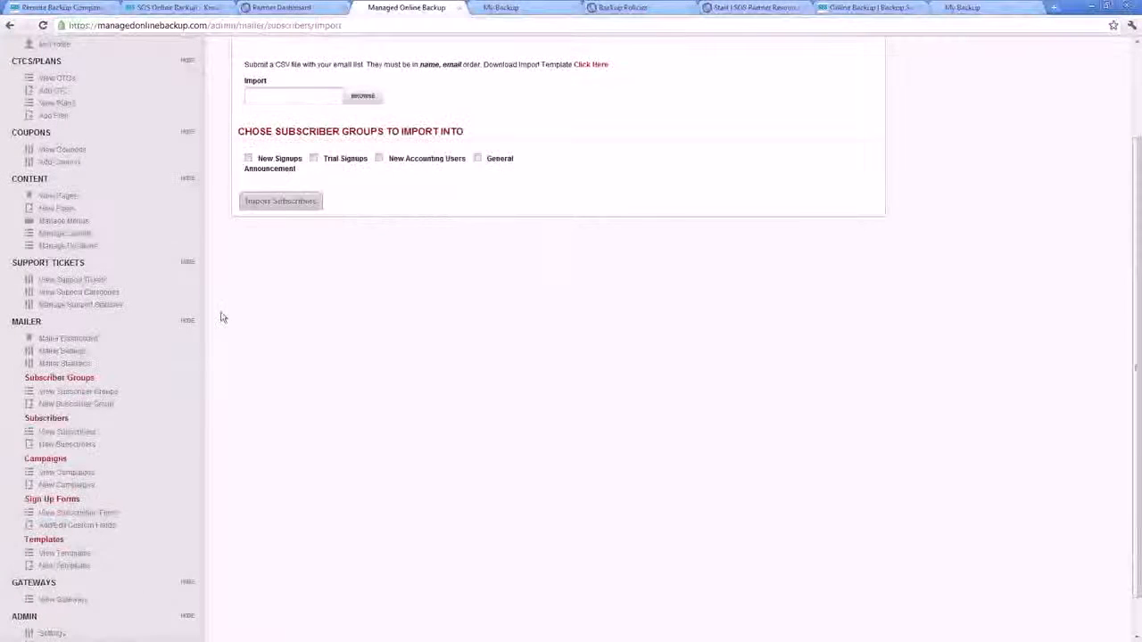
scroll(up, 3)
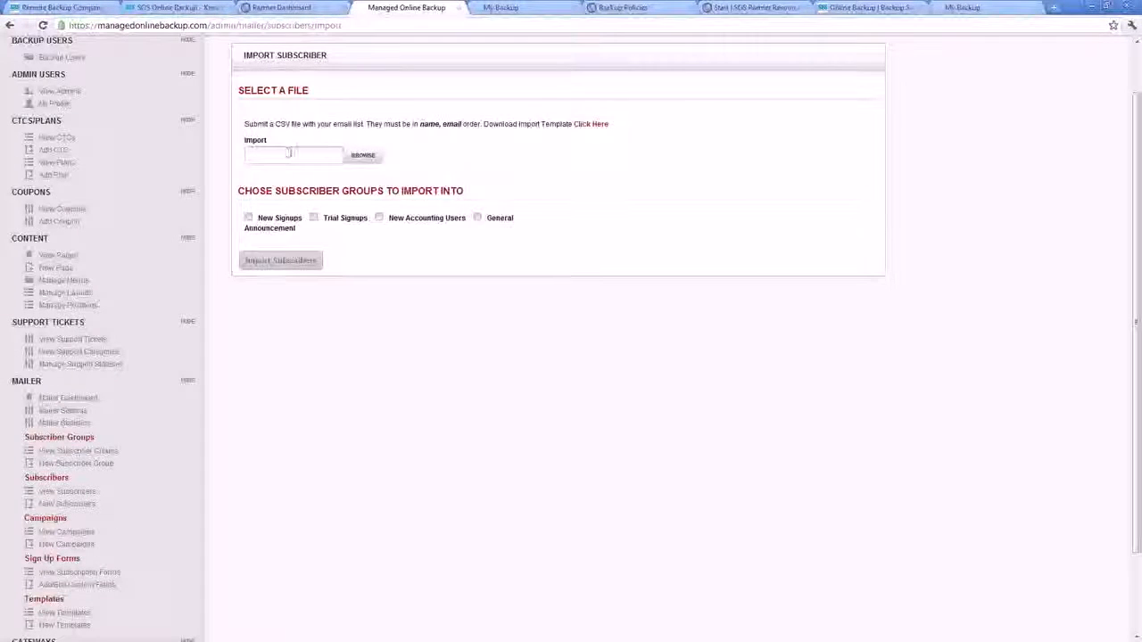
mouse_move(132, 425)
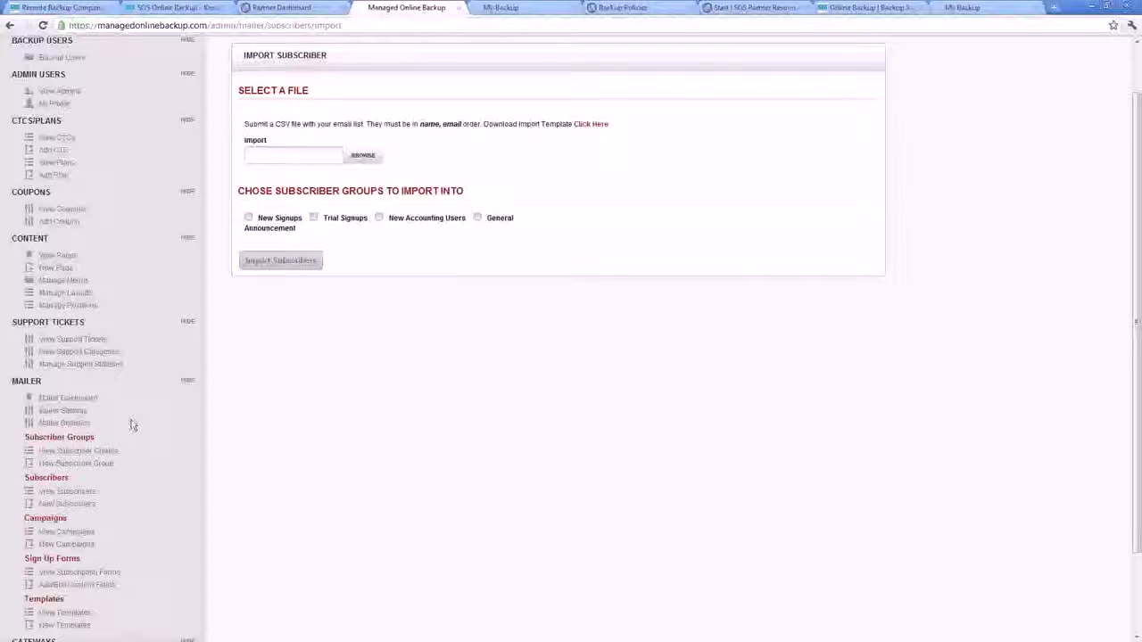
scroll(down, 3)
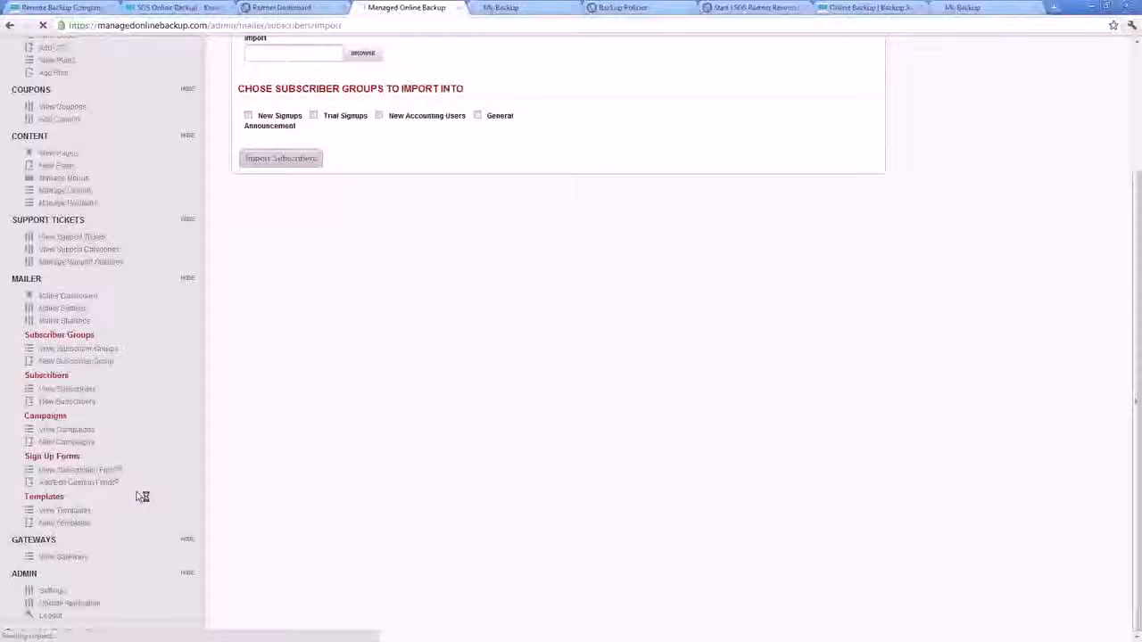
mouse_move(218, 433)
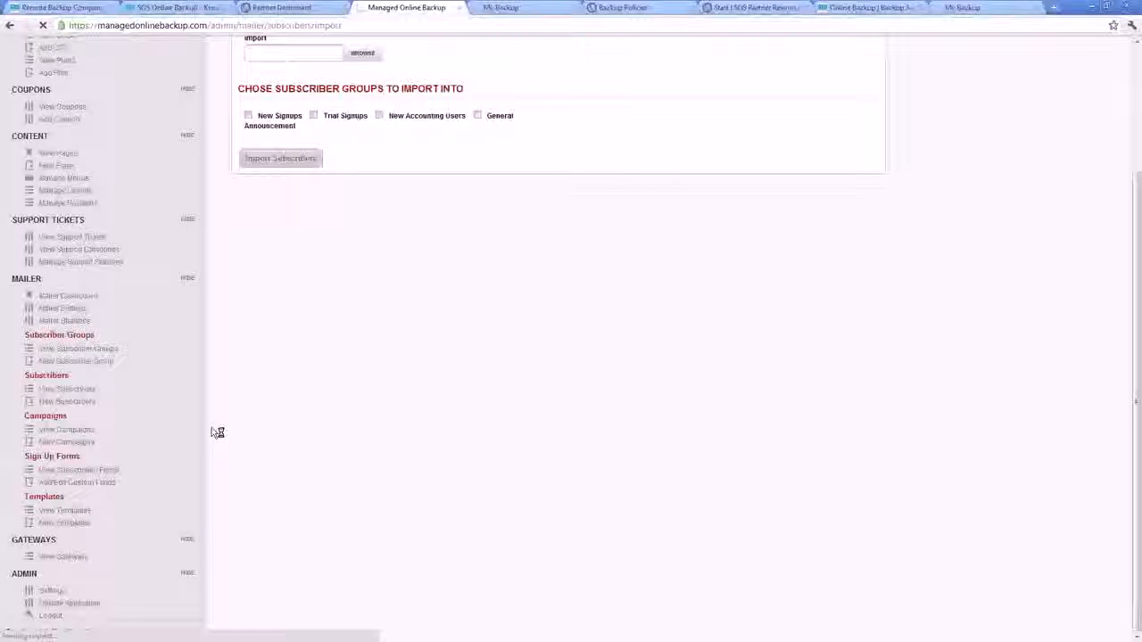
click(76, 482)
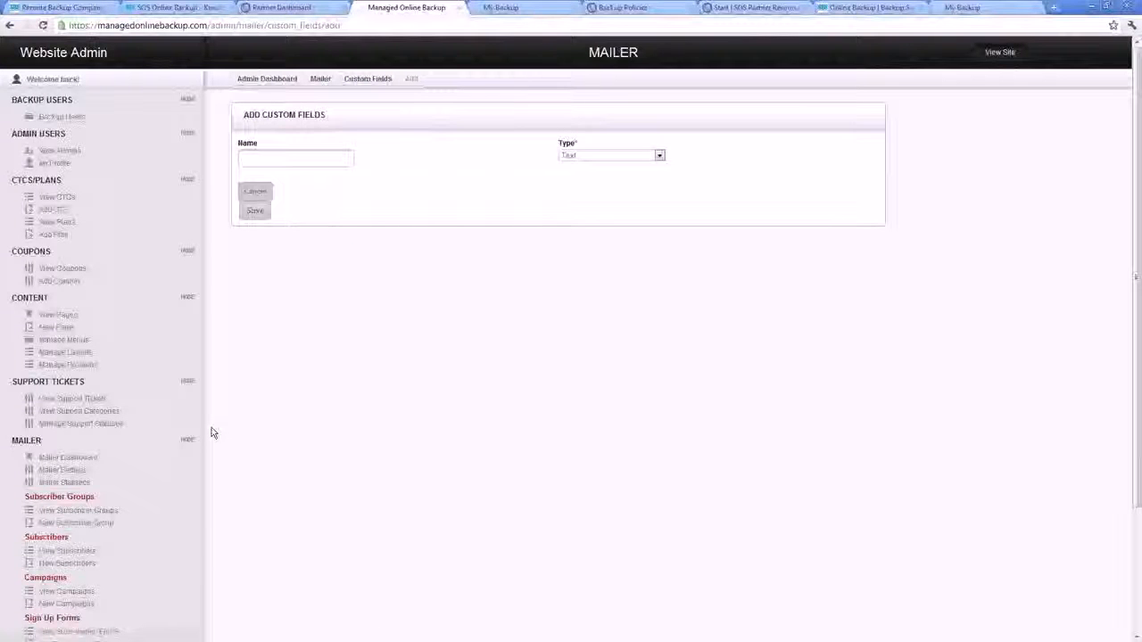
mouse_move(299, 310)
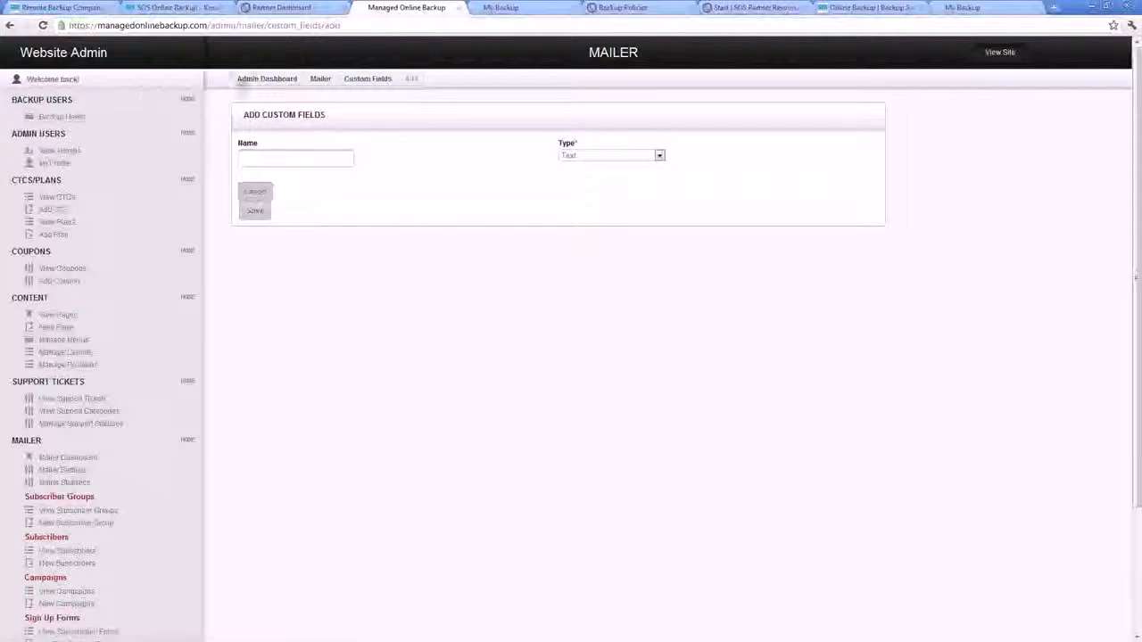
- Return to the Mailer dashboard showing Snapshot Statistics via the breadcrumb
click(321, 79)
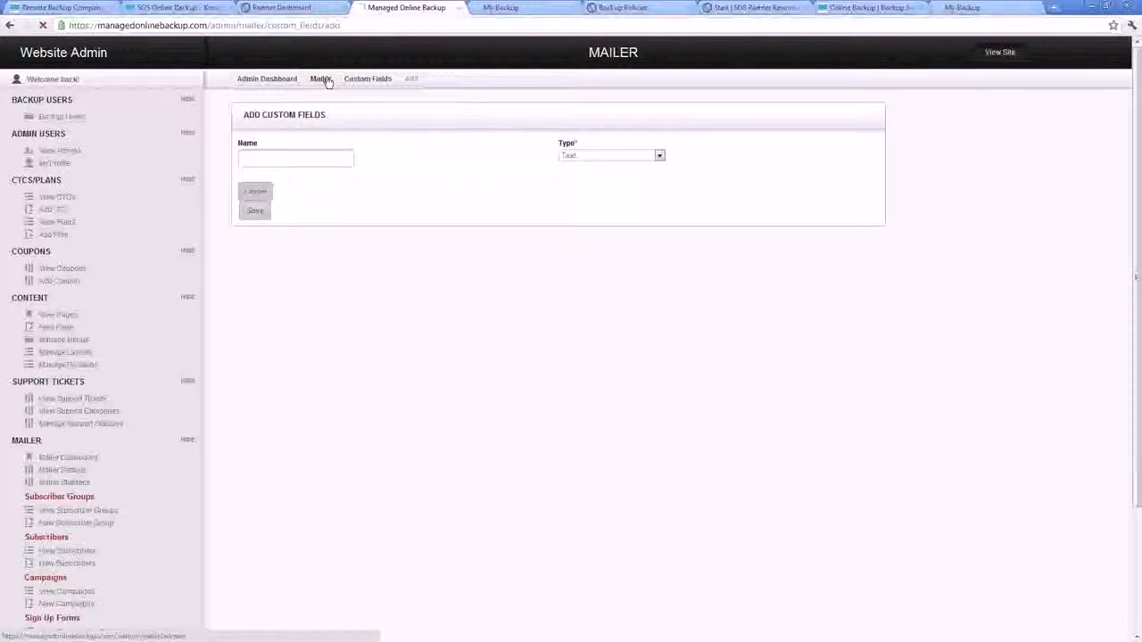
click(321, 78)
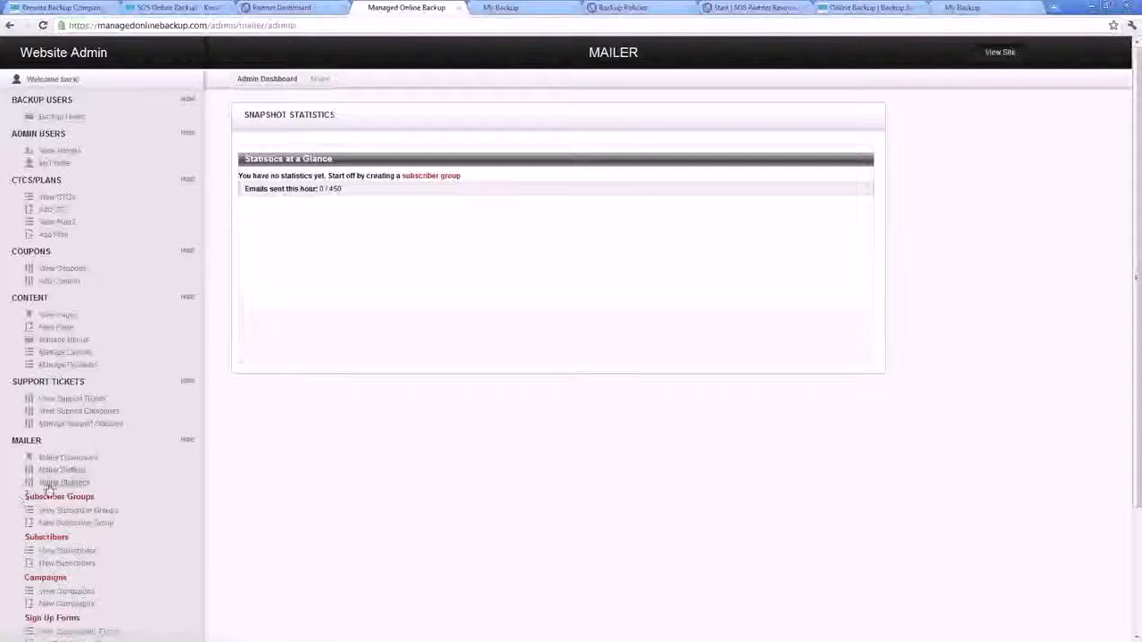
- Review the mailer's Global Statistics report with zero totals, then collapse the Mailer sidebar section
click(64, 481)
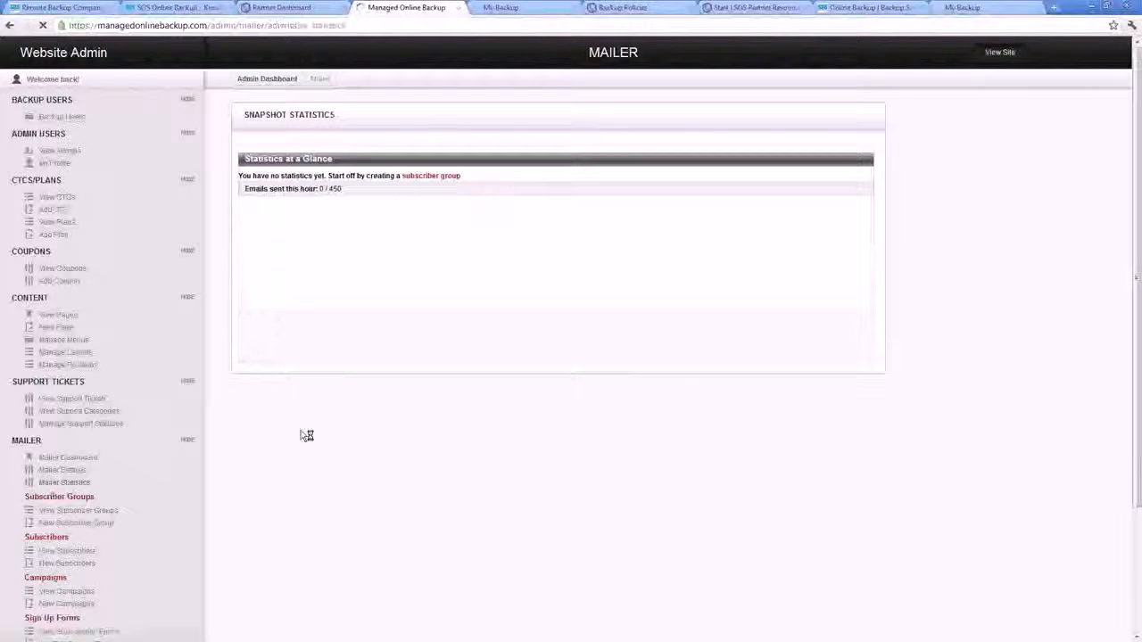
click(64, 482)
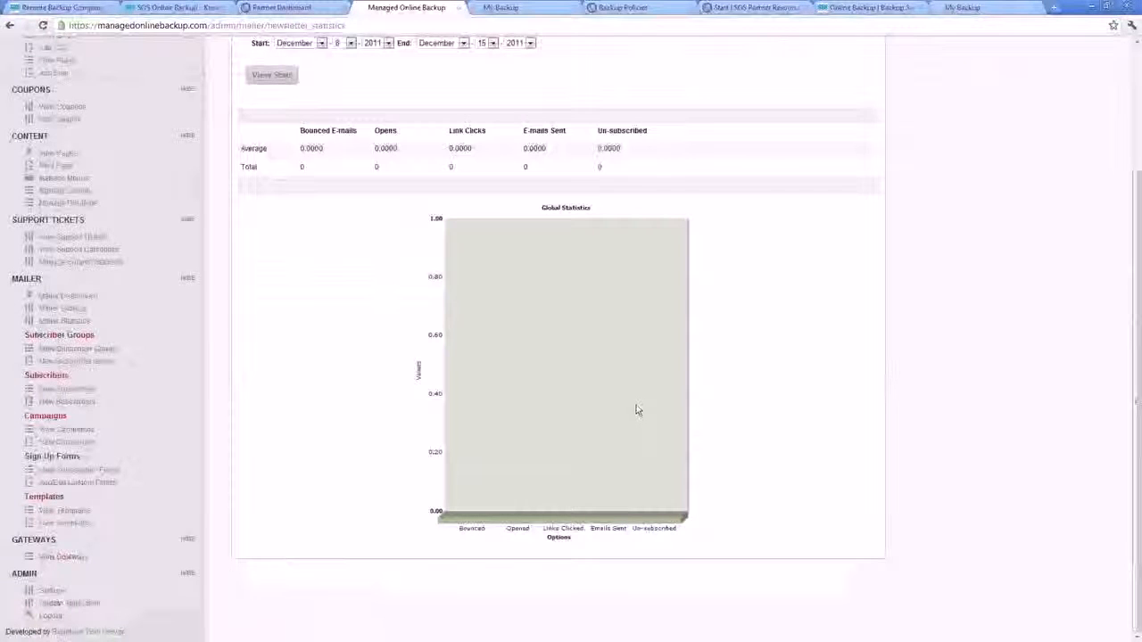
mouse_move(653, 400)
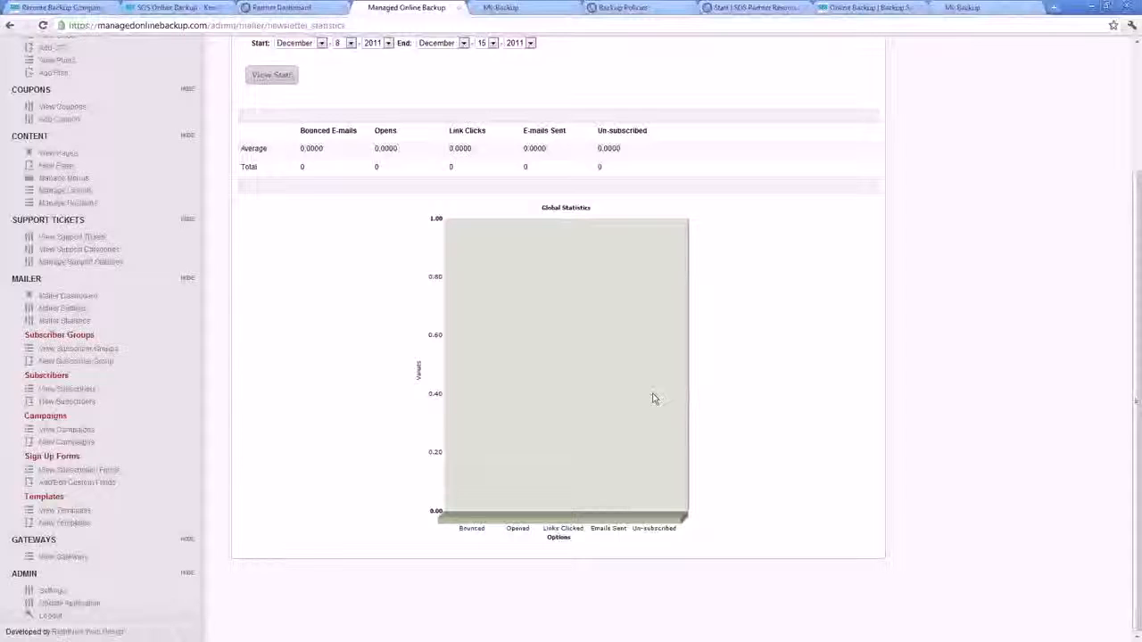
scroll(up, 3)
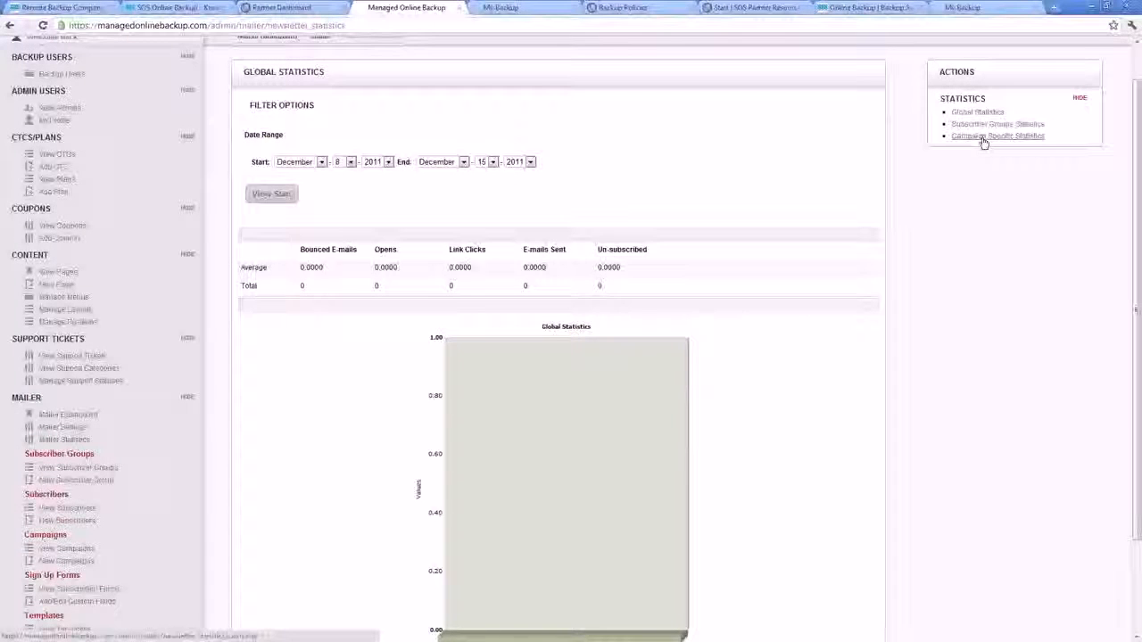
mouse_move(312, 436)
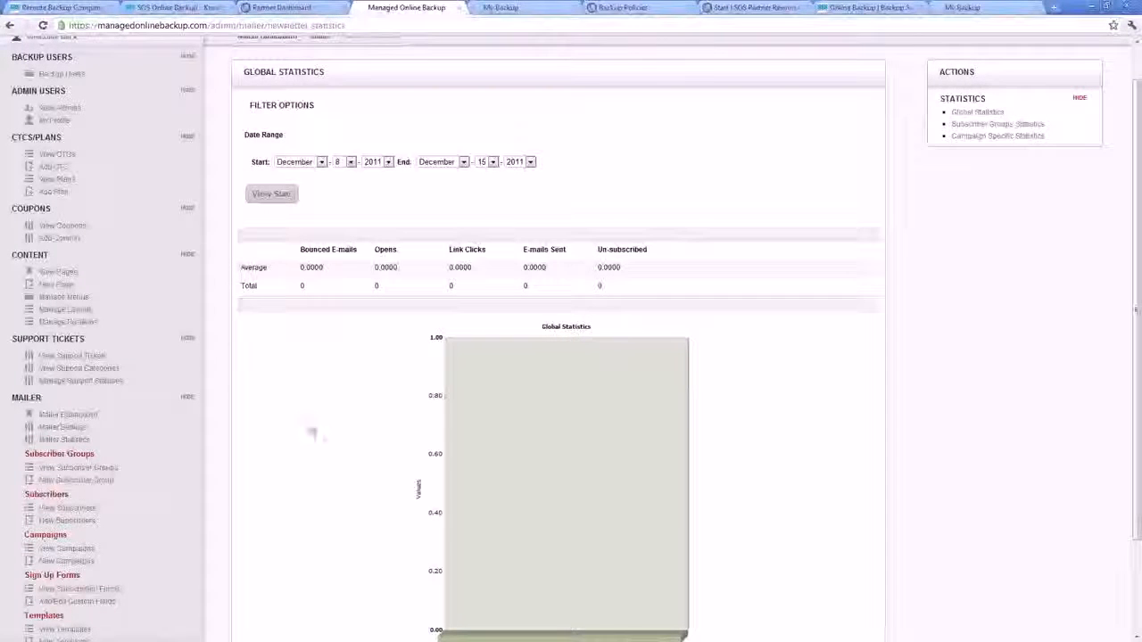
scroll(down, 3)
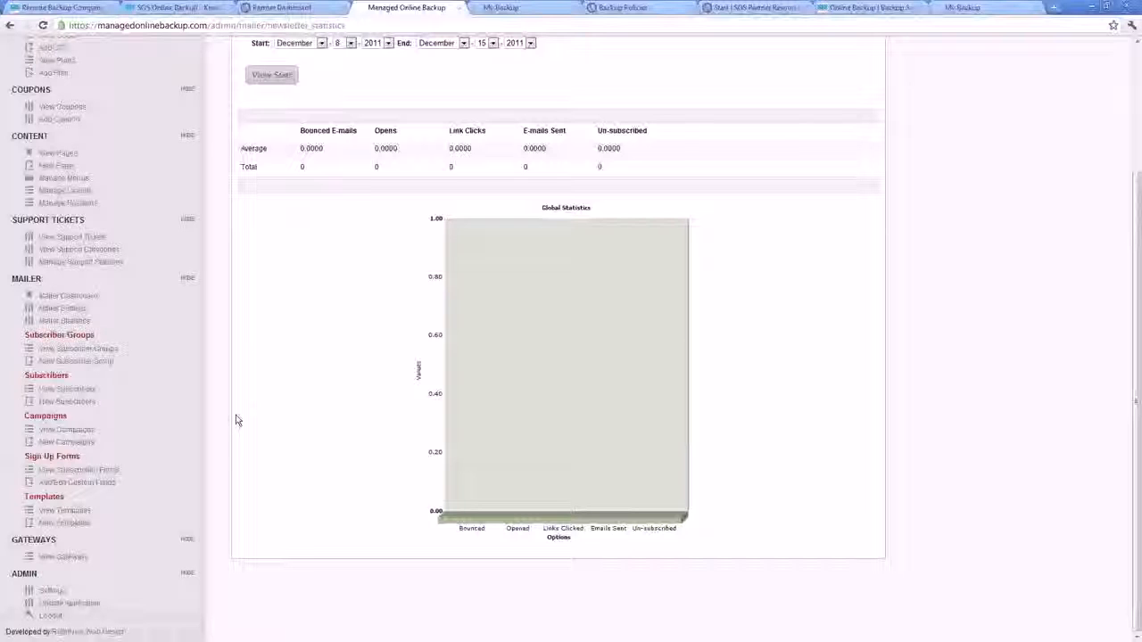
mouse_move(230, 421)
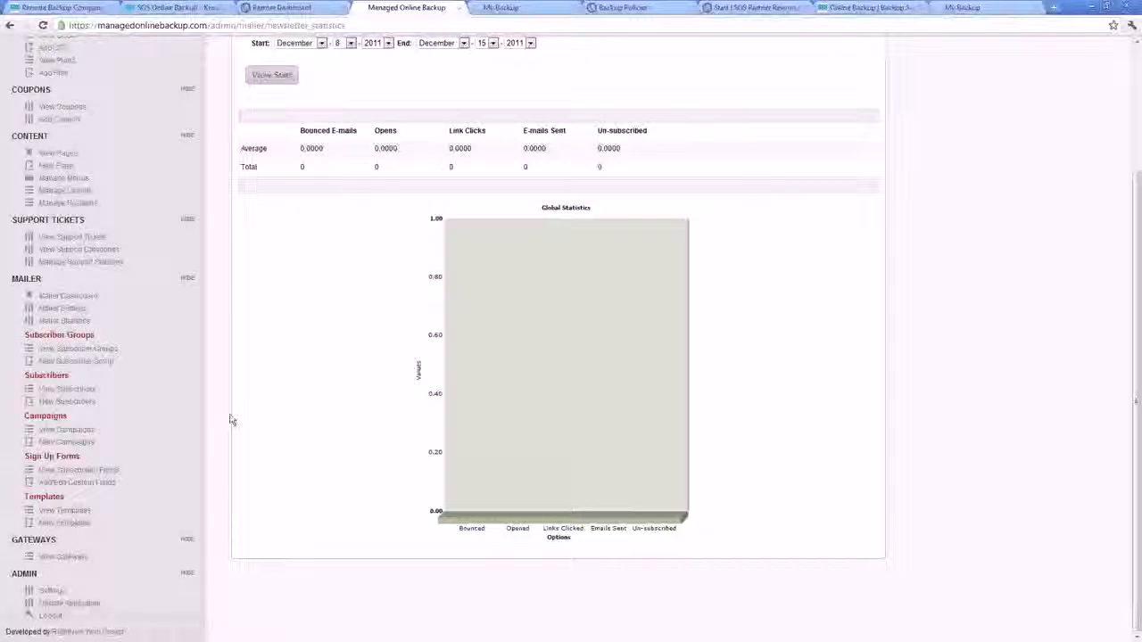
scroll(up, 3)
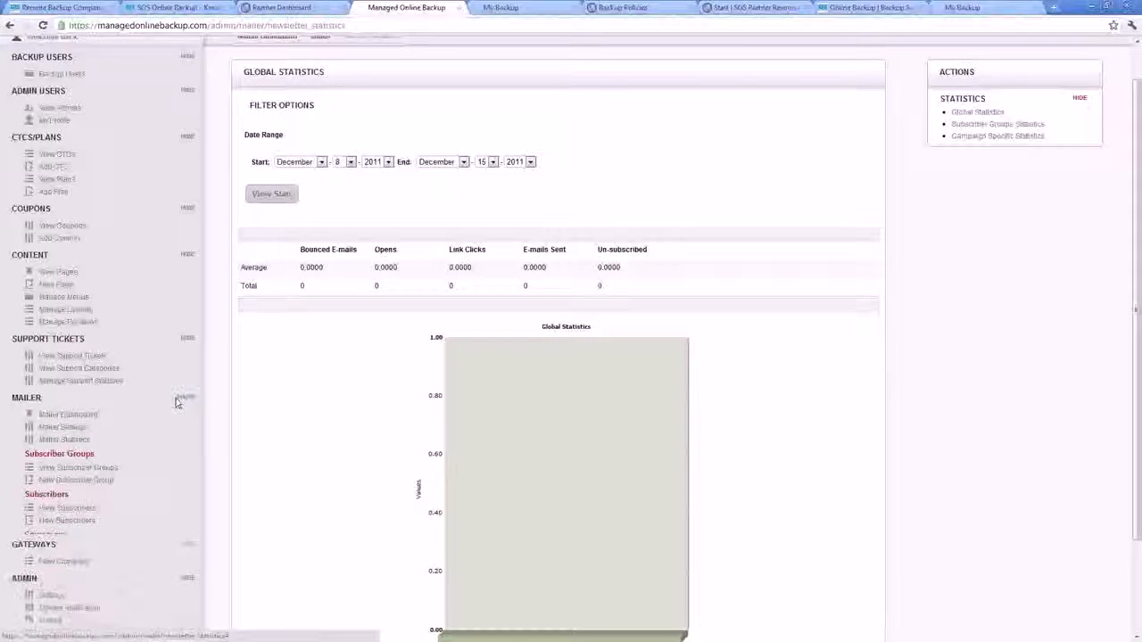
click(188, 396)
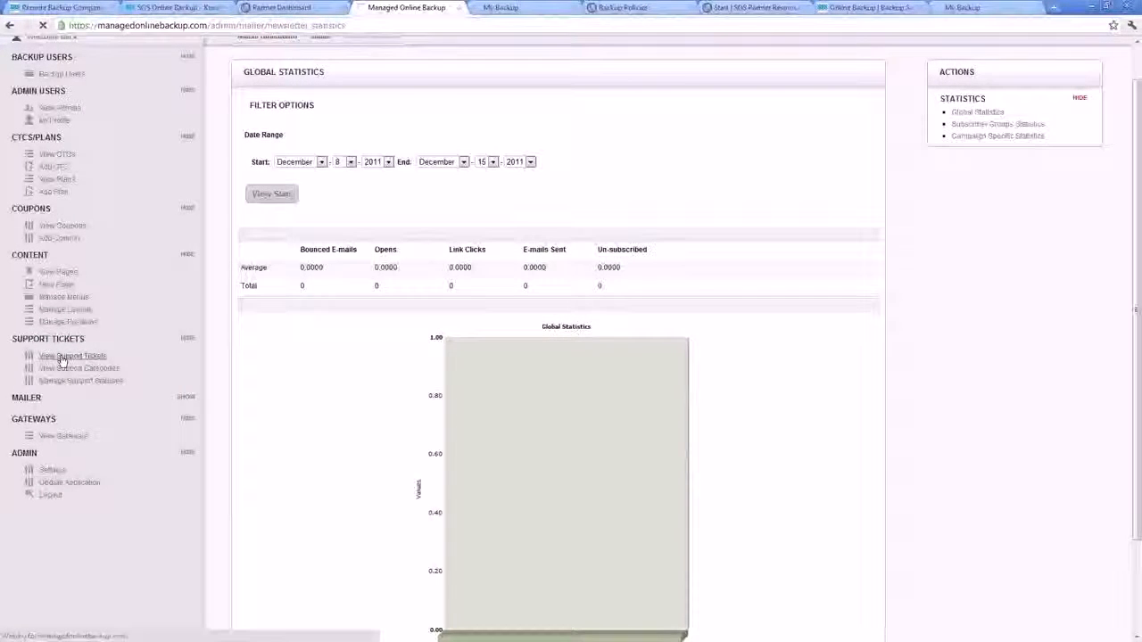
- Review the four support tickets, then show the admin Settings page
click(71, 357)
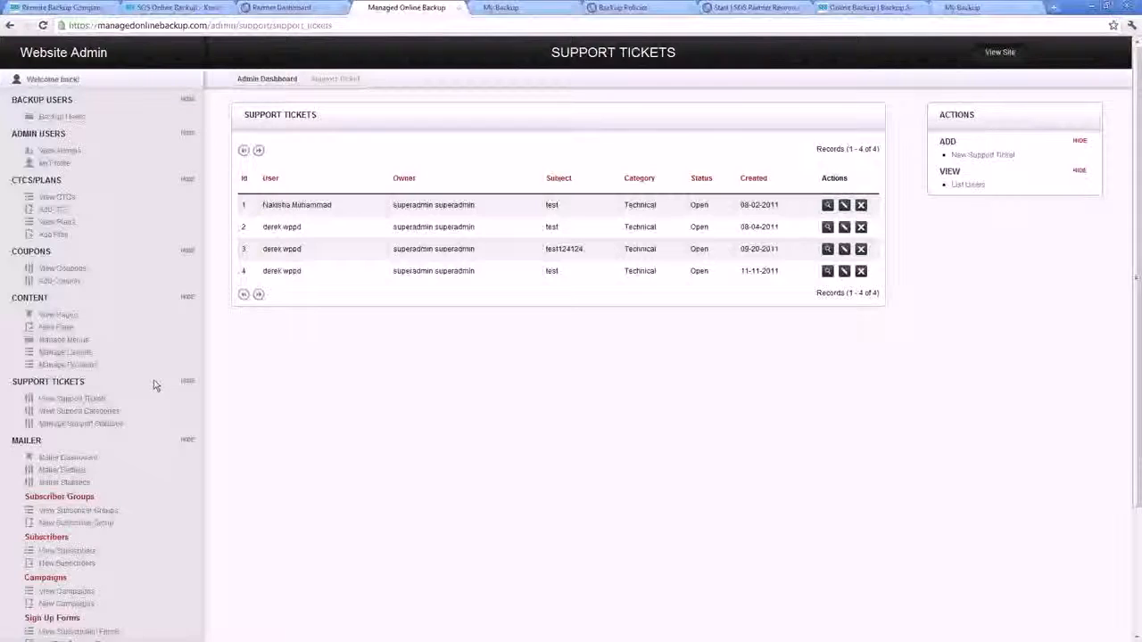
scroll(down, 3)
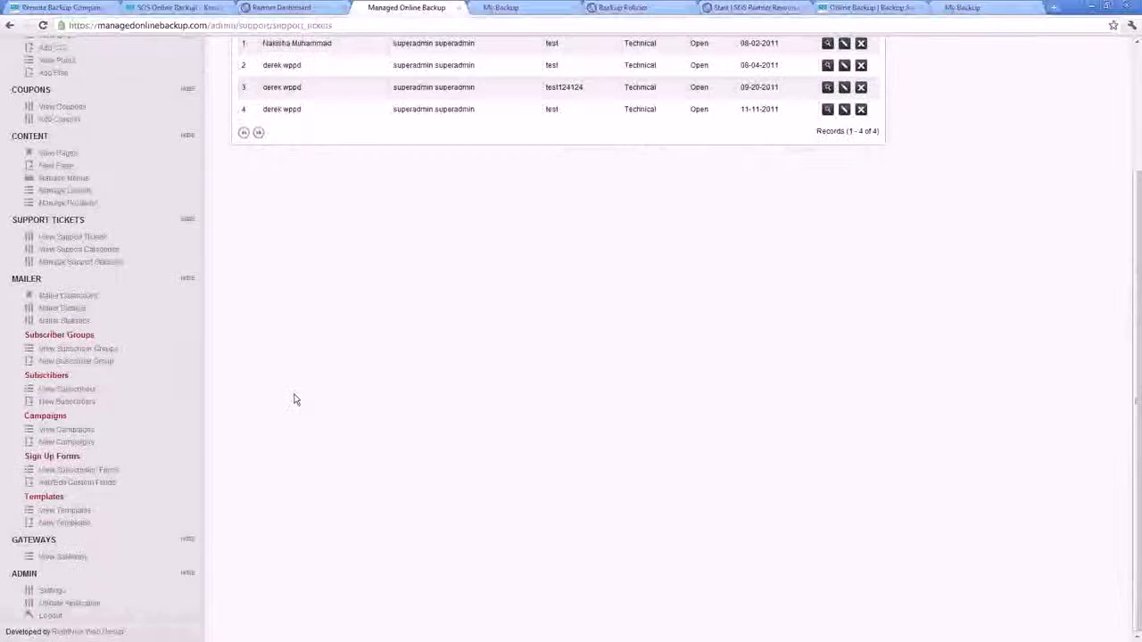
click(52, 589)
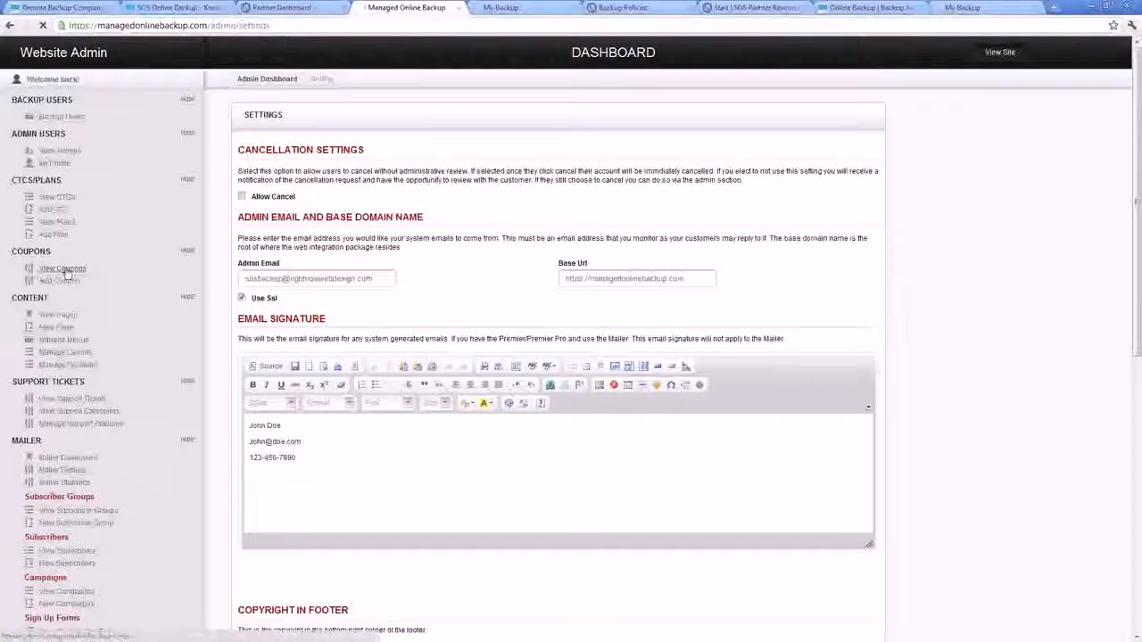
- Show the Coupons list with four coupons' codes, discounts, dates and usage
click(60, 267)
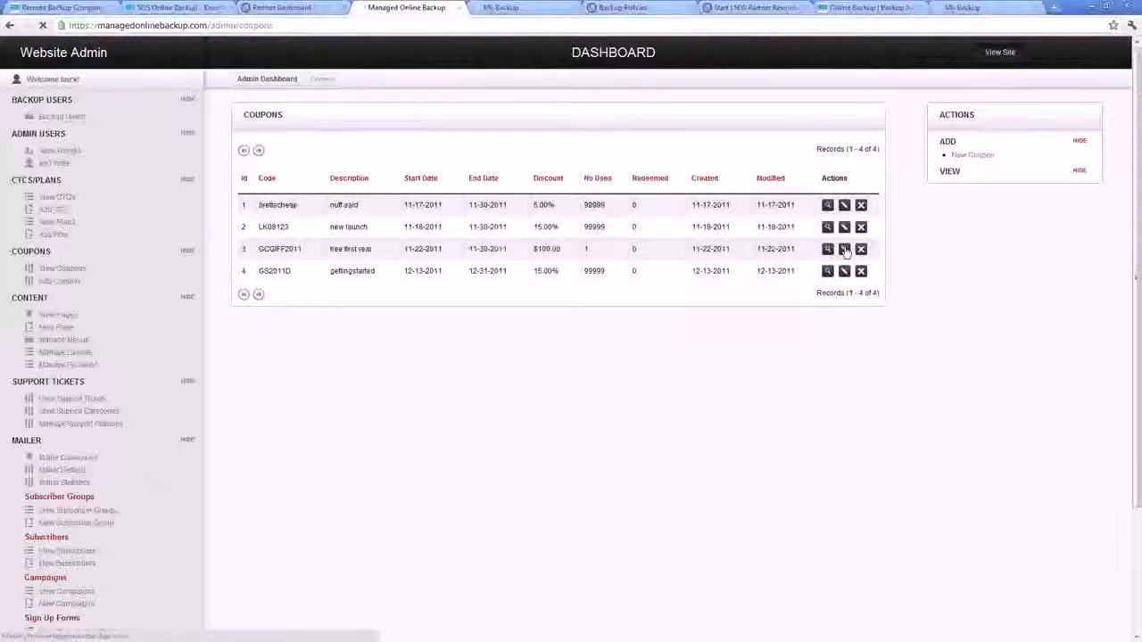
- Edit the GOOFP2011 free first year coupon and show its Discount Type choices
click(844, 250)
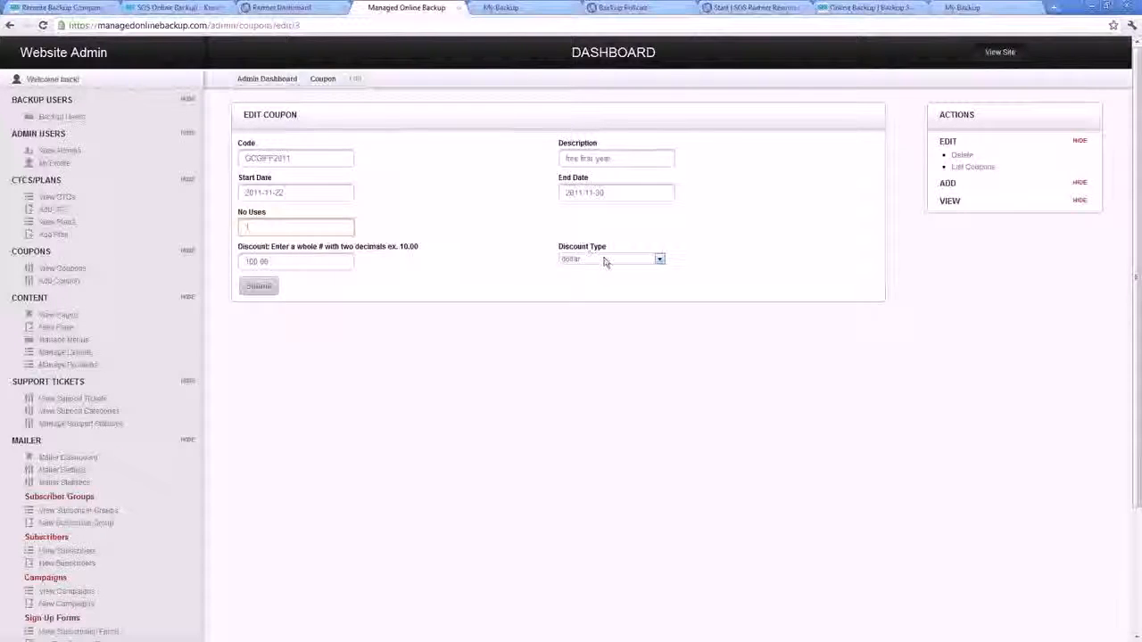
click(658, 259)
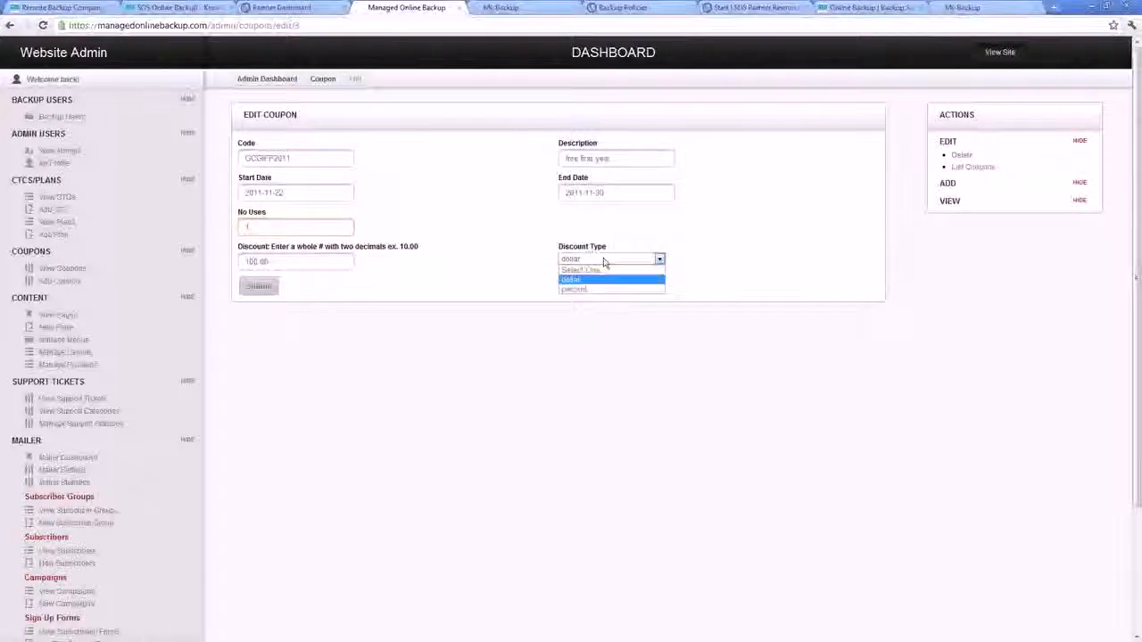